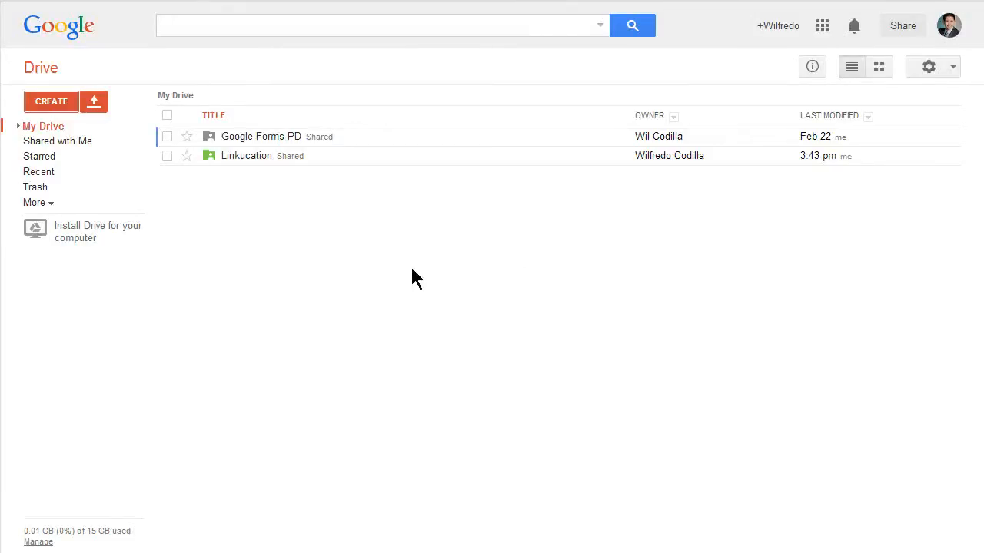
mouse_move(144, 200)
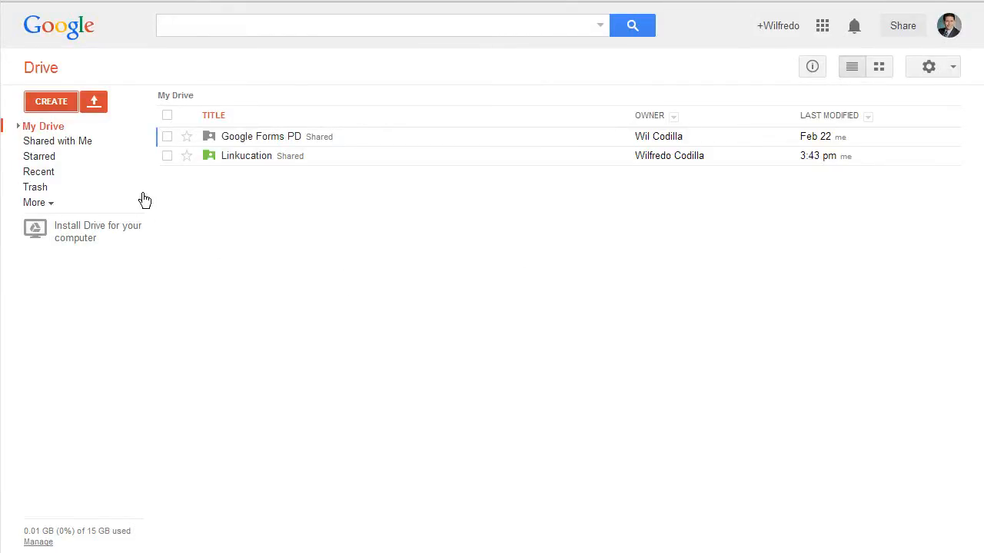
mouse_move(50, 108)
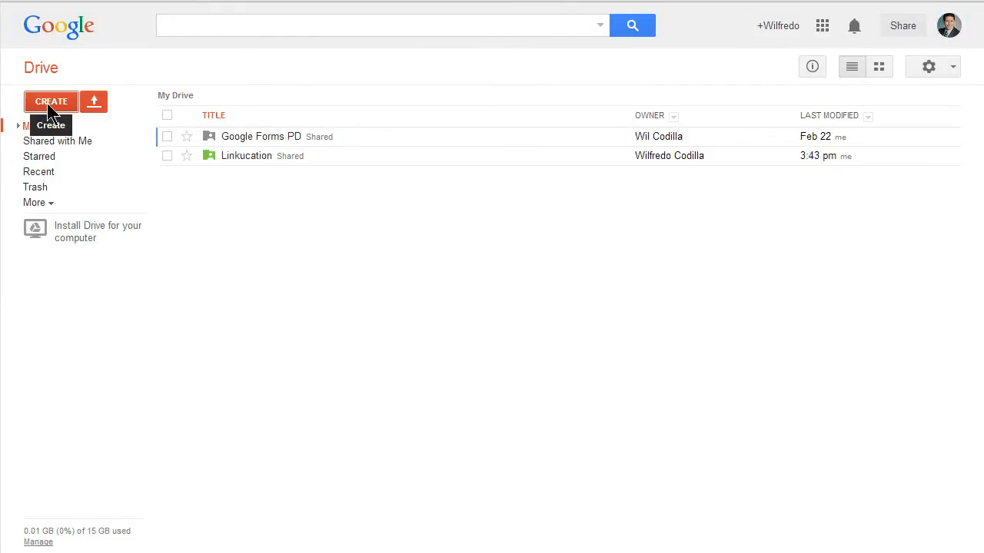
- Bring up Drive's Create list of new file types
left_click(51, 101)
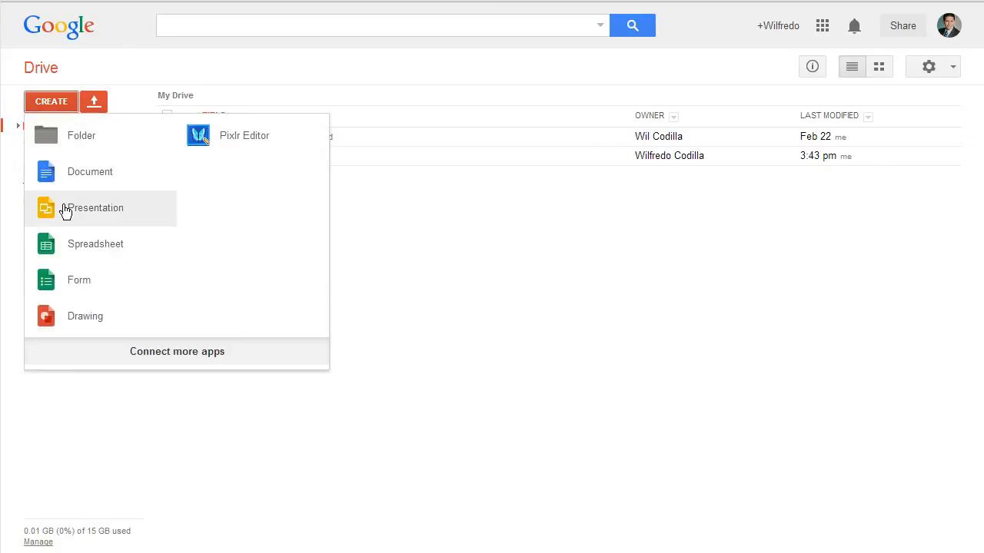
- Create a new presentation keeping Simple Light and choosing the Standard 4:3 slide size
left_click(94, 207)
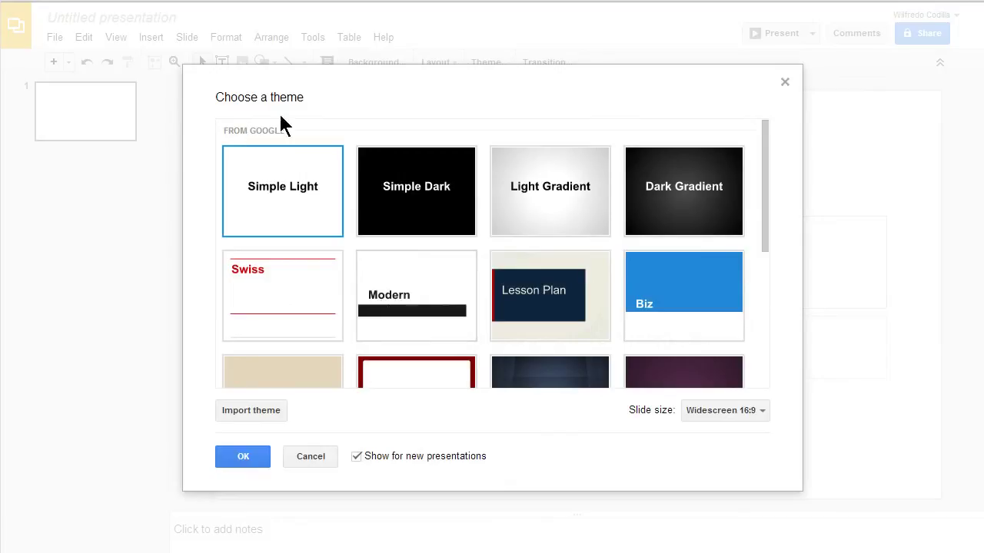
scroll("down", 3)
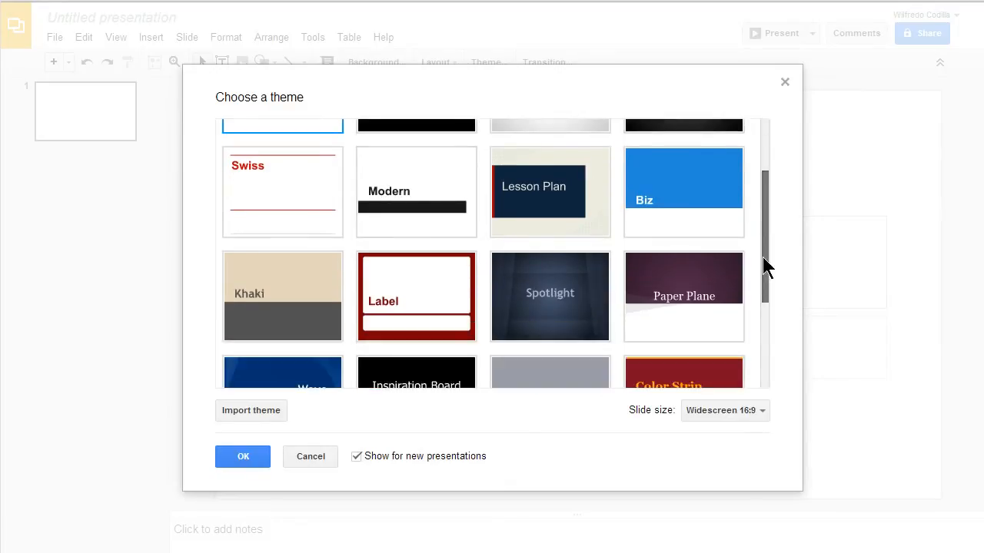
scroll("up", 3)
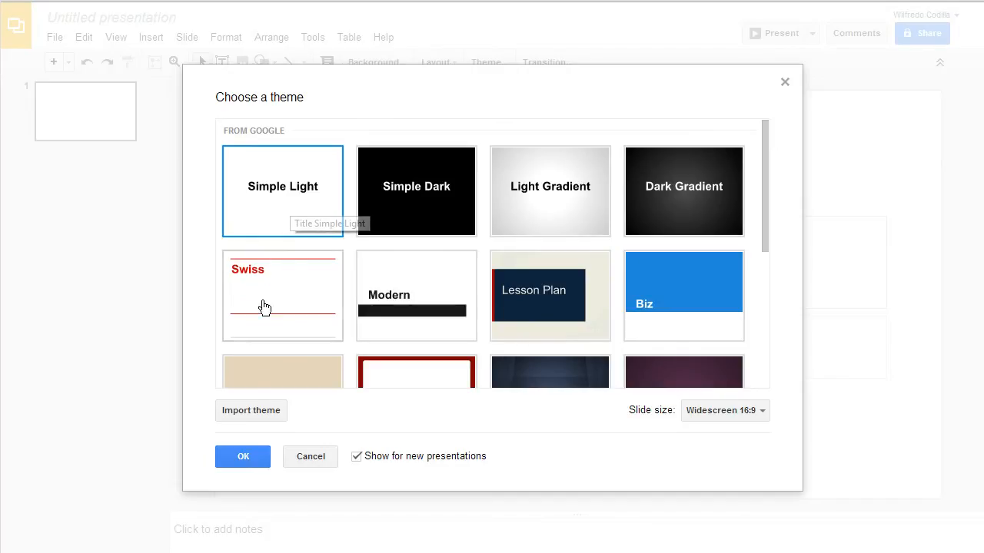
mouse_move(566, 424)
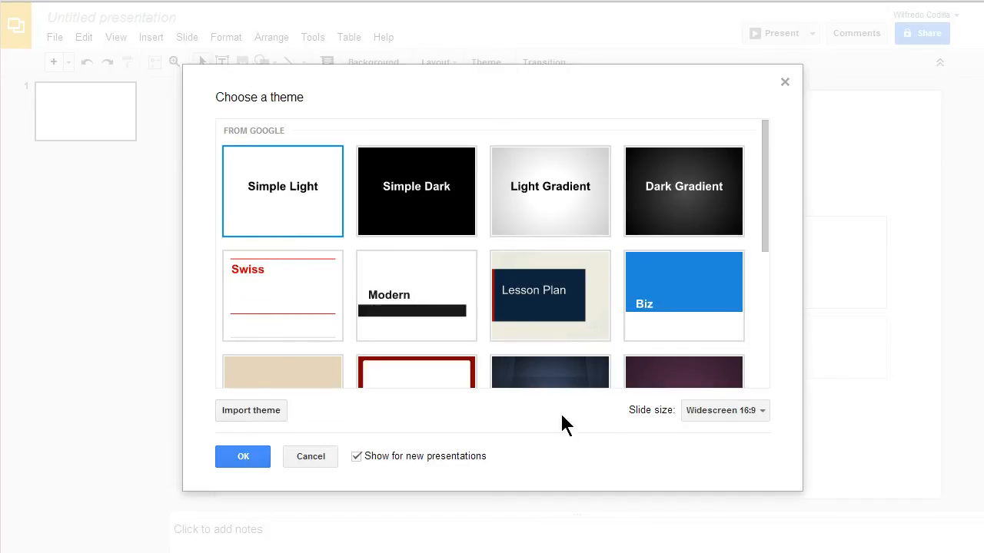
left_click(723, 409)
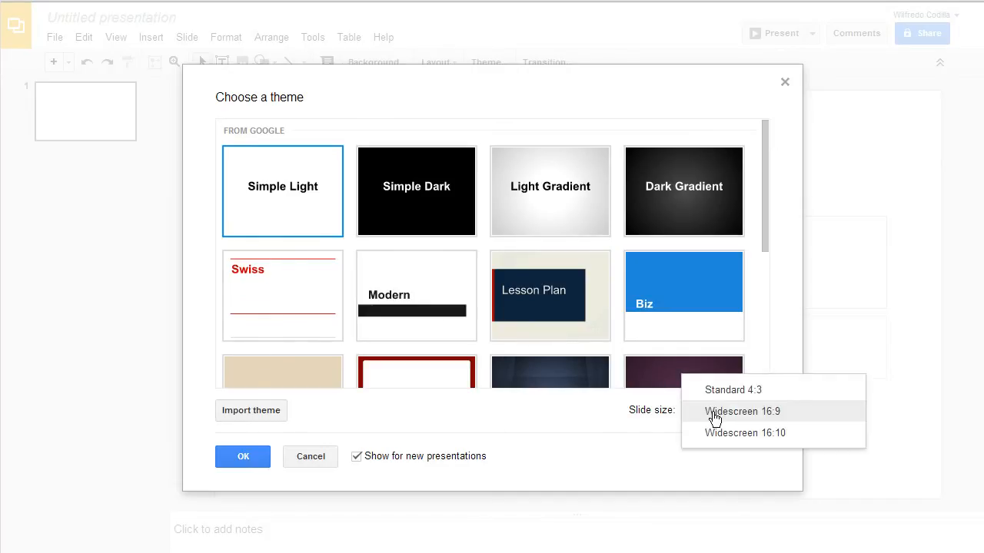
left_click(732, 391)
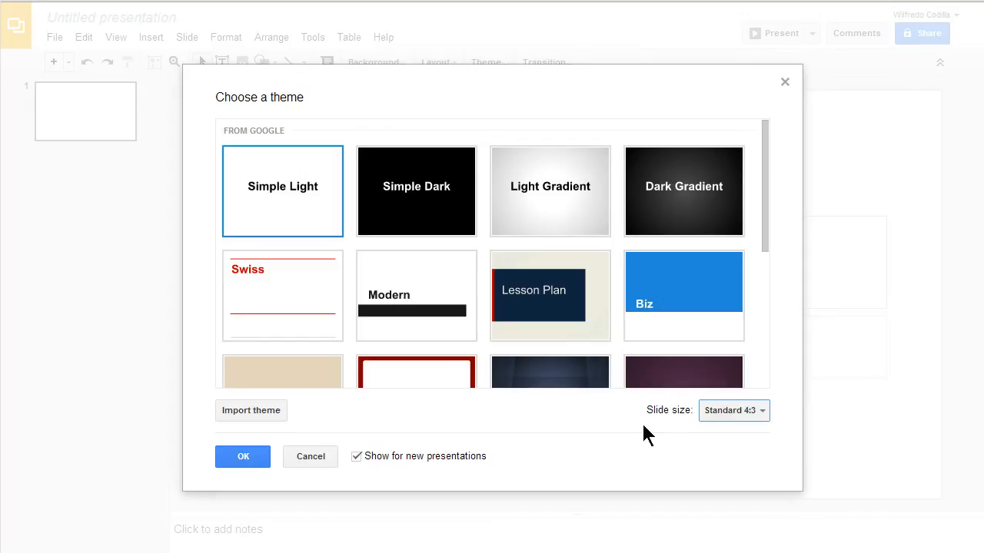
left_click(243, 455)
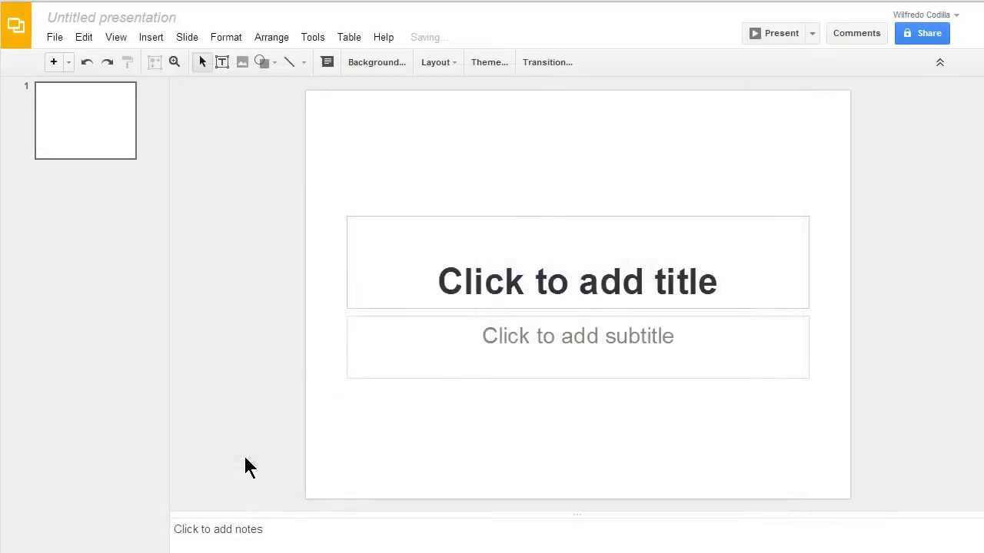
mouse_move(129, 482)
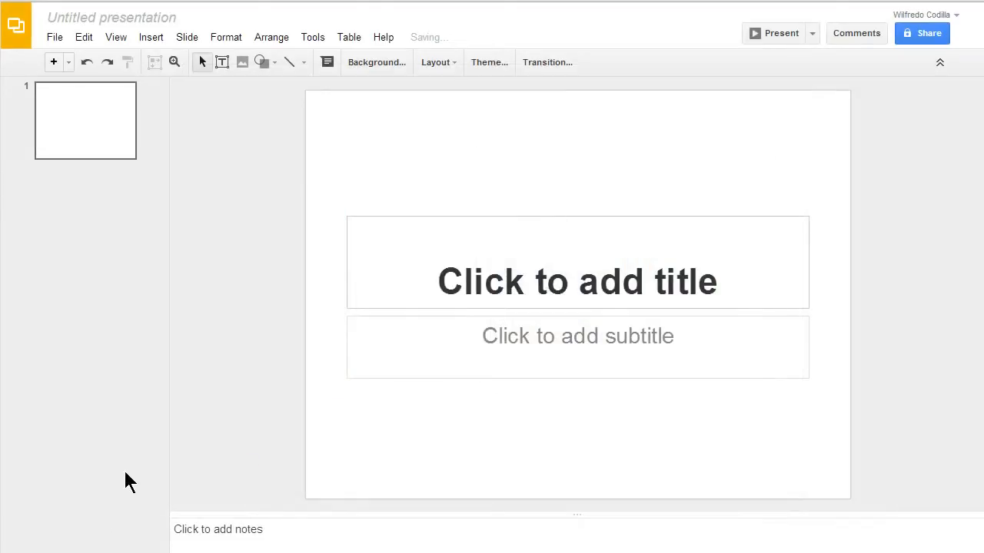
mouse_move(504, 59)
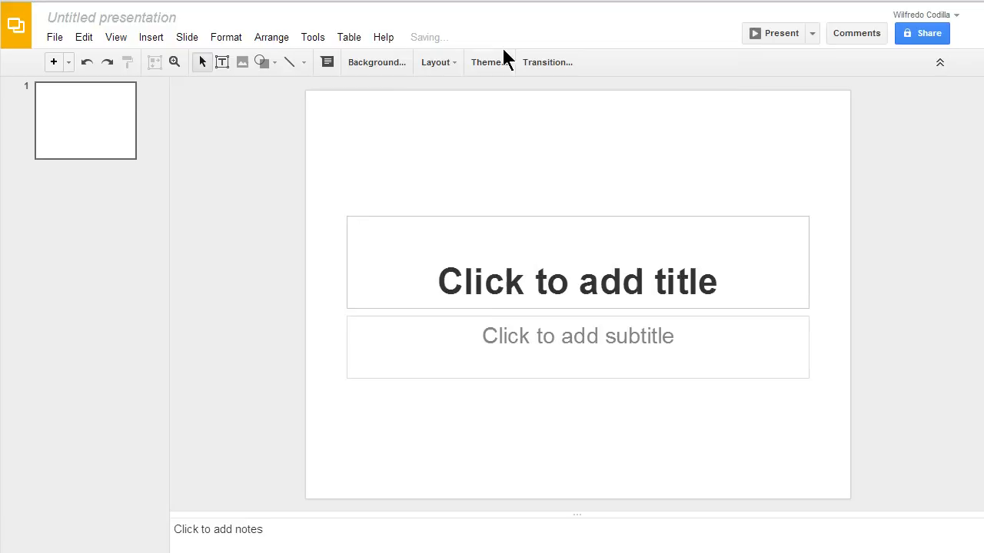
left_click(486, 62)
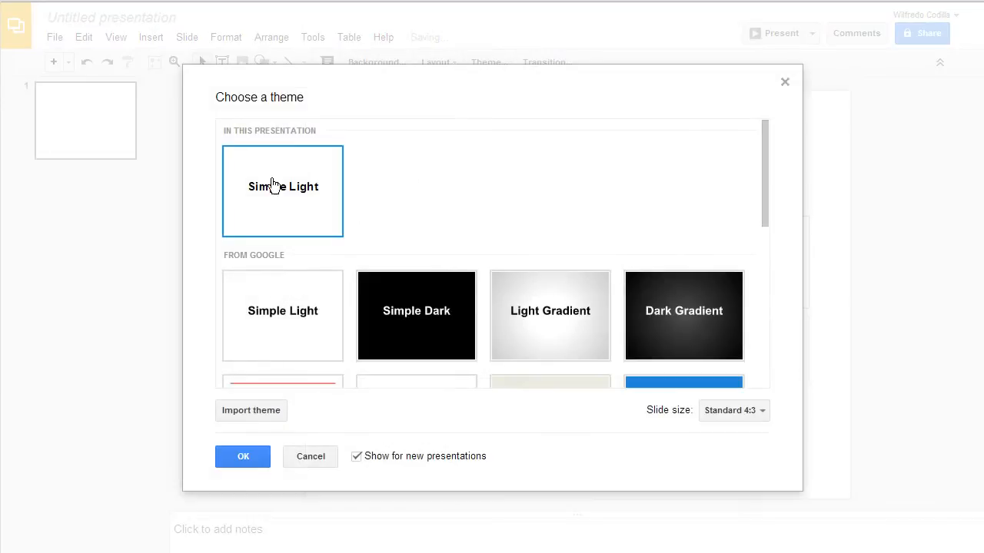
mouse_move(786, 83)
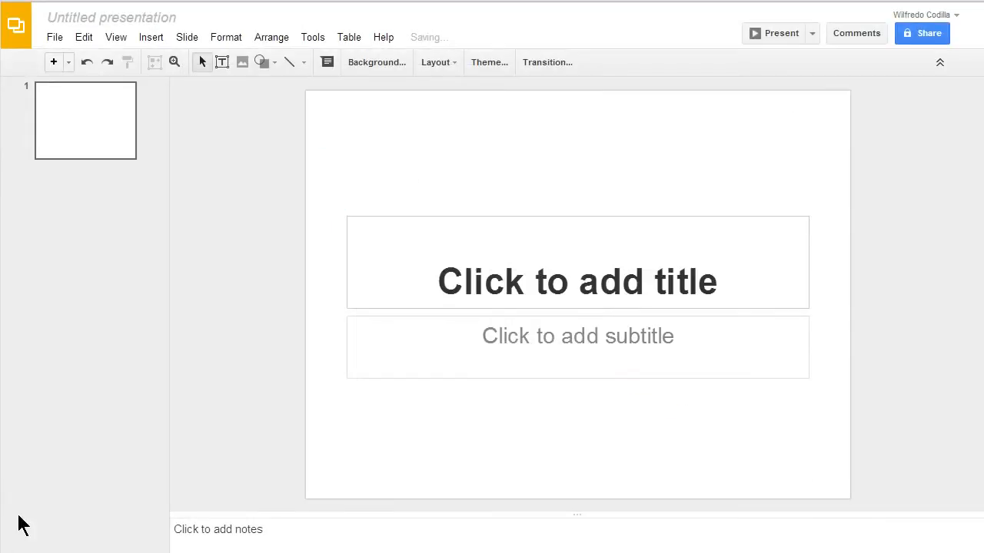
mouse_move(111, 17)
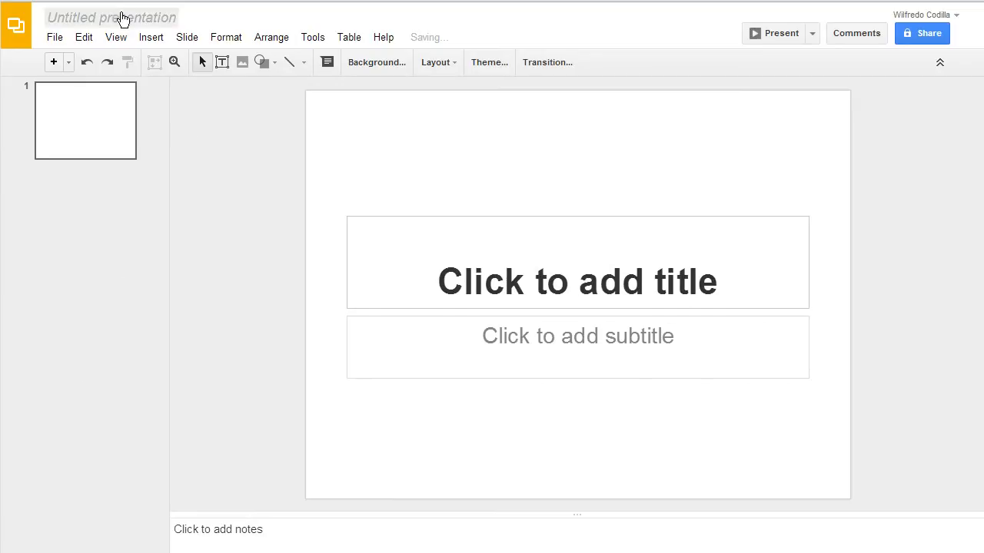
- Rename the untitled presentation to 'Test'
left_click(111, 17)
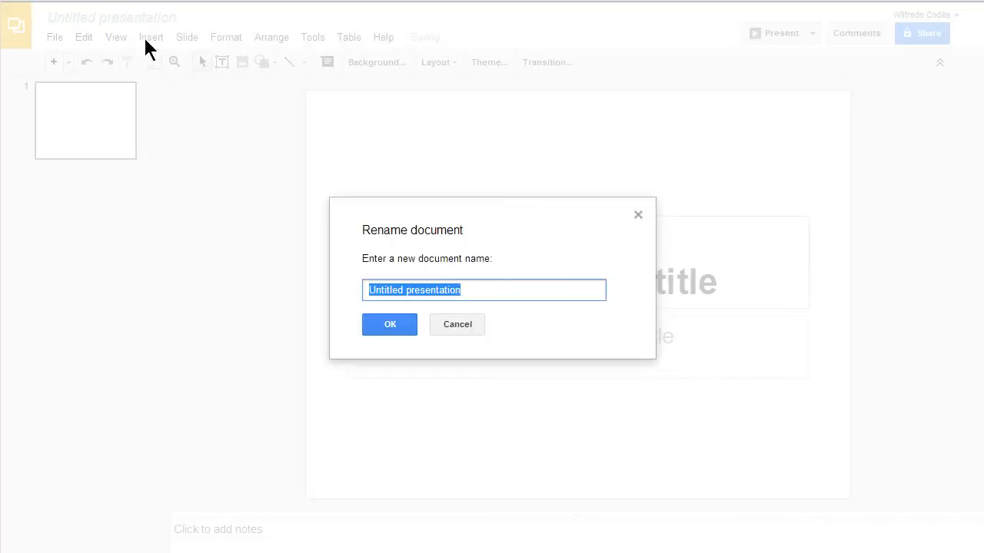
type("Test")
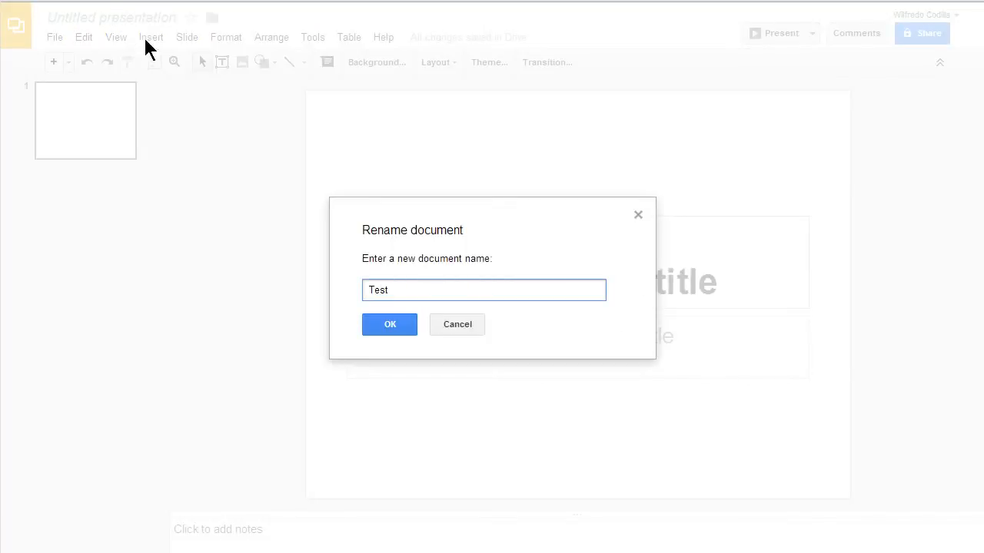
left_click(390, 323)
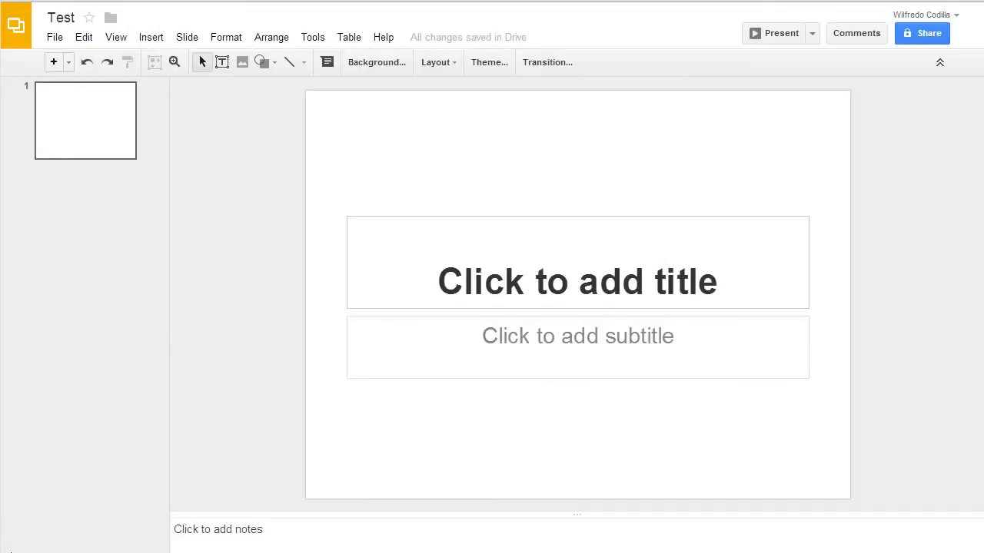
mouse_move(439, 248)
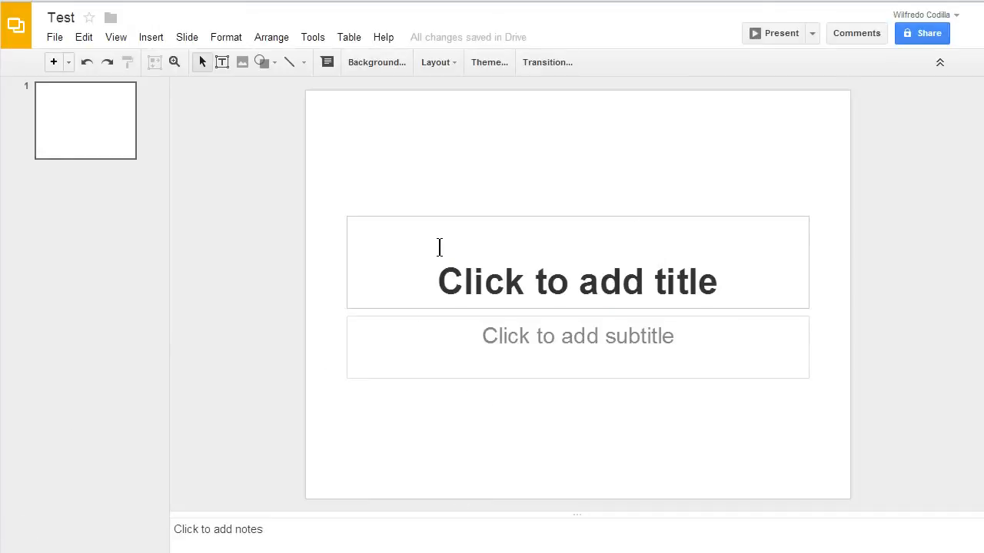
mouse_move(375, 61)
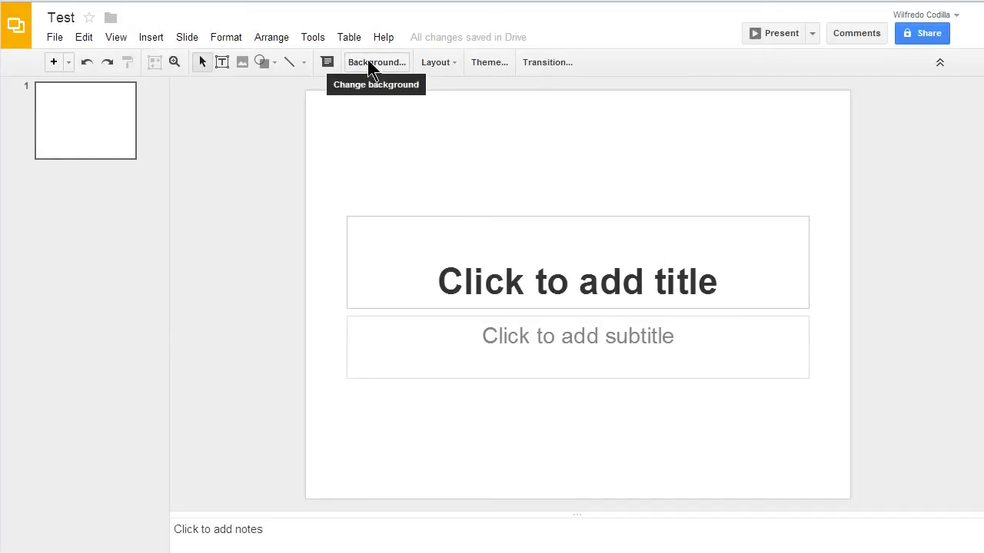
- Set the slide background to a custom light cyan colour (#61fff7)
left_click(375, 61)
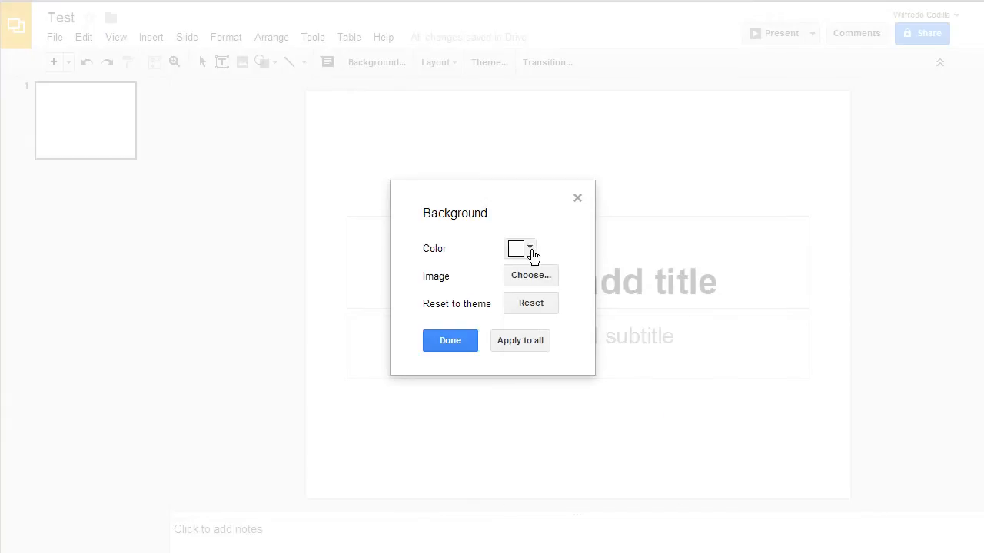
left_click(529, 249)
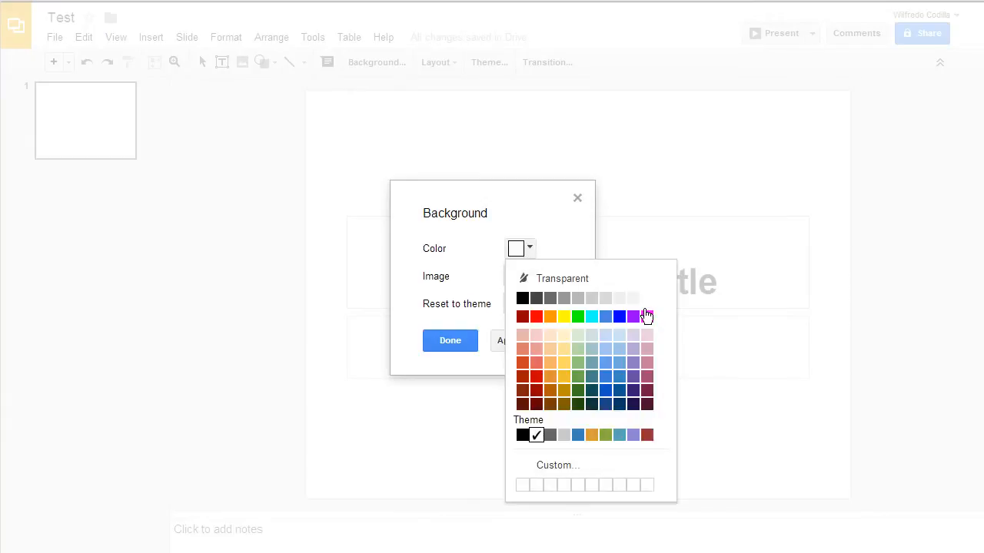
mouse_move(558, 464)
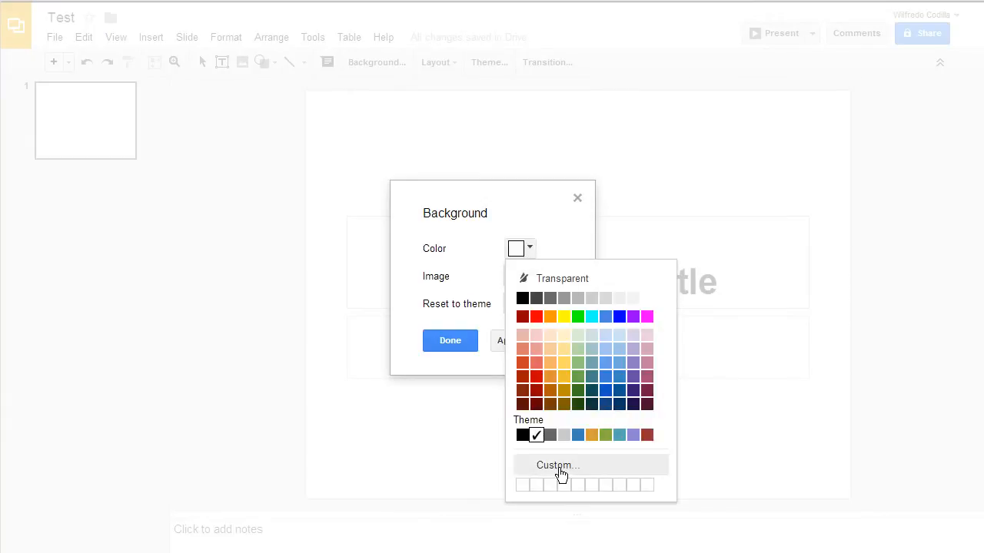
left_click(556, 465)
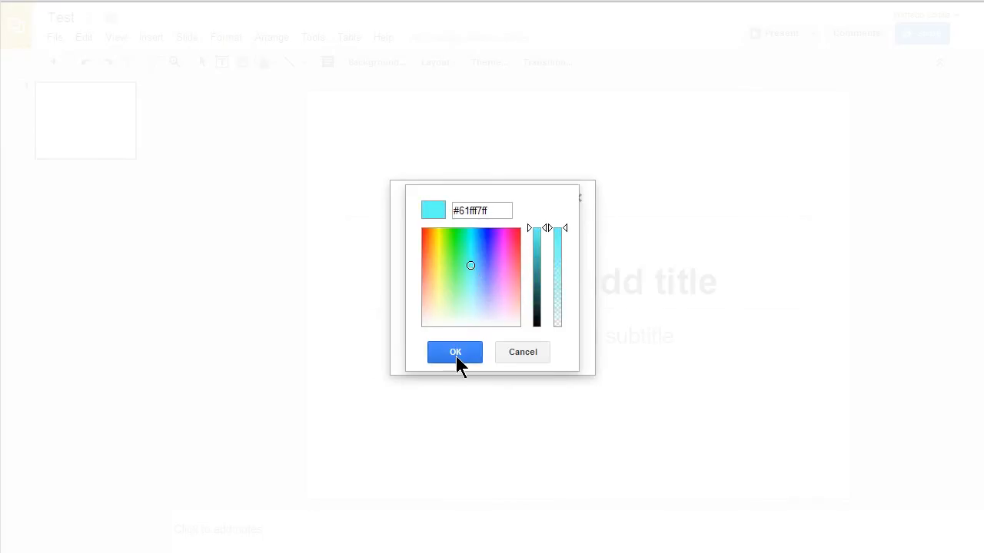
left_click(454, 352)
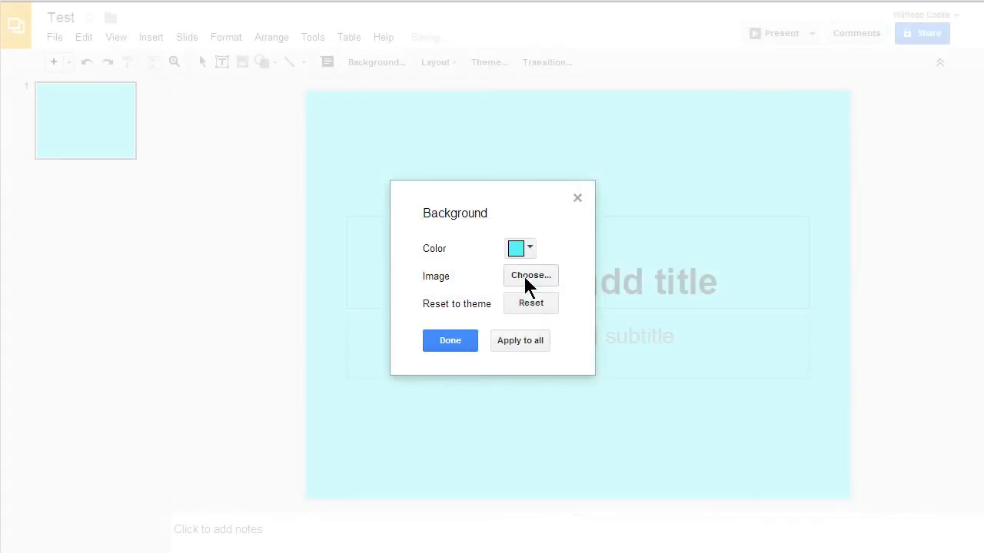
- Replace the cyan background with the erupting-volcano photo
left_click(530, 275)
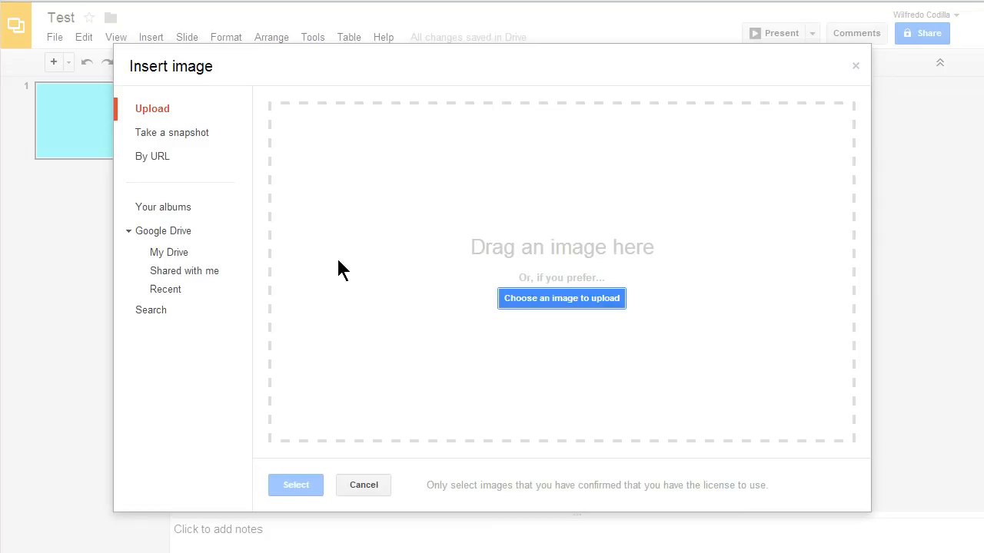
mouse_move(172, 132)
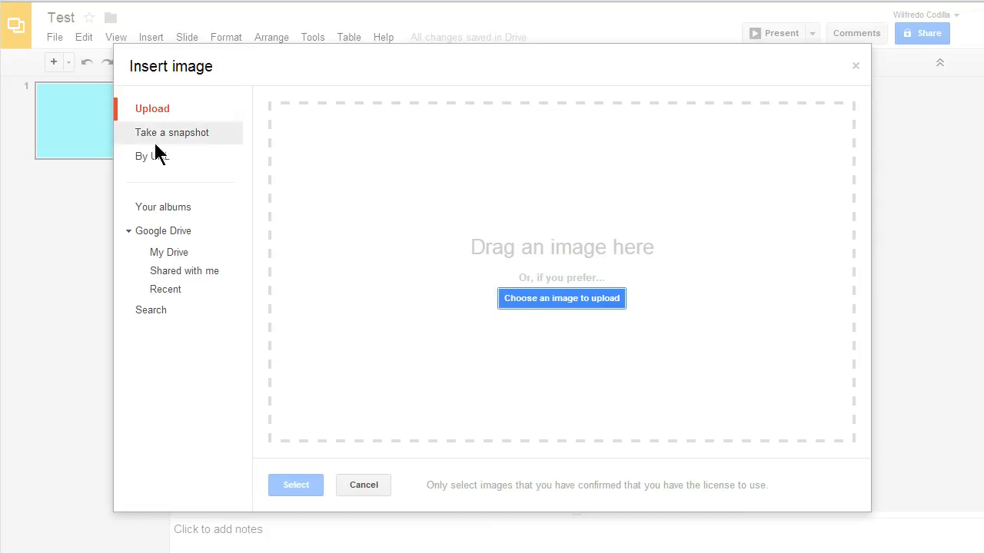
mouse_move(286, 215)
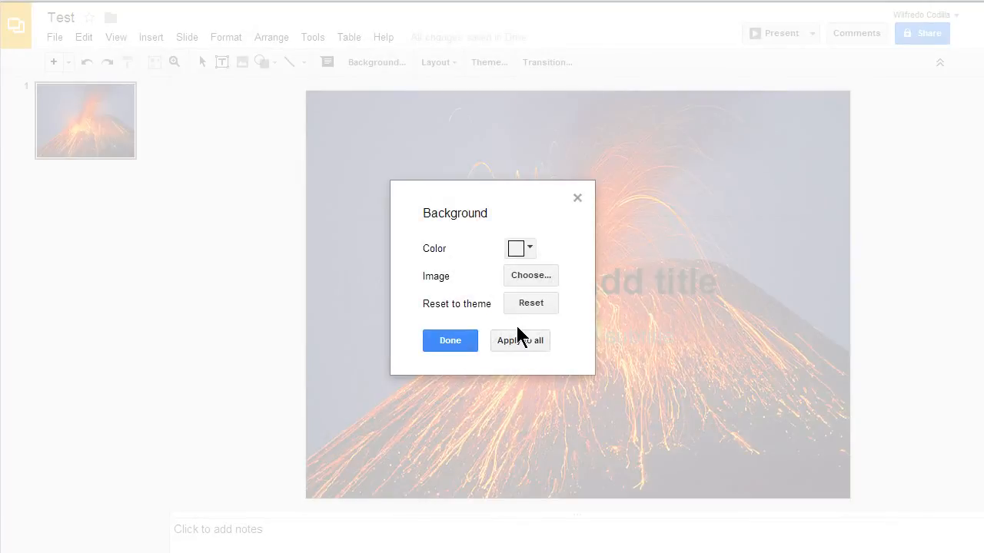
mouse_move(510, 300)
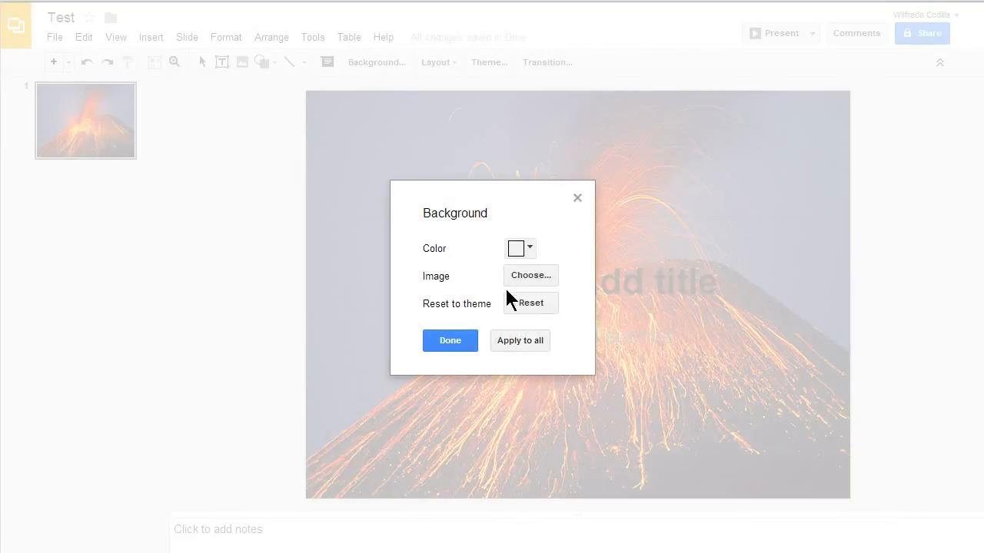
mouse_move(531, 315)
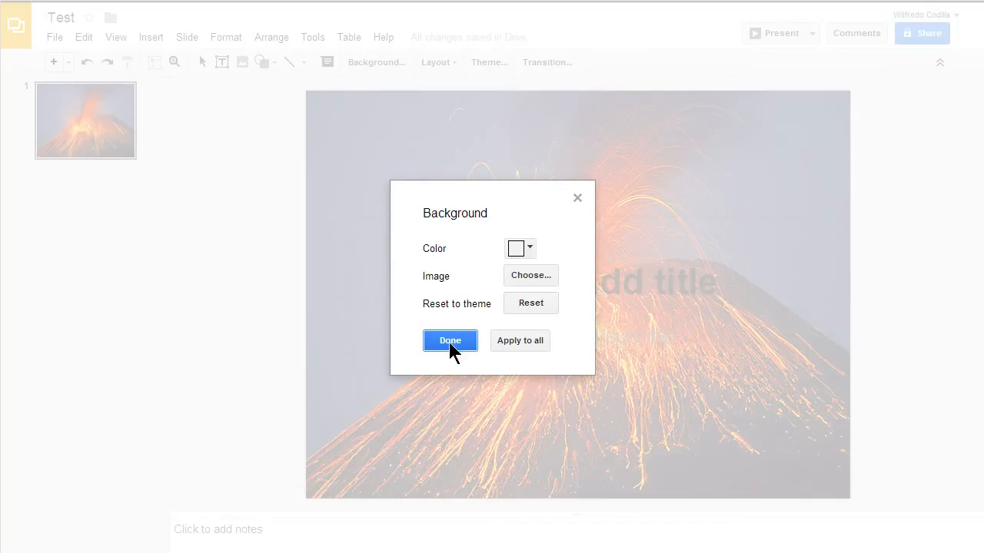
left_click(449, 341)
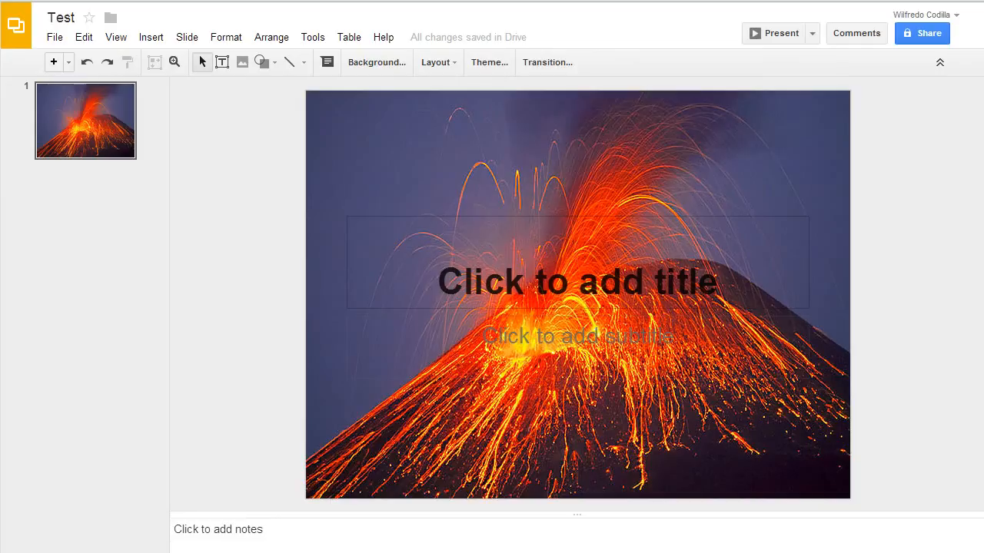
mouse_move(379, 427)
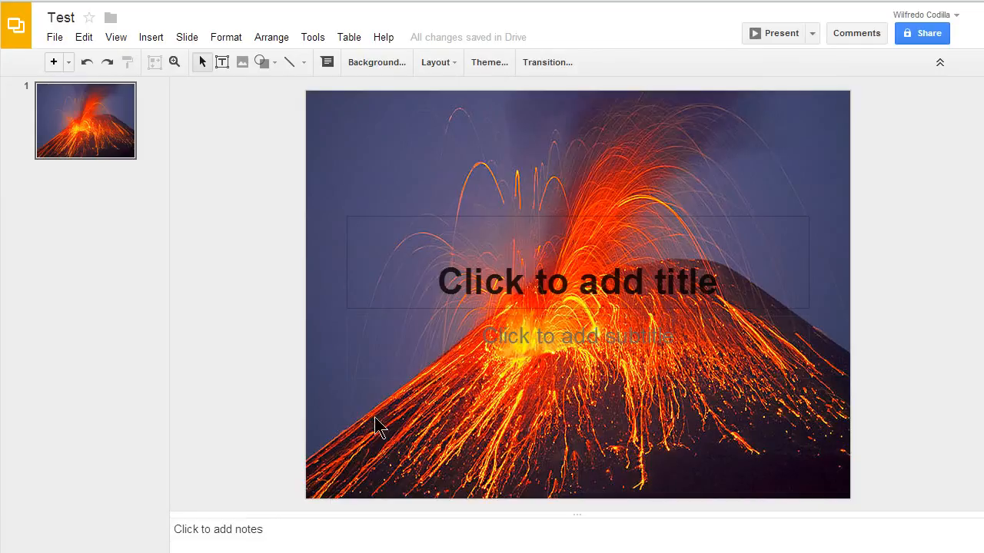
mouse_move(728, 283)
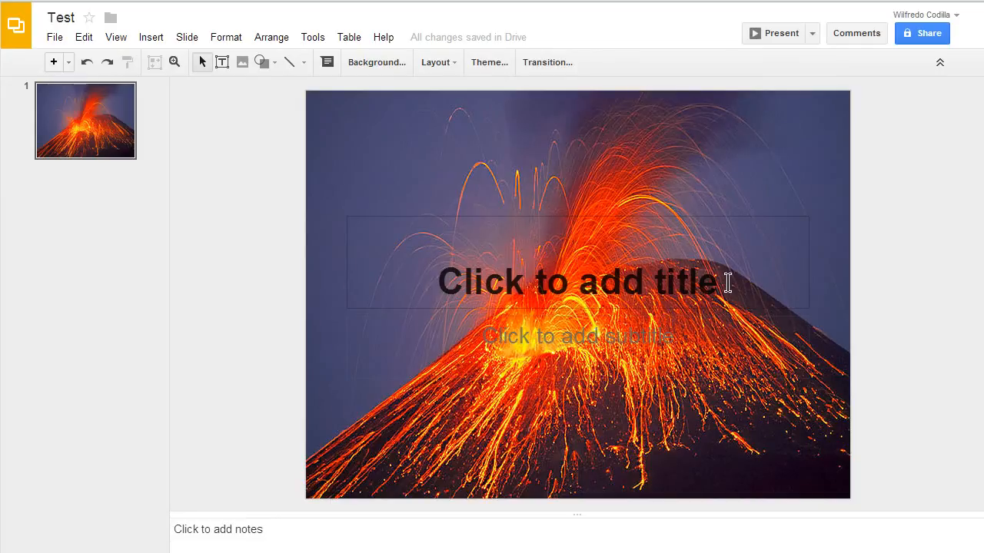
- Title the slide 'Mt. Vesuvius' in Georgia at size 60 with cream text
left_click(576, 261)
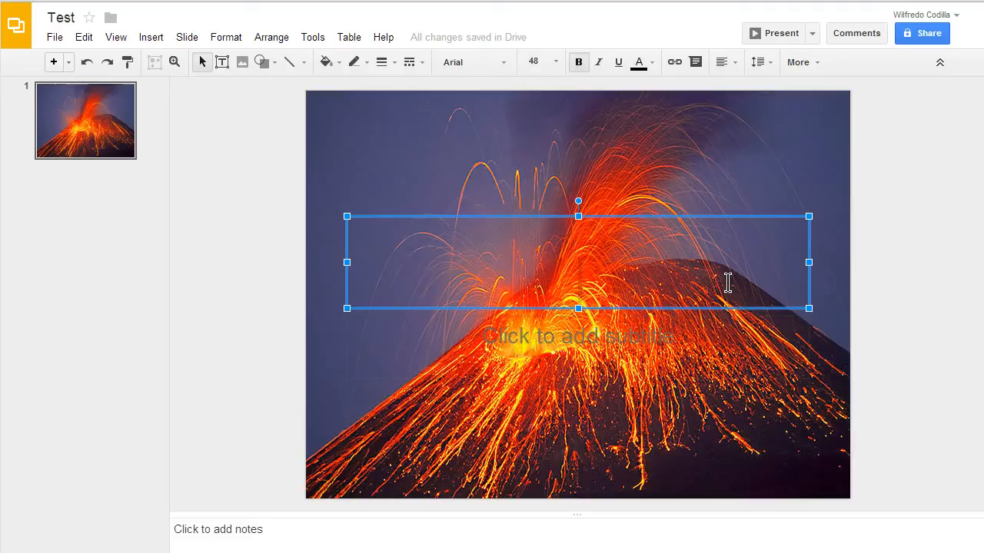
type("Mt. Vesuvius")
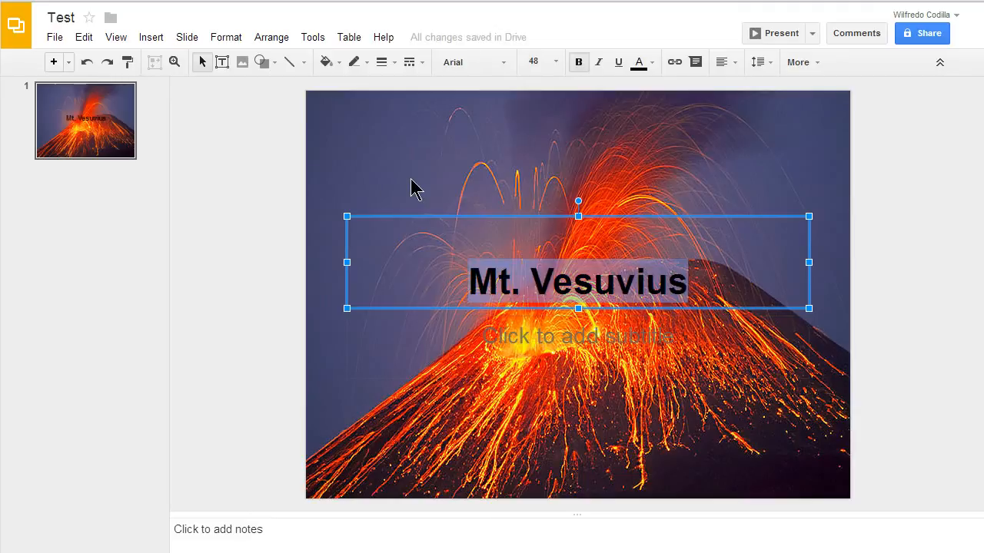
mouse_move(756, 69)
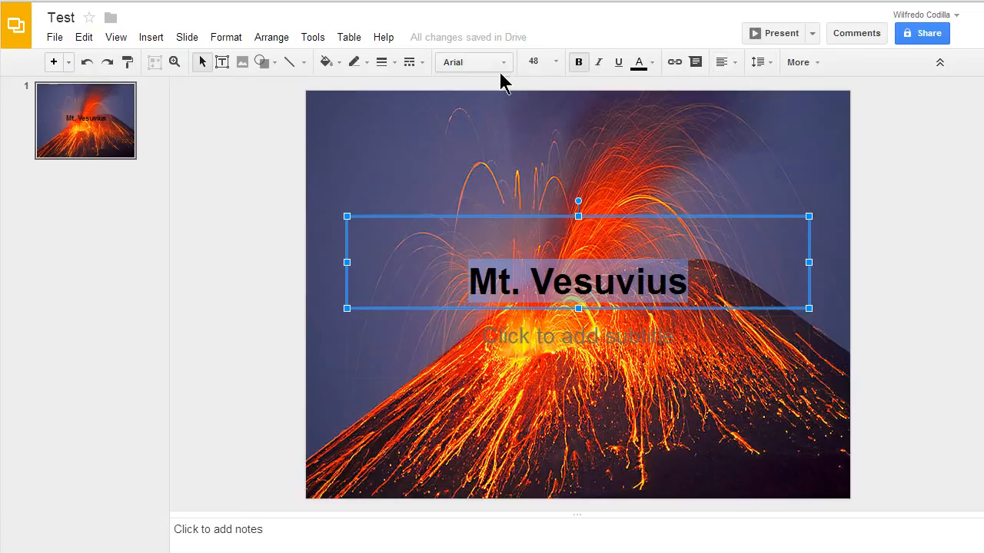
mouse_move(473, 61)
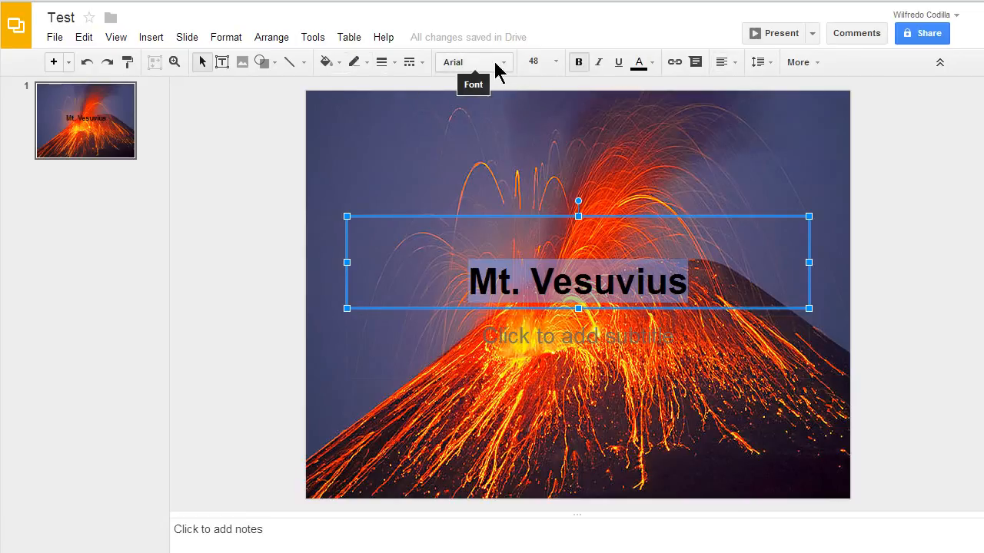
left_click(473, 61)
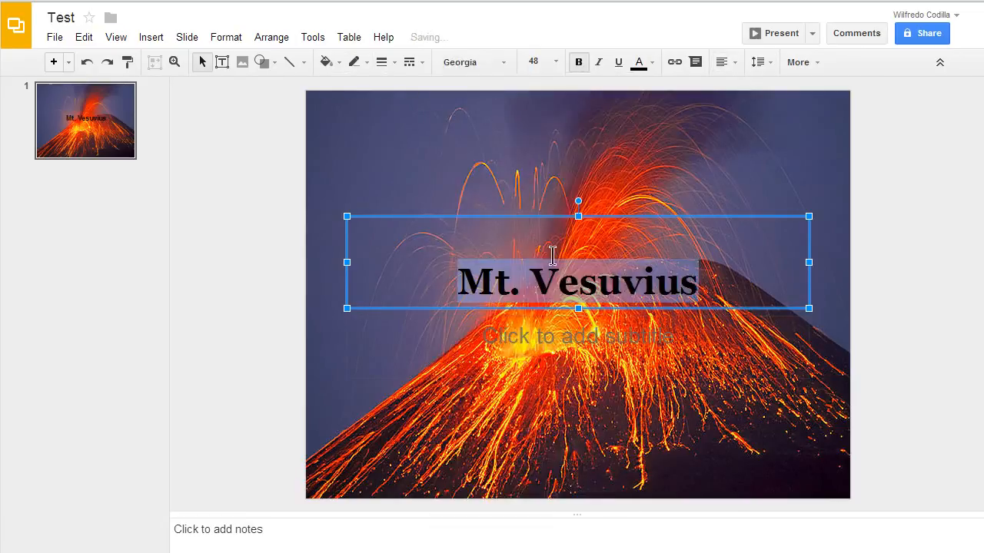
left_click(553, 61)
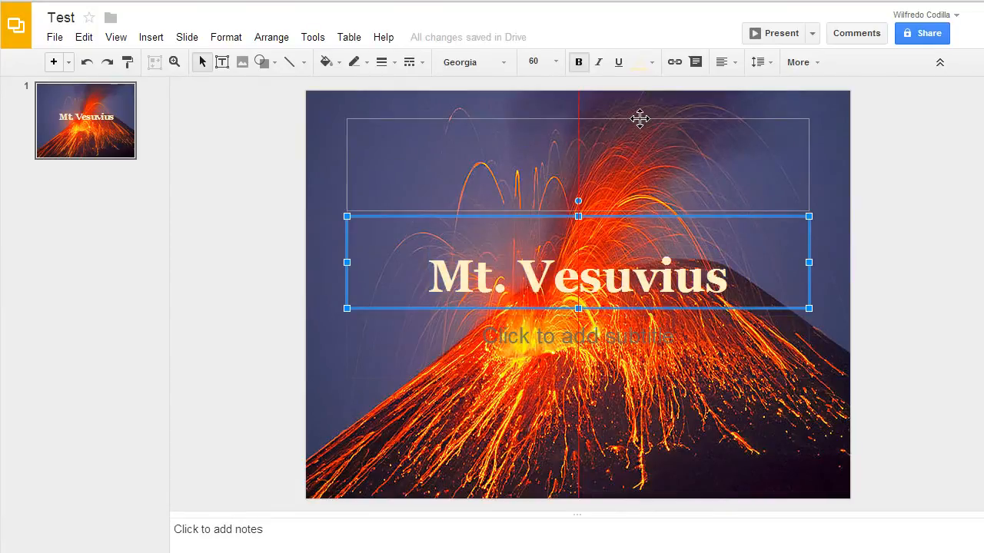
- Move the title box up to sit just below the slide's top edge
left_click_drag(578, 261, 578, 165)
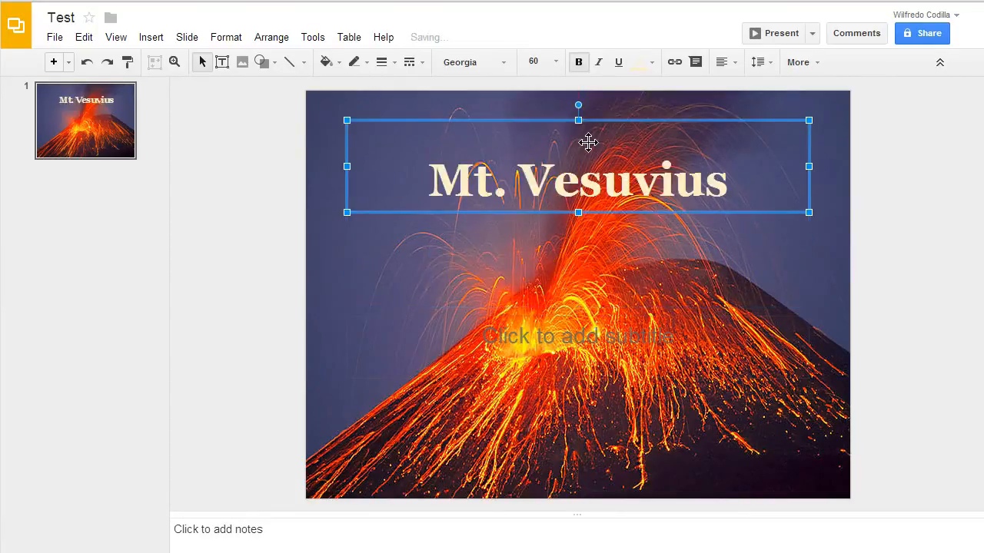
mouse_move(632, 120)
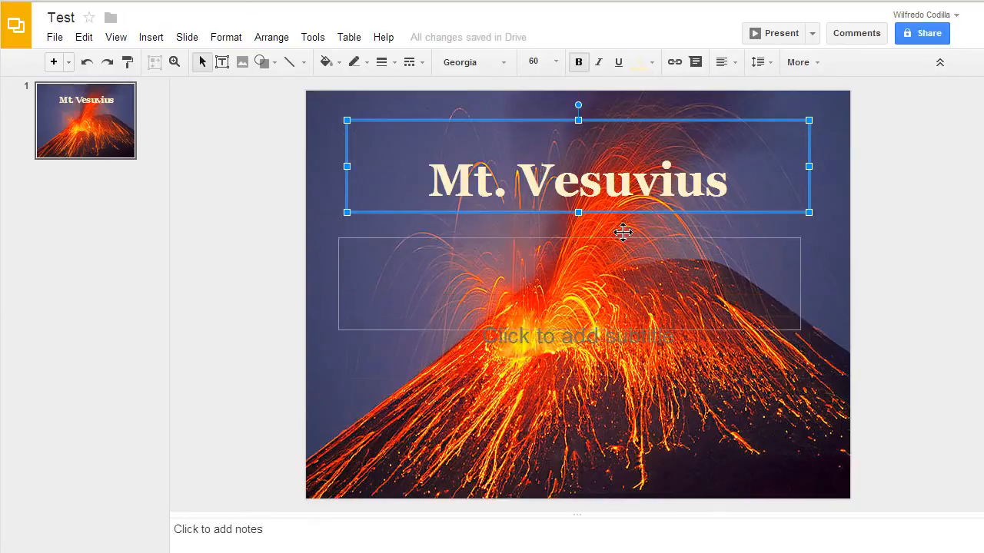
left_click_drag(622, 233, 622, 160)
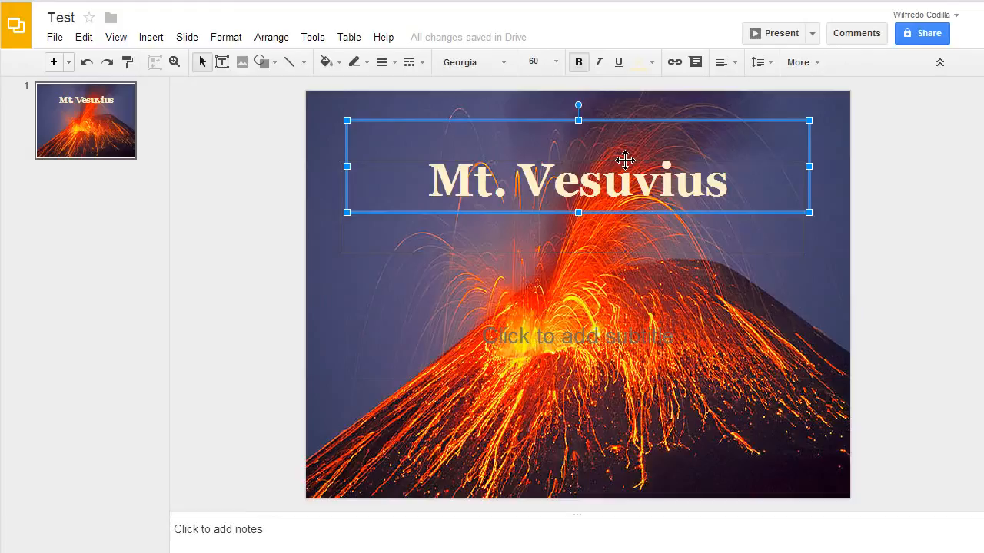
left_click_drag(624, 159, 629, 143)
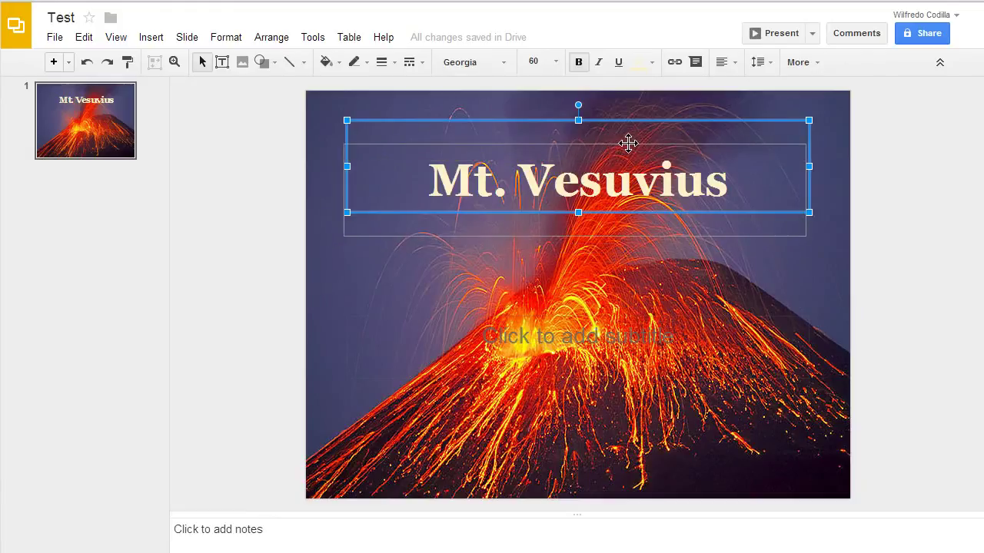
left_click_drag(578, 166, 578, 190)
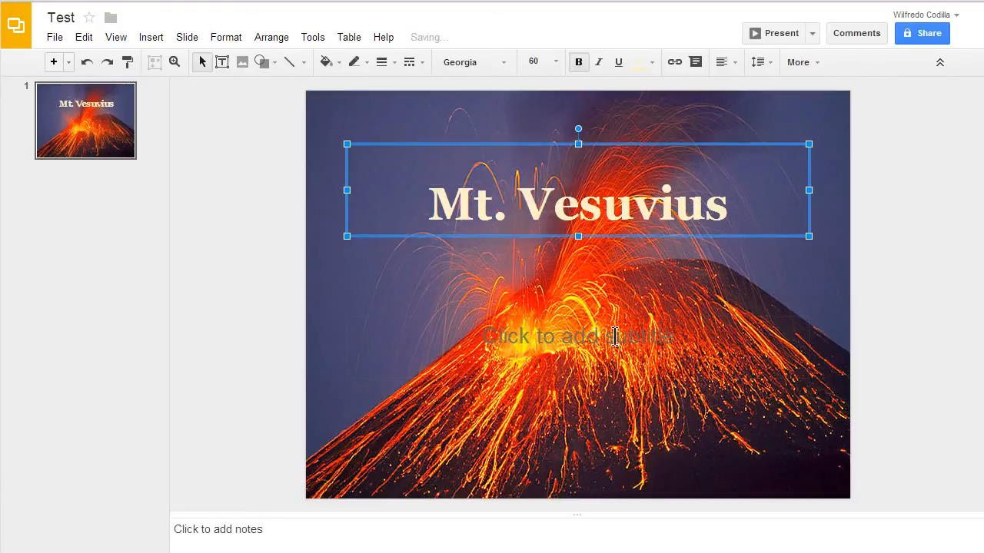
- Remove the empty subtitle placeholder beneath the title
left_click(578, 335)
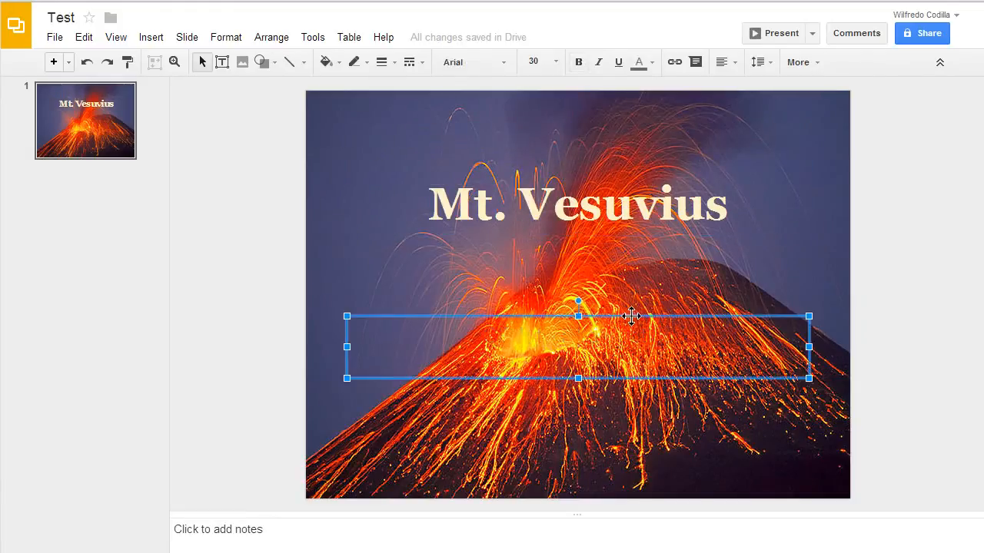
mouse_move(654, 318)
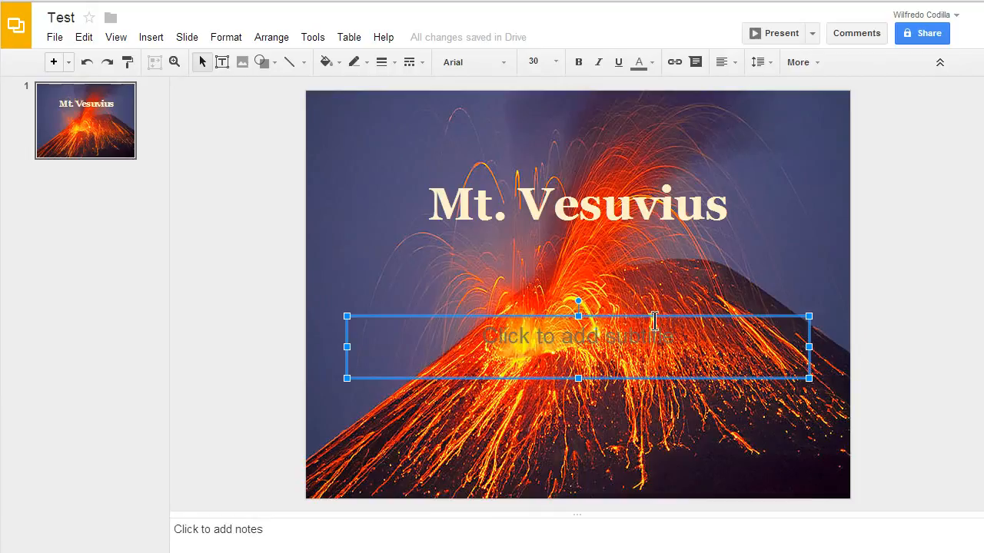
left_click(513, 300)
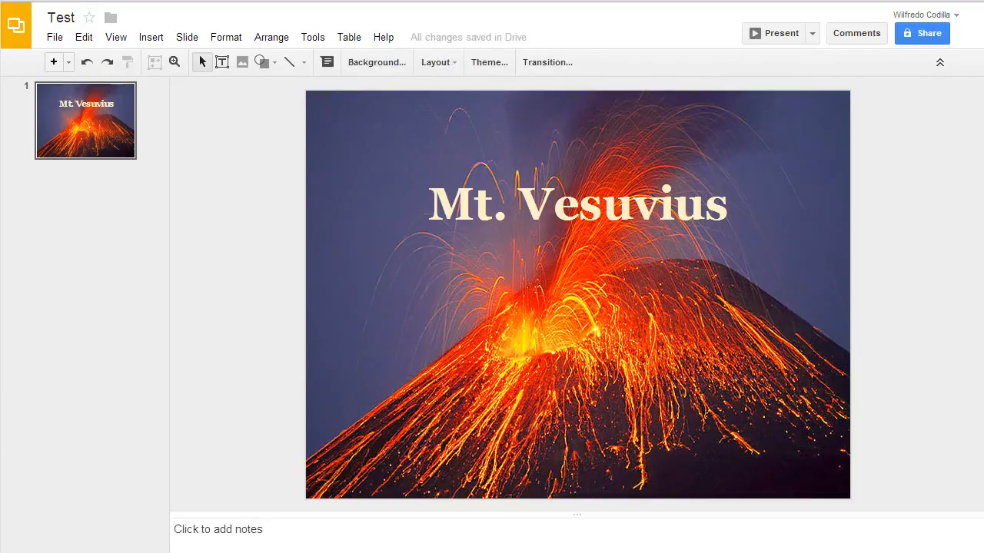
mouse_move(191, 175)
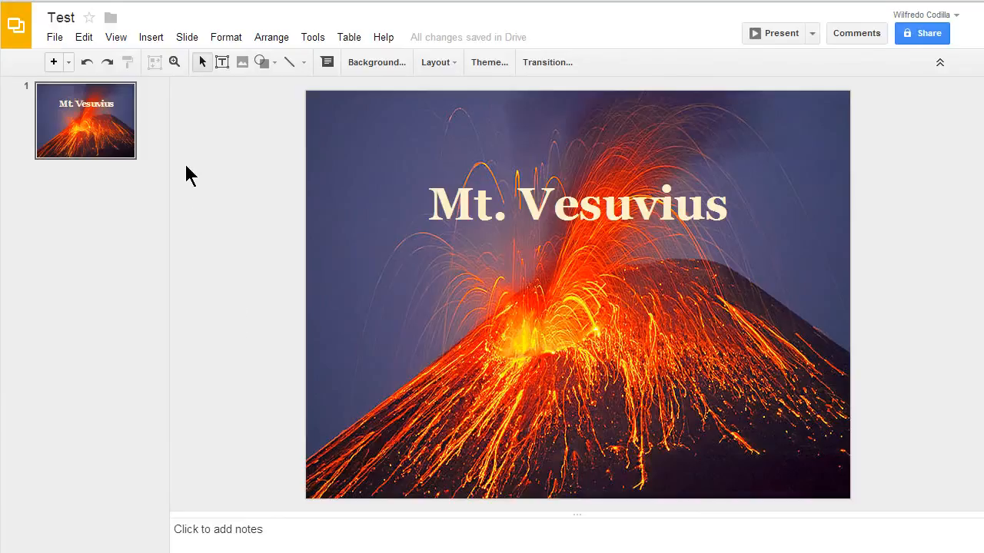
- Add word art reading 'A Google Presentation' beneath the title
left_click(151, 37)
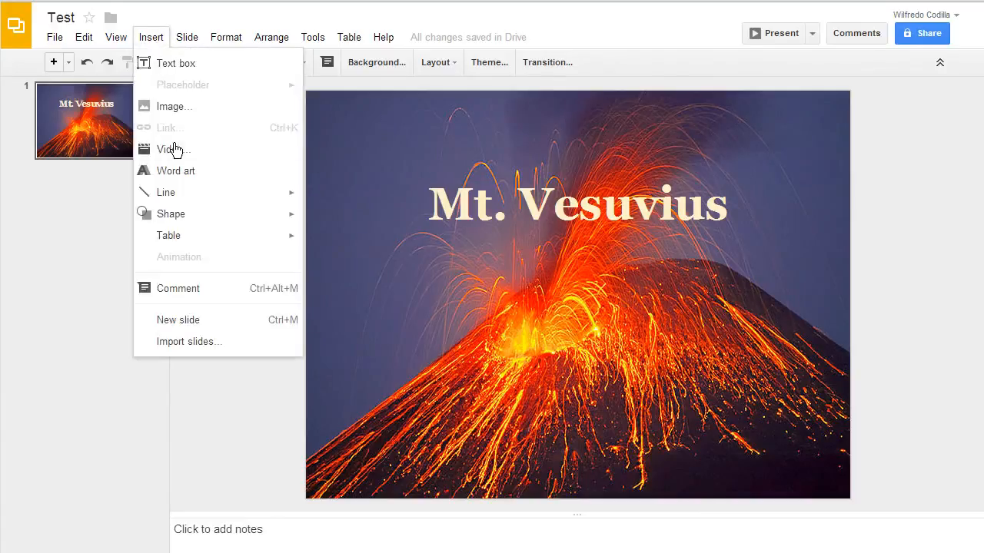
left_click(175, 170)
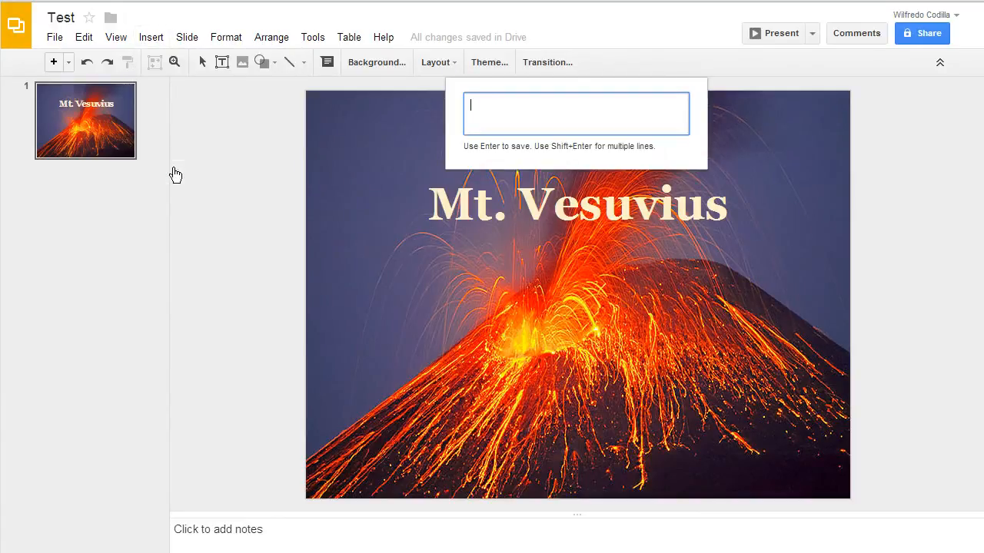
type("A Google Presentation")
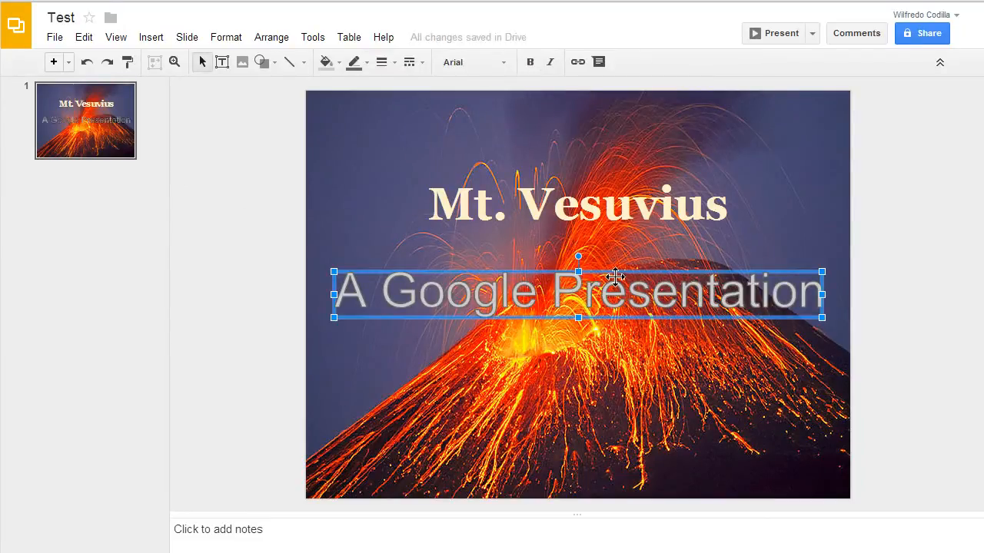
mouse_move(694, 323)
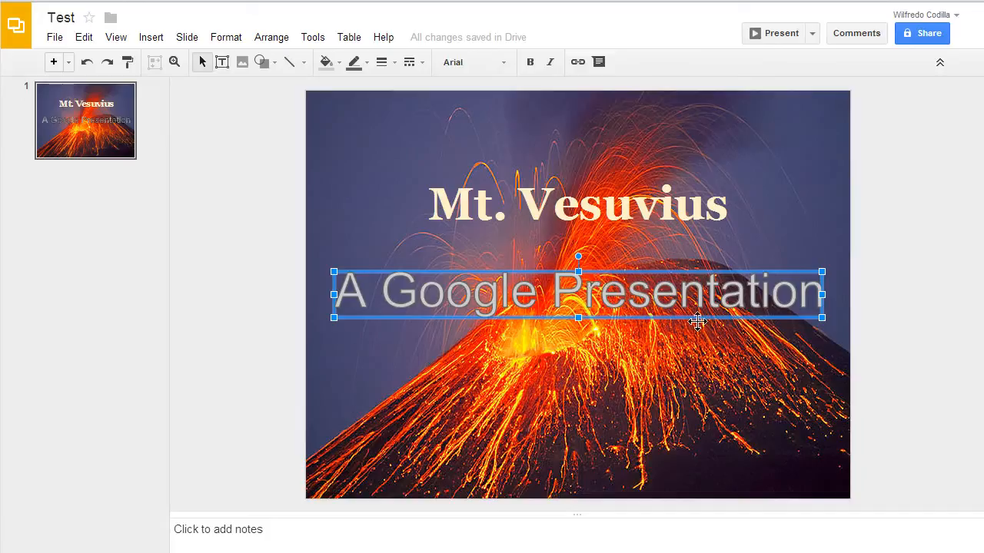
mouse_move(823, 335)
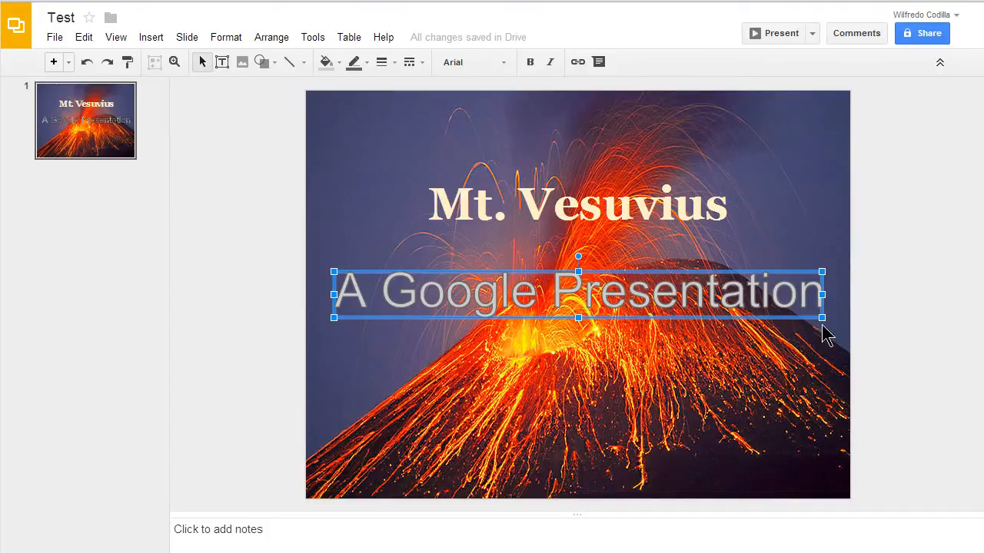
left_click(31, 507)
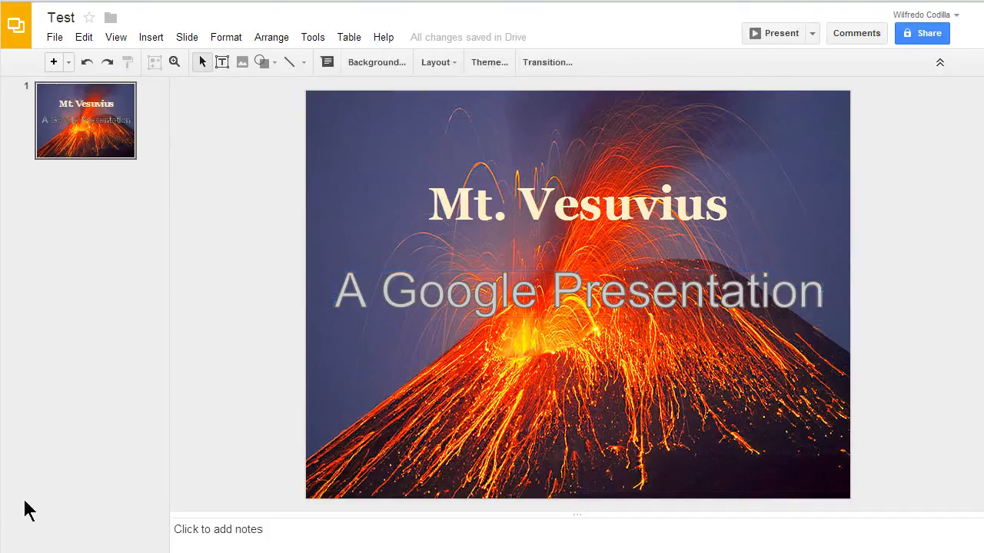
mouse_move(131, 448)
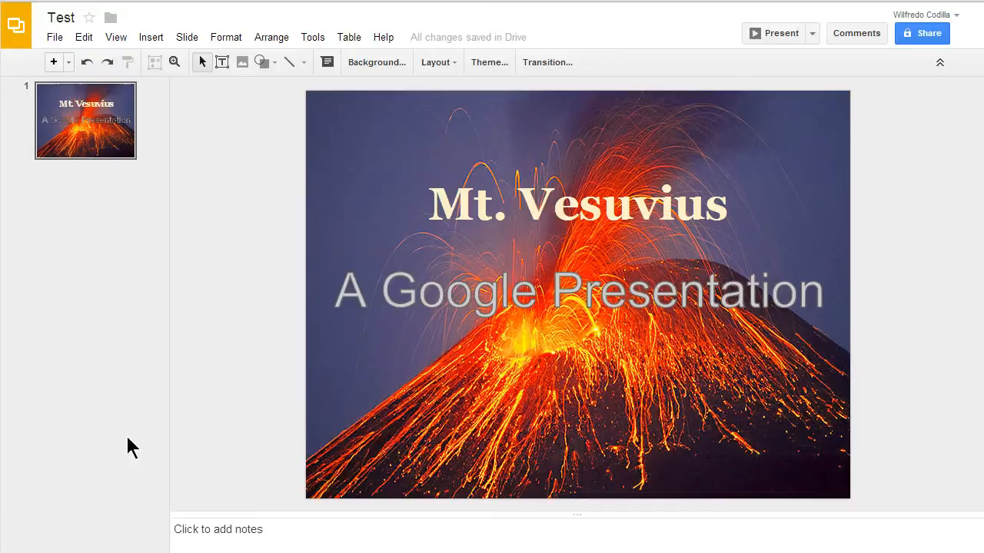
mouse_move(221, 62)
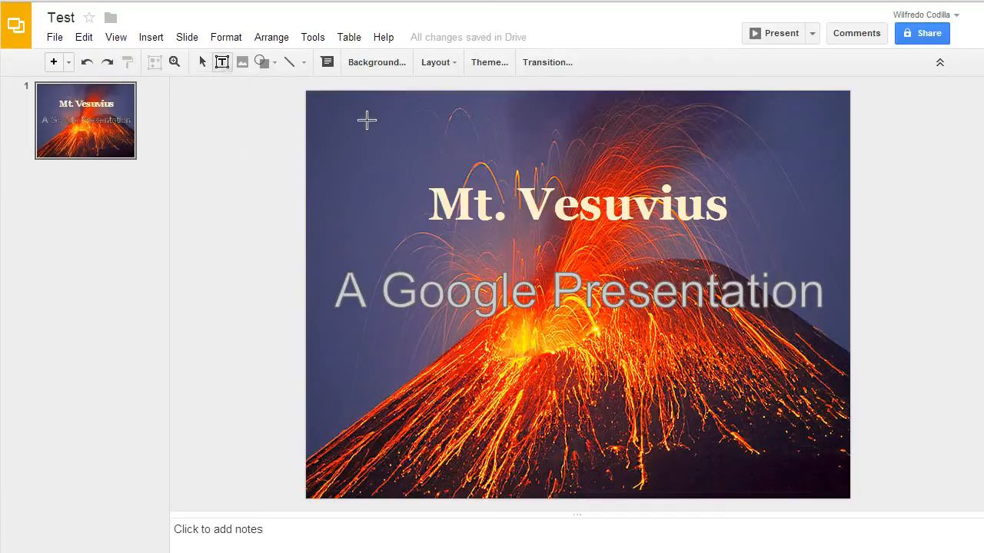
left_click_drag(367, 116, 778, 164)
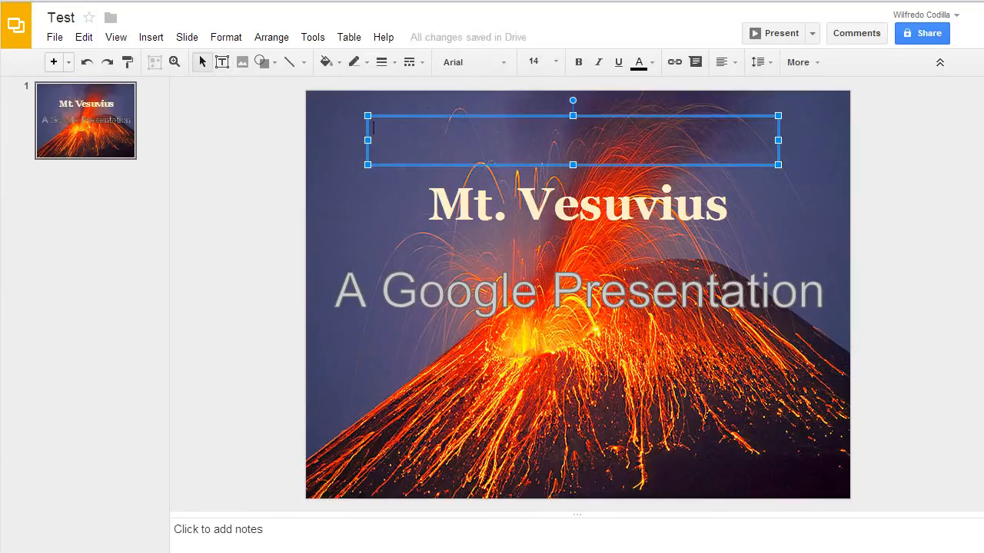
left_click(246, 200)
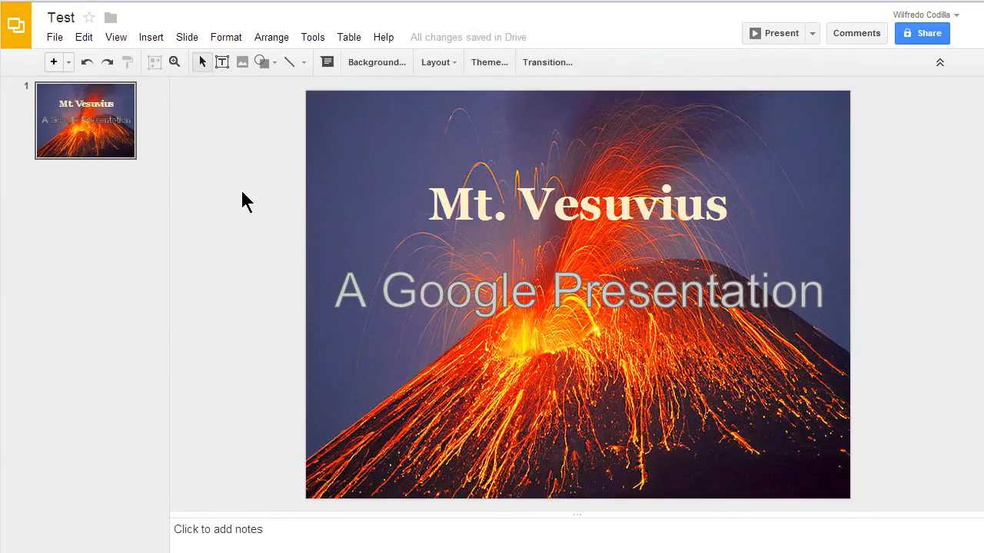
mouse_move(243, 62)
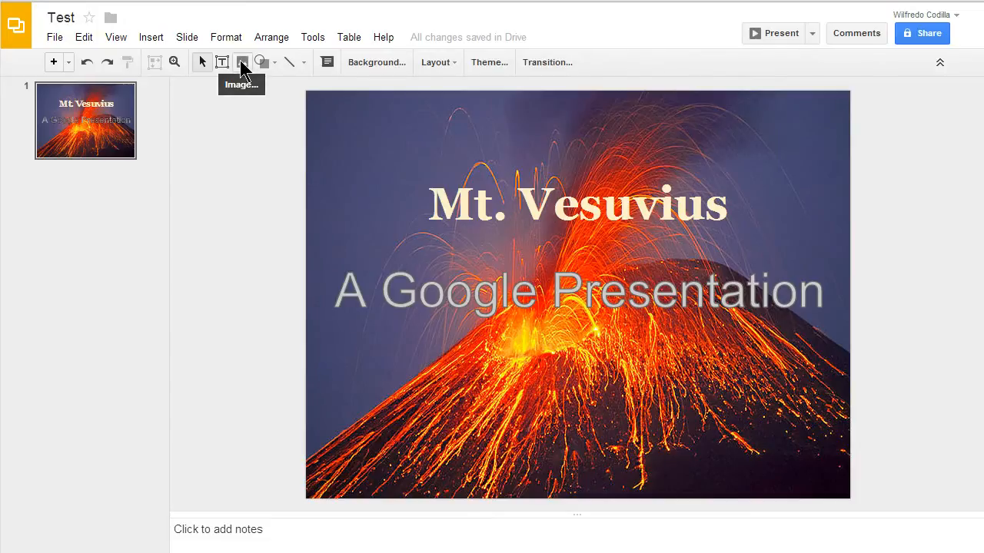
- Insert the fleeing-figures painting and enlarge it into the lower-right corner
left_click(243, 61)
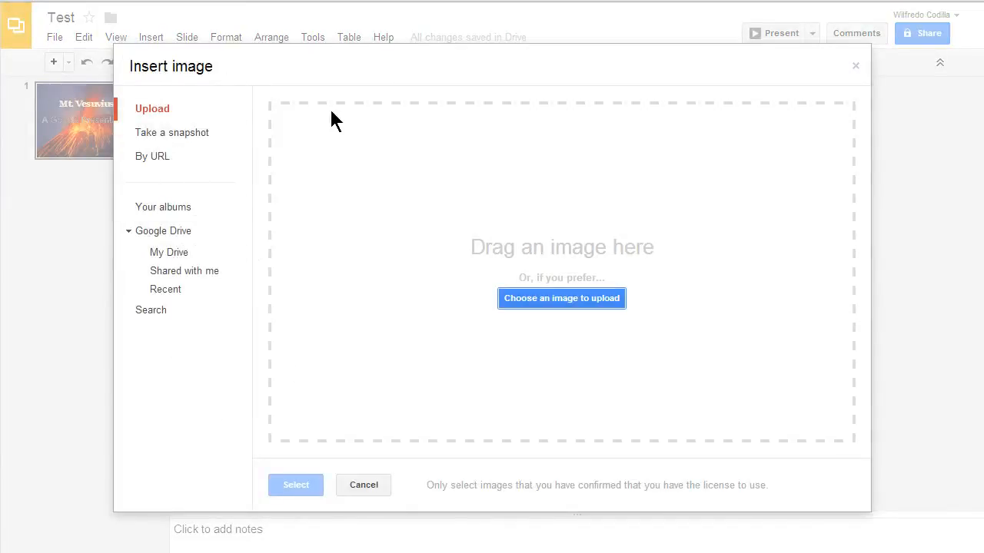
mouse_move(833, 446)
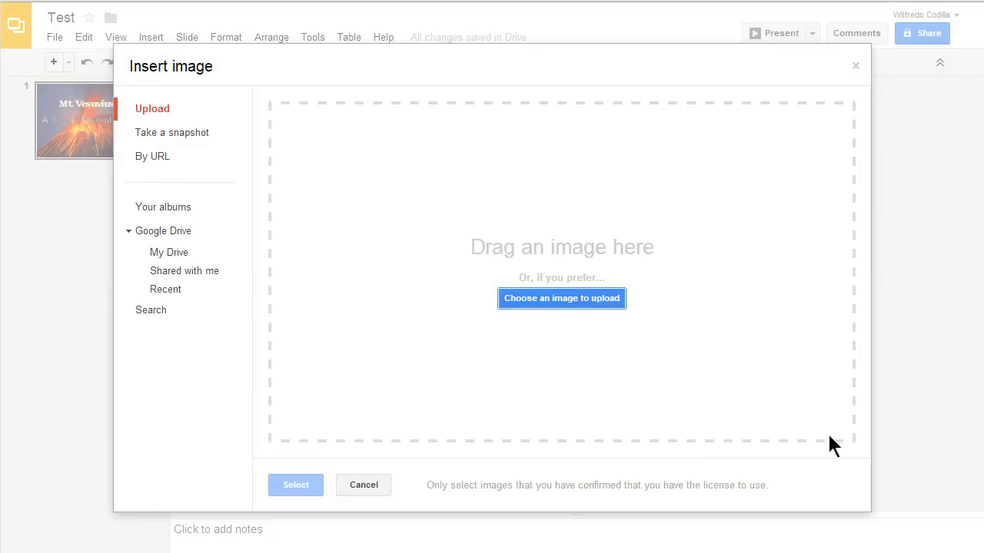
mouse_move(177, 132)
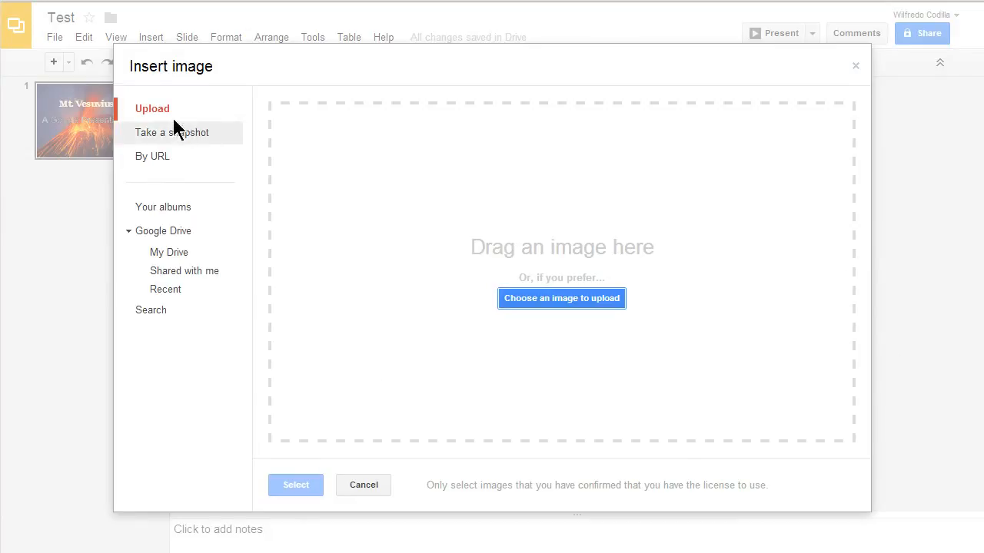
mouse_move(152, 157)
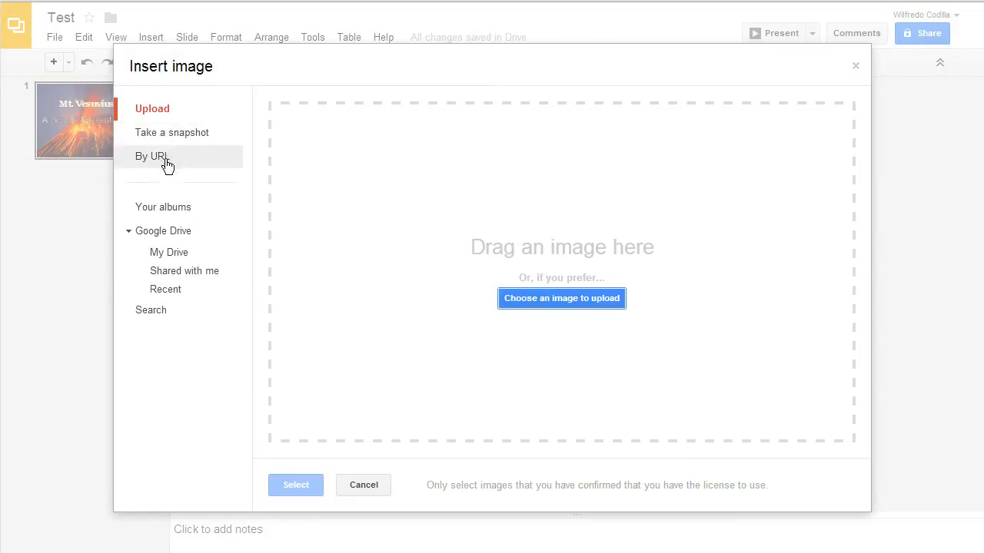
mouse_move(169, 231)
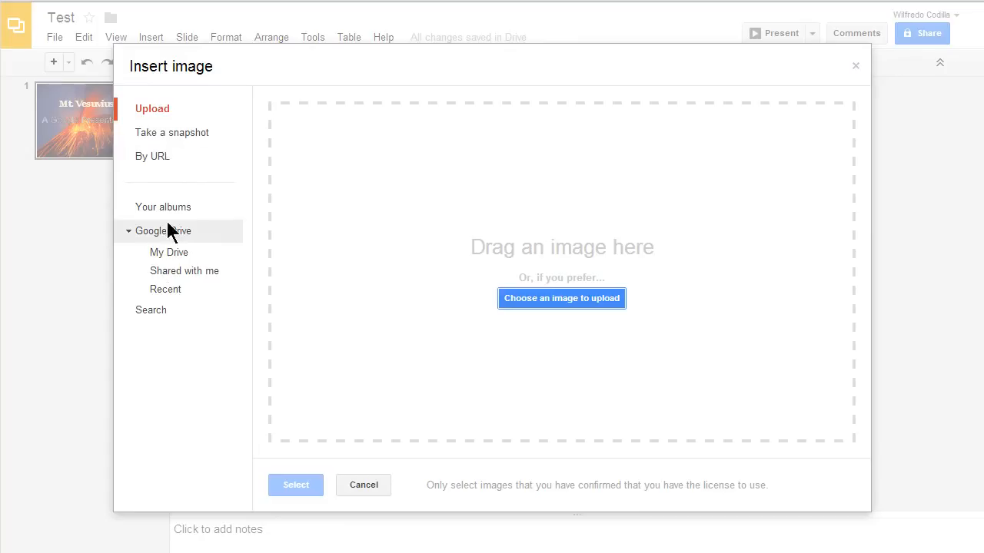
mouse_move(838, 448)
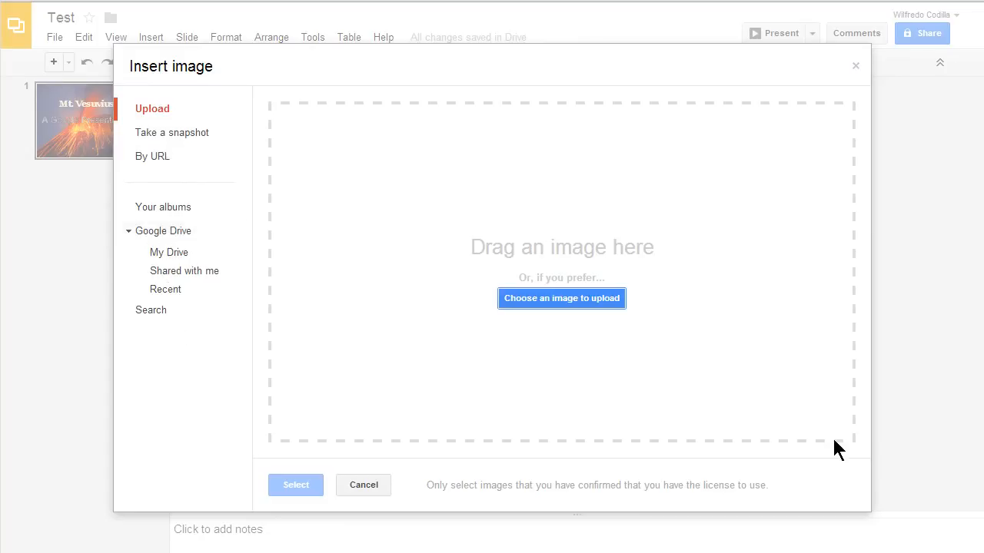
mouse_move(959, 321)
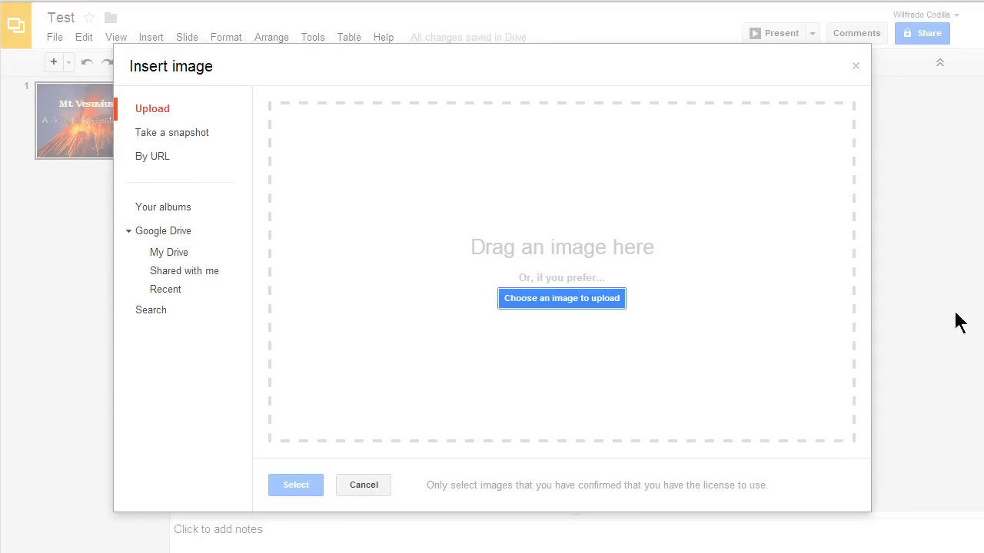
left_click(363, 486)
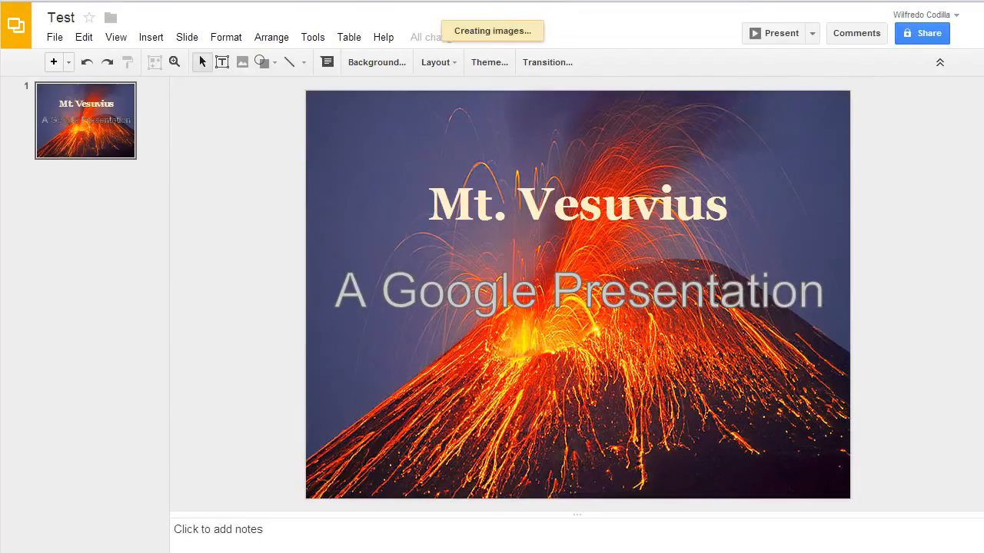
mouse_move(514, 382)
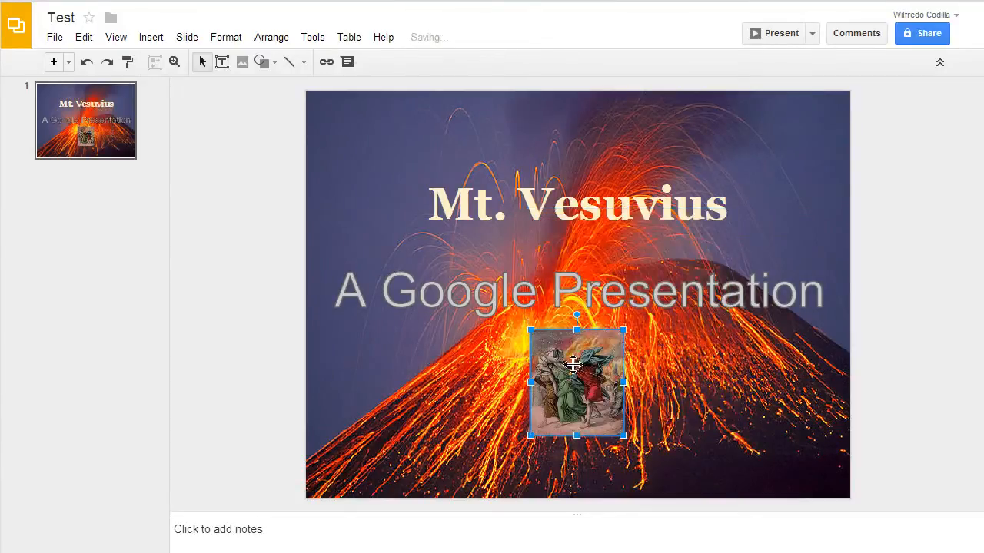
left_click_drag(577, 381, 778, 430)
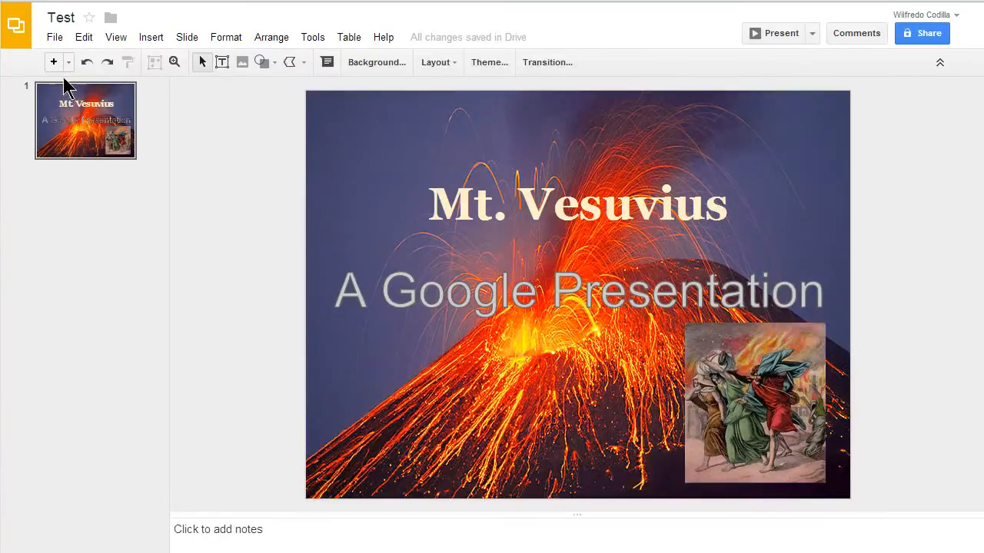
mouse_move(52, 61)
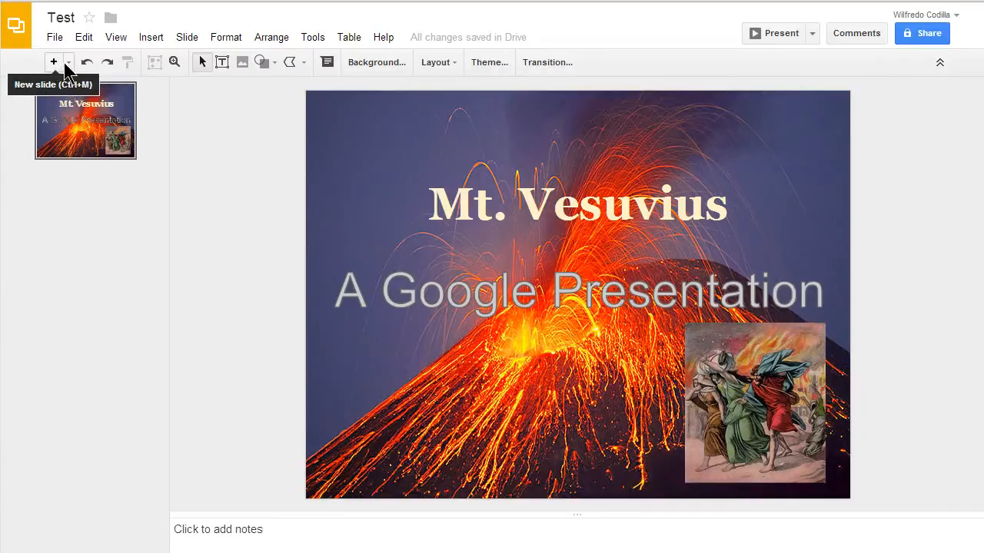
- Add a second slide with the Blank layout after the title slide
left_click(67, 62)
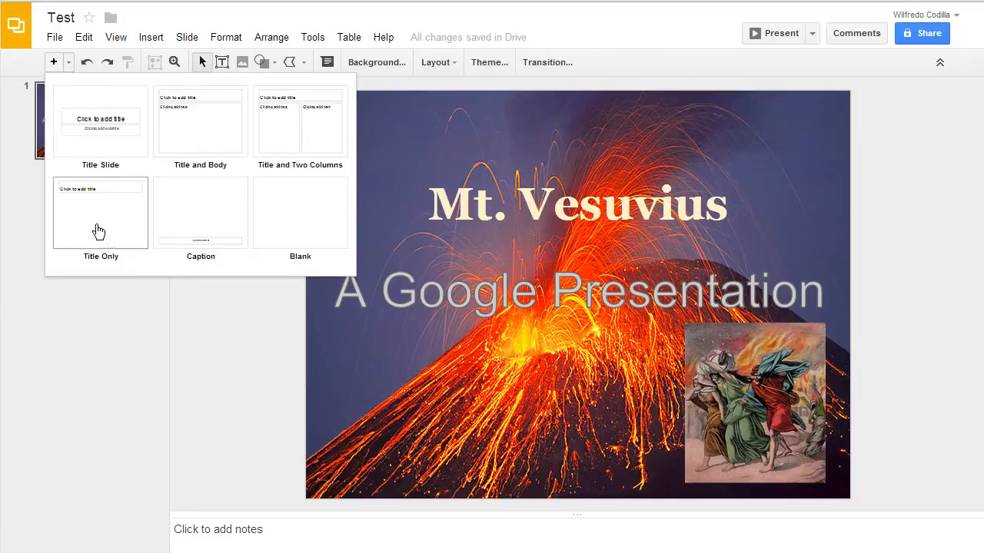
mouse_move(328, 215)
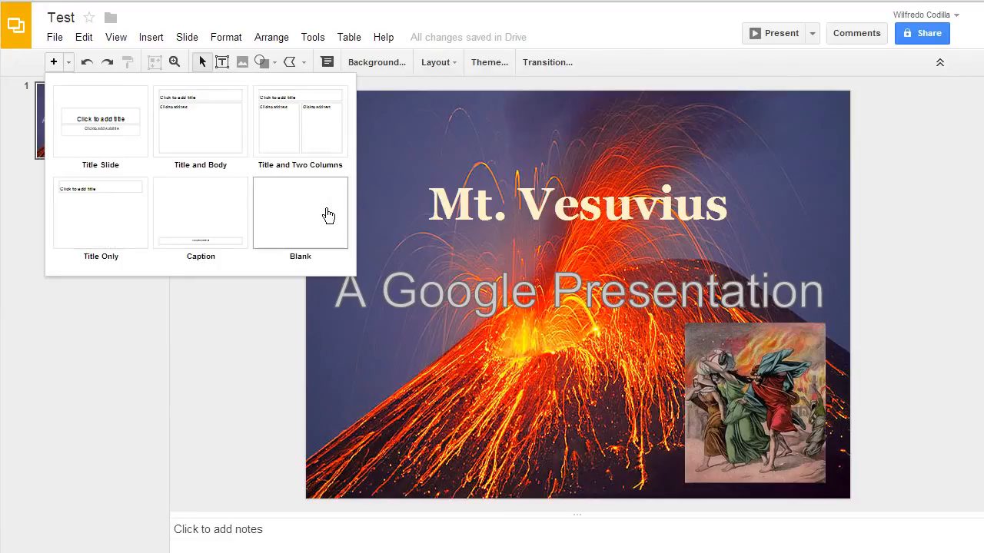
mouse_move(298, 220)
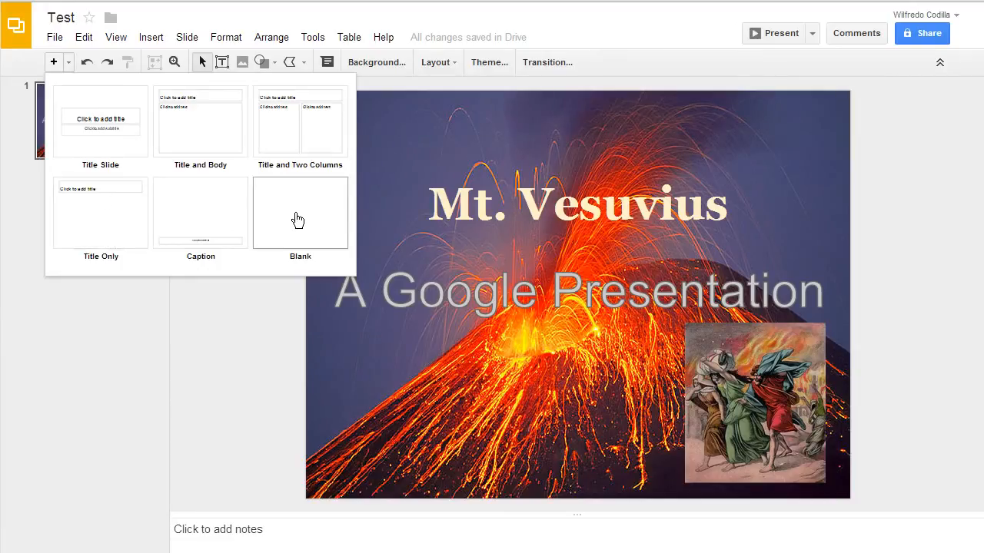
left_click(300, 212)
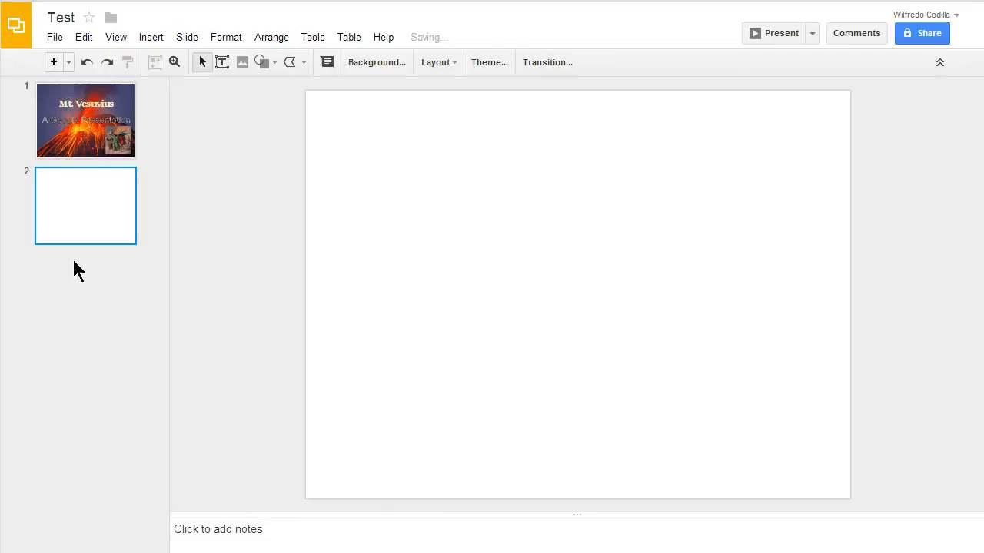
right_click(86, 120)
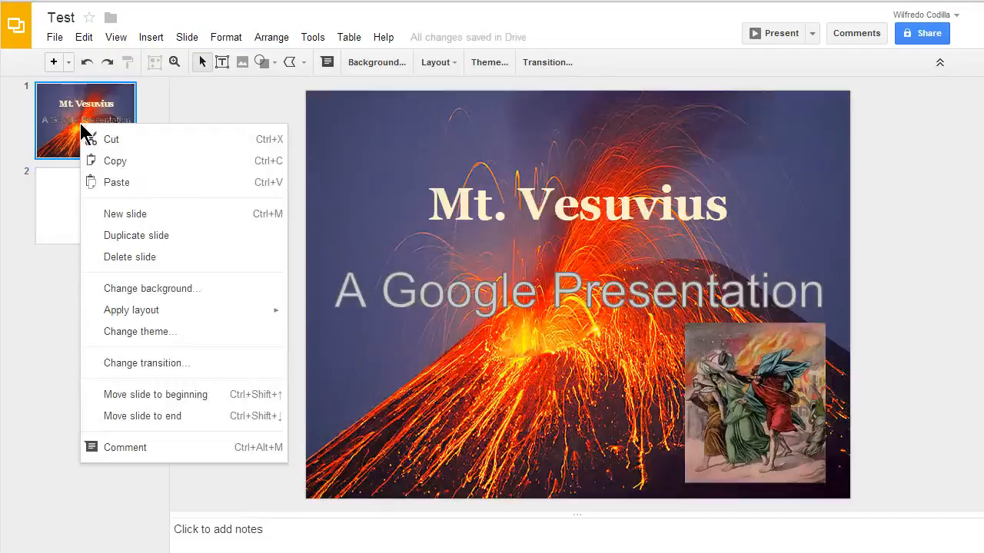
mouse_move(135, 213)
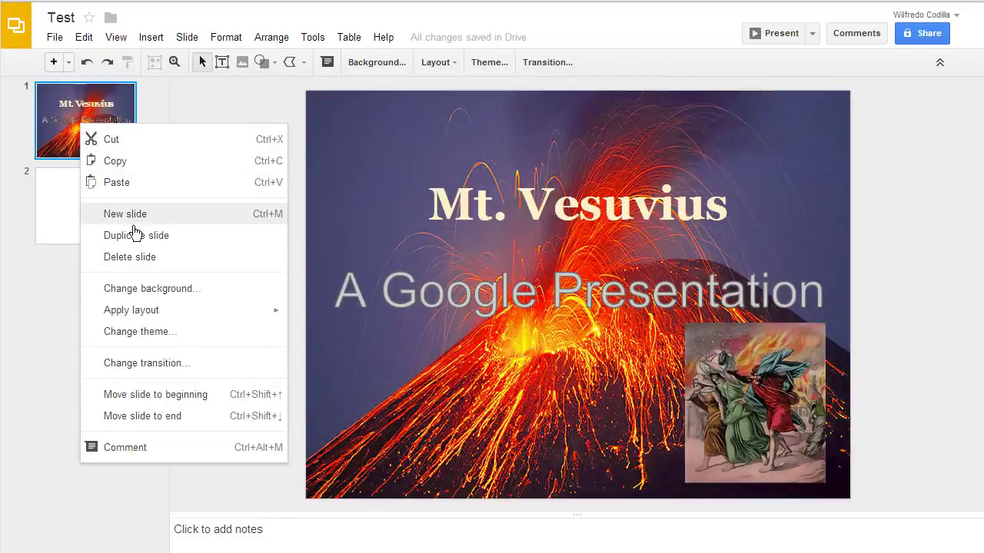
mouse_move(135, 235)
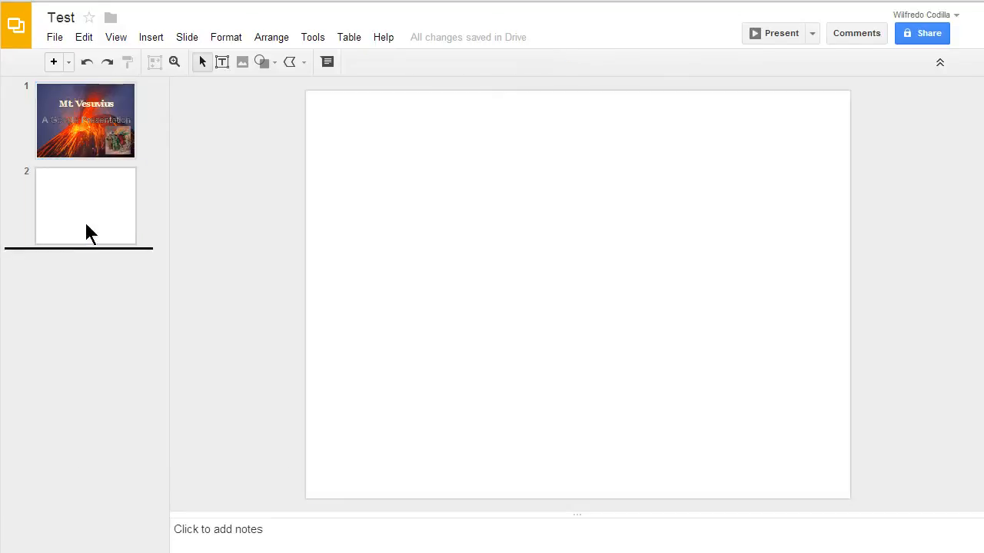
- Draw a small grey square near the top-left of the second slide
left_click(86, 206)
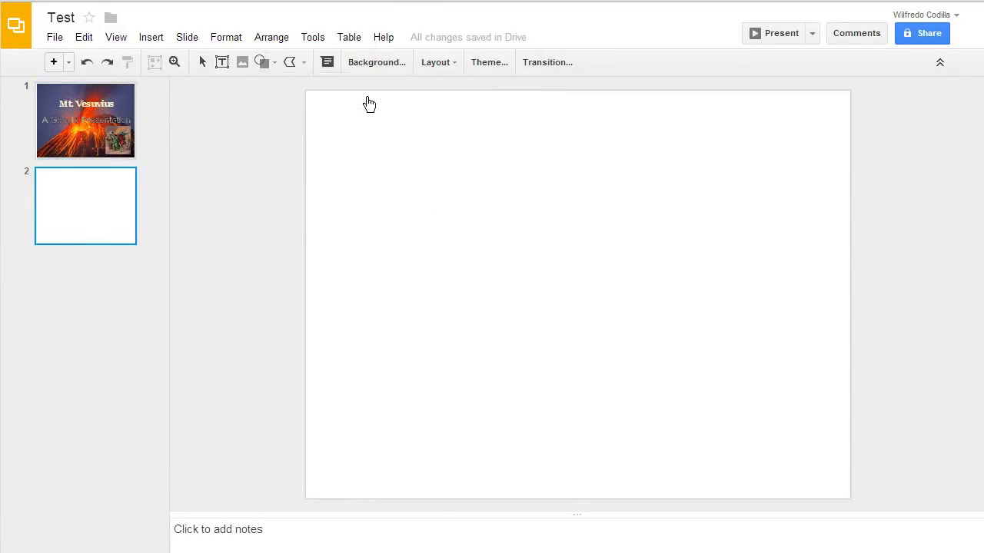
left_click_drag(348, 126, 453, 234)
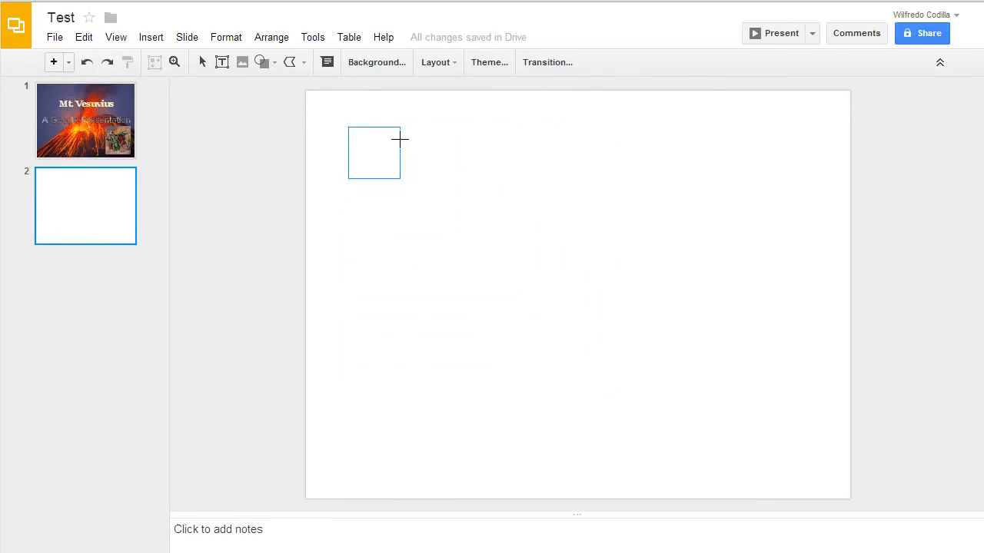
left_click_drag(347, 126, 423, 203)
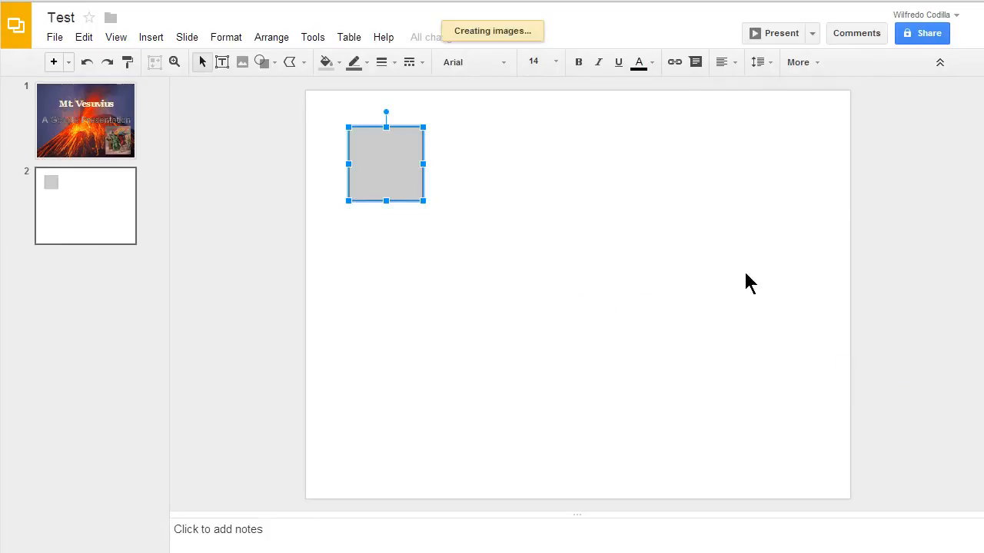
mouse_move(619, 291)
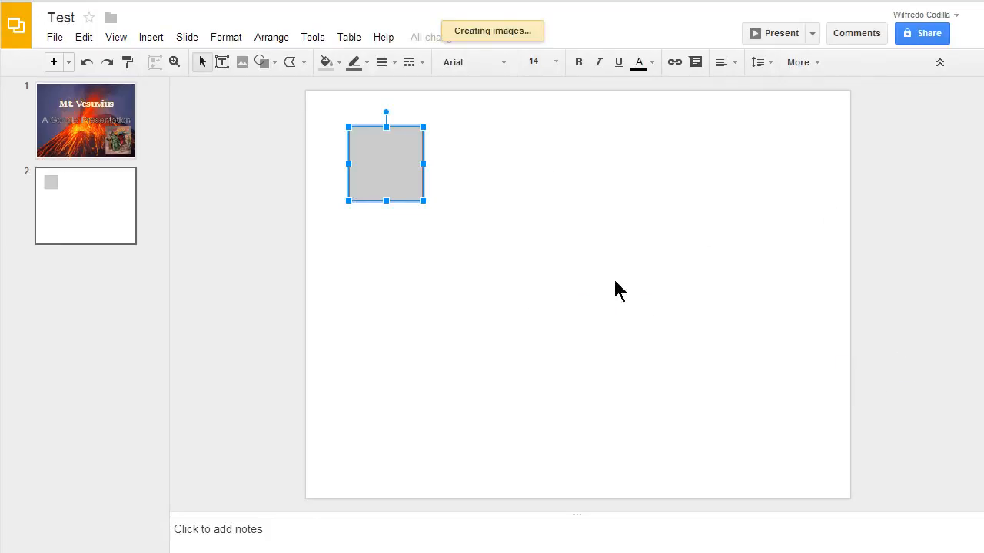
mouse_move(392, 129)
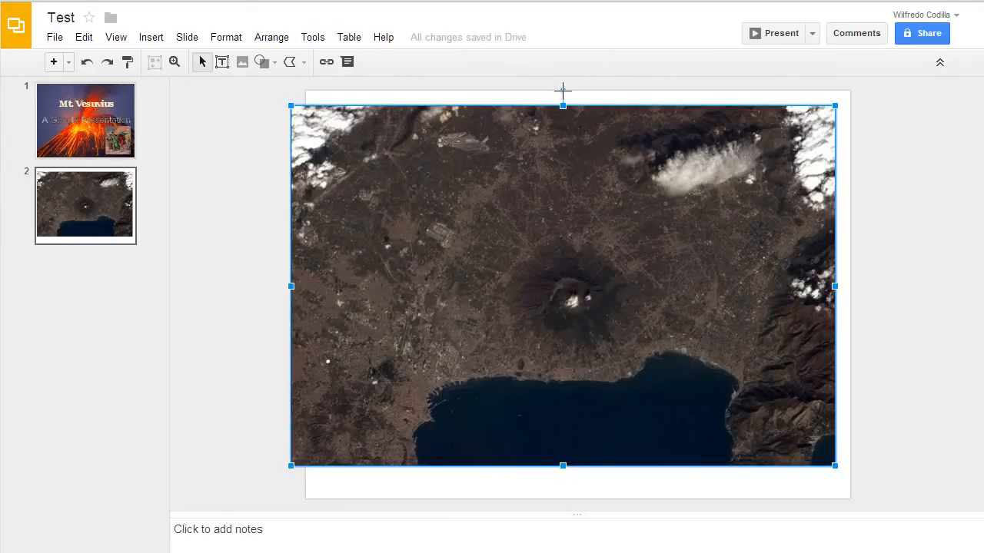
- Shrink the satellite map of Vesuvius and place it below the grey square
left_click_drag(563, 90, 675, 264)
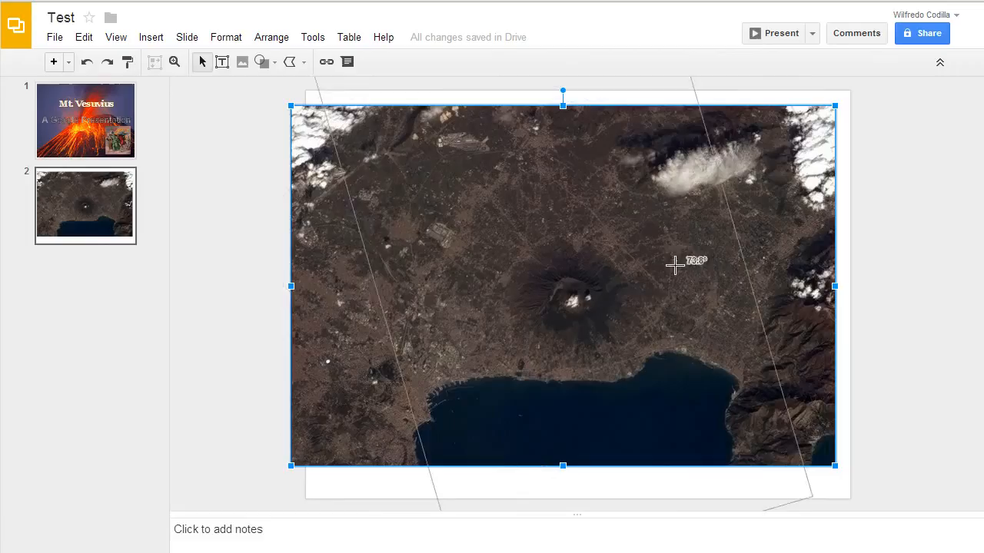
left_click_drag(675, 265, 575, 203)
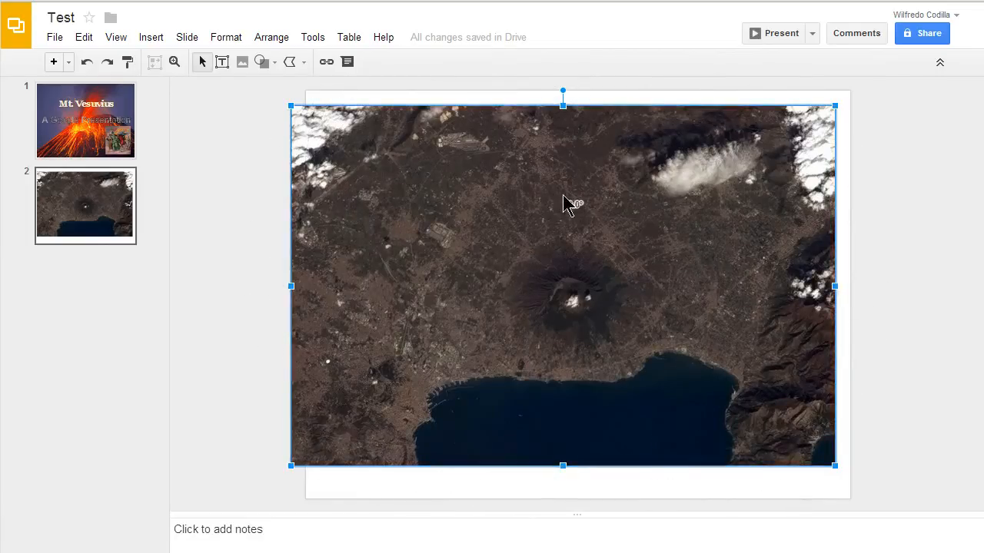
left_click_drag(570, 203, 587, 295)
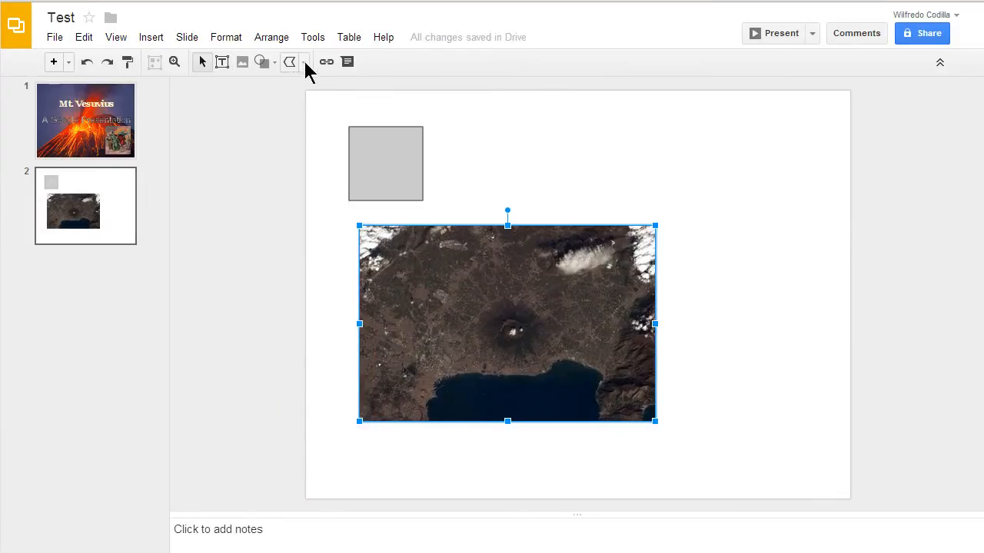
- Draw a straight line from the grey square to the volcano on the map
left_click(304, 61)
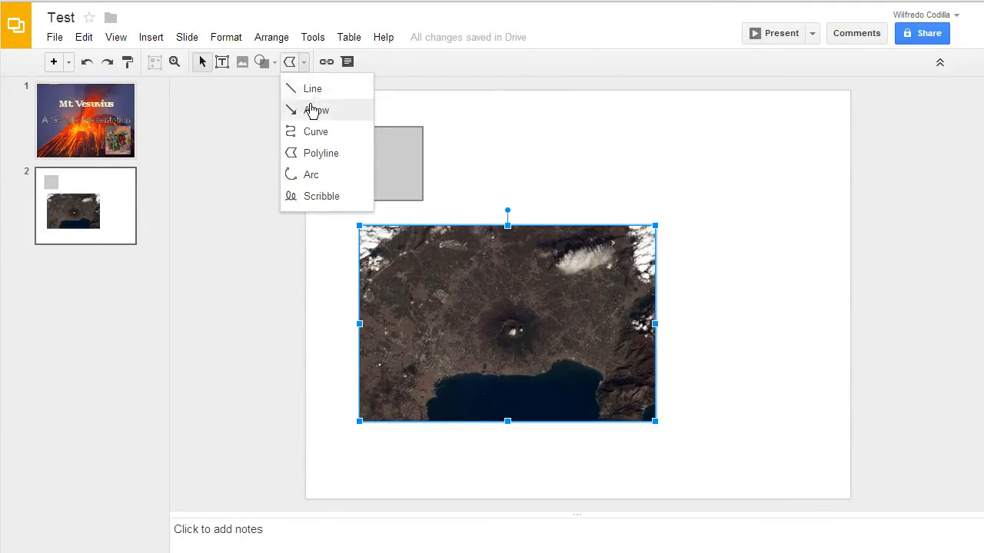
mouse_move(315, 182)
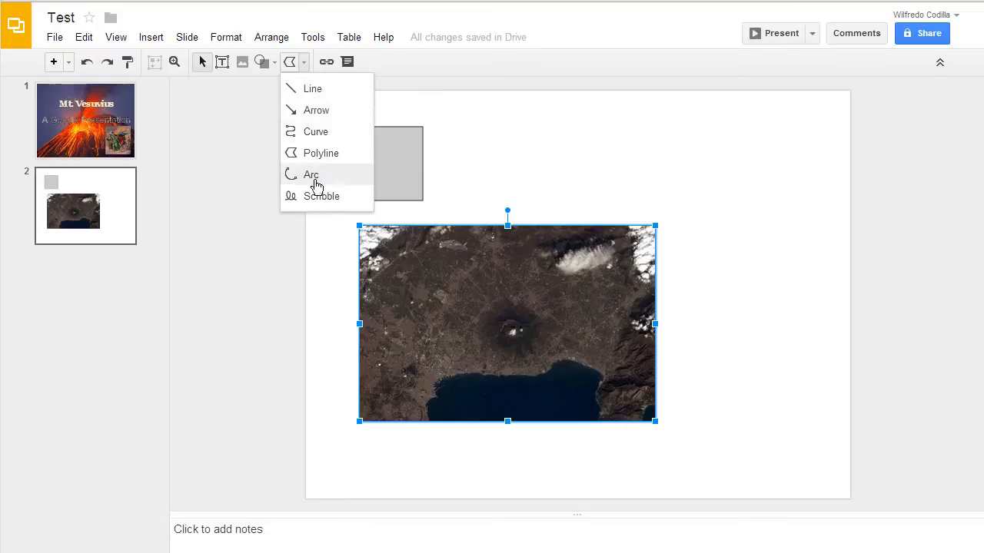
mouse_move(312, 89)
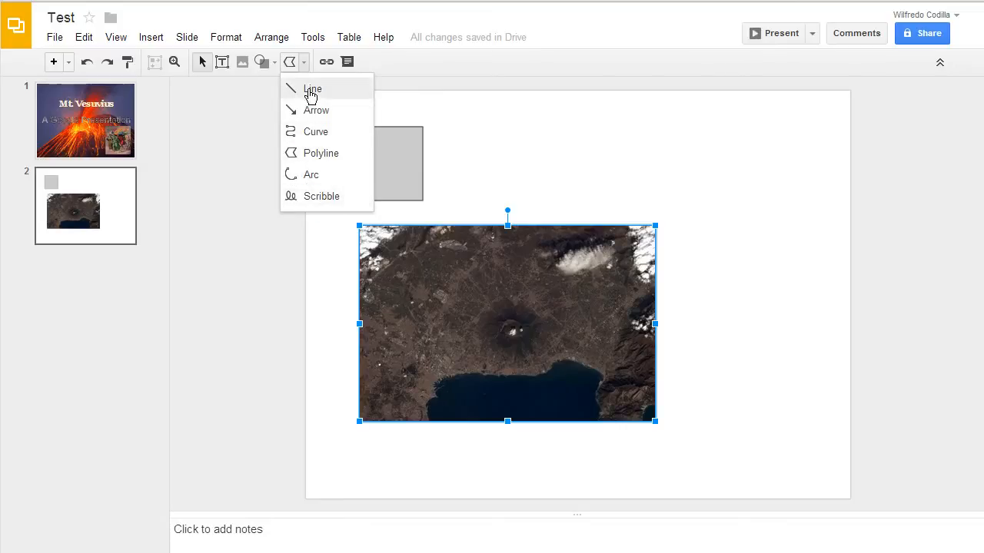
left_click(312, 89)
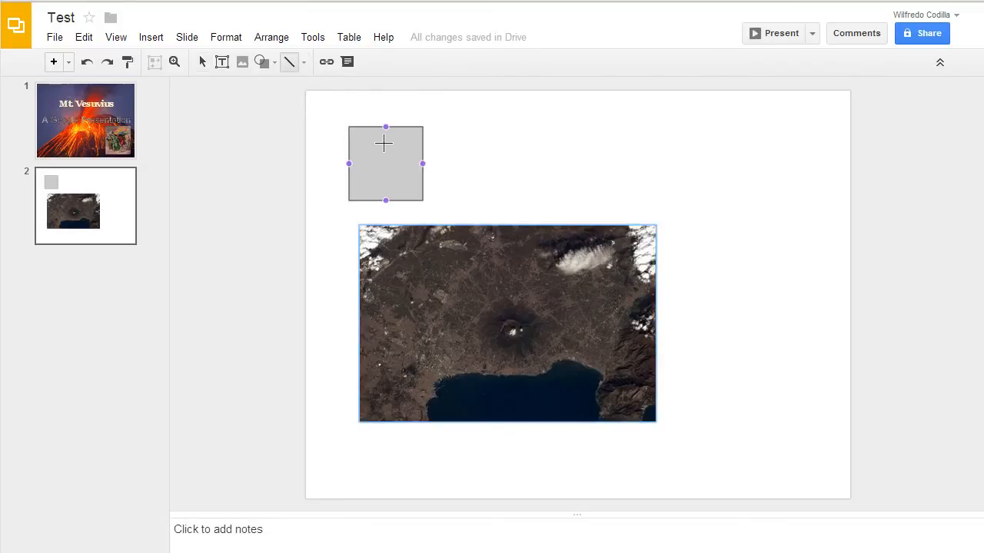
left_click(507, 323)
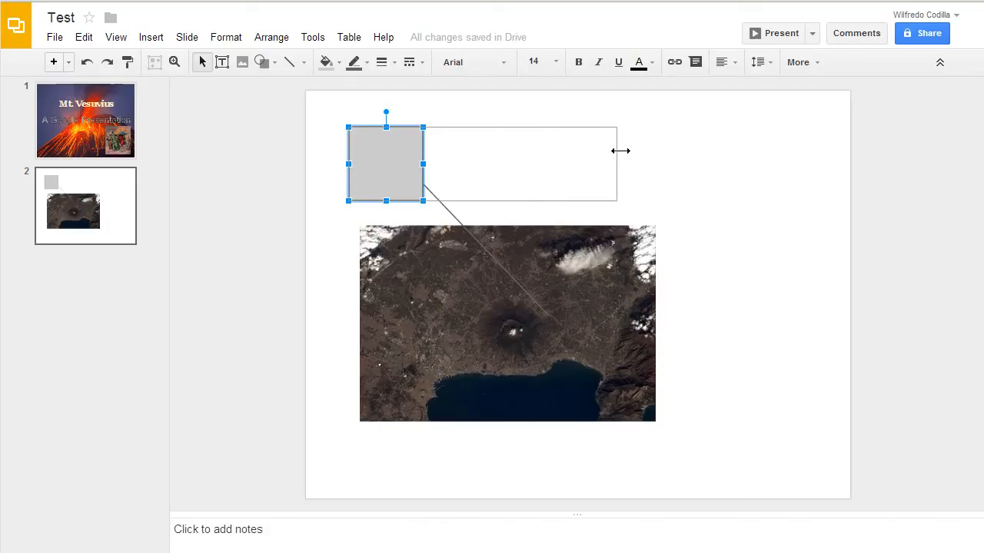
- Widen the square into a caption box reading 'Mount Vesuvius is a stratovolcano in the Gulf of Naples, Italy', placed on the map's top edge
left_click_drag(423, 163, 636, 163)
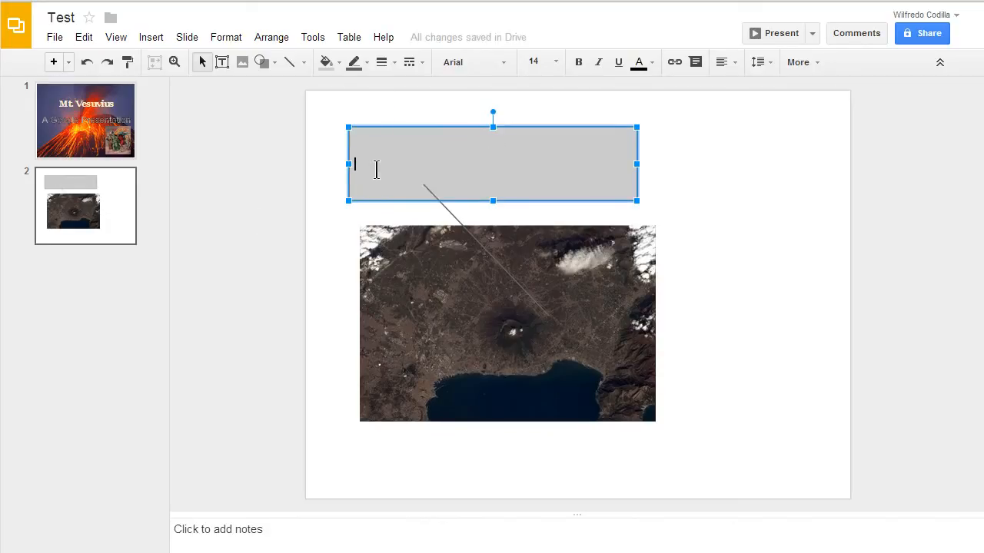
type("Mount Vesuvius is a stratovolcano in the Gulf of Naples, Italy")
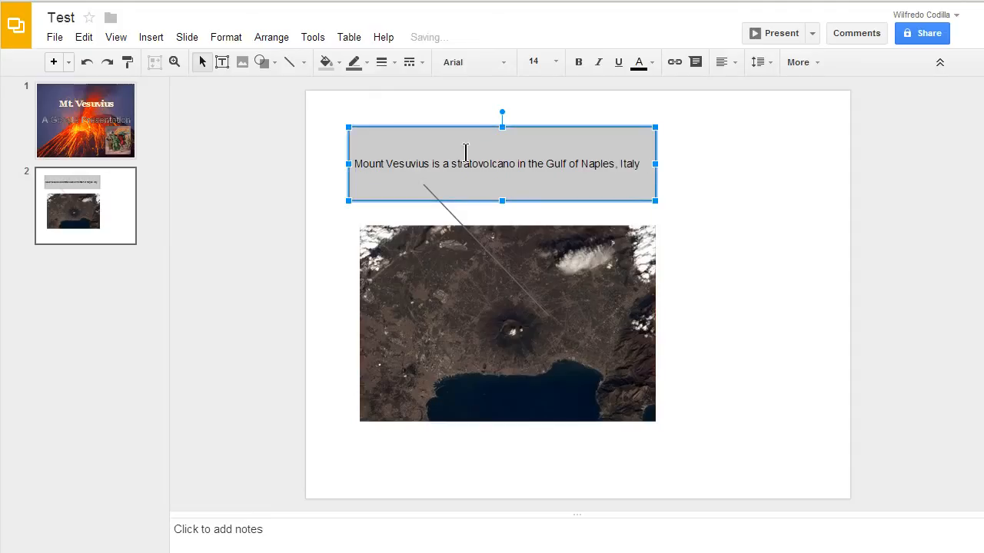
mouse_move(513, 154)
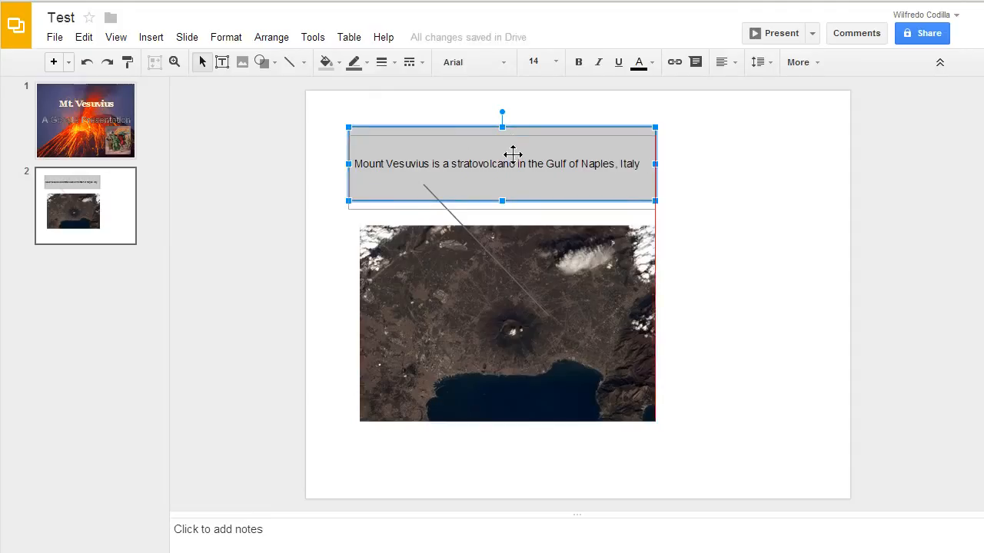
left_click_drag(501, 163, 513, 203)
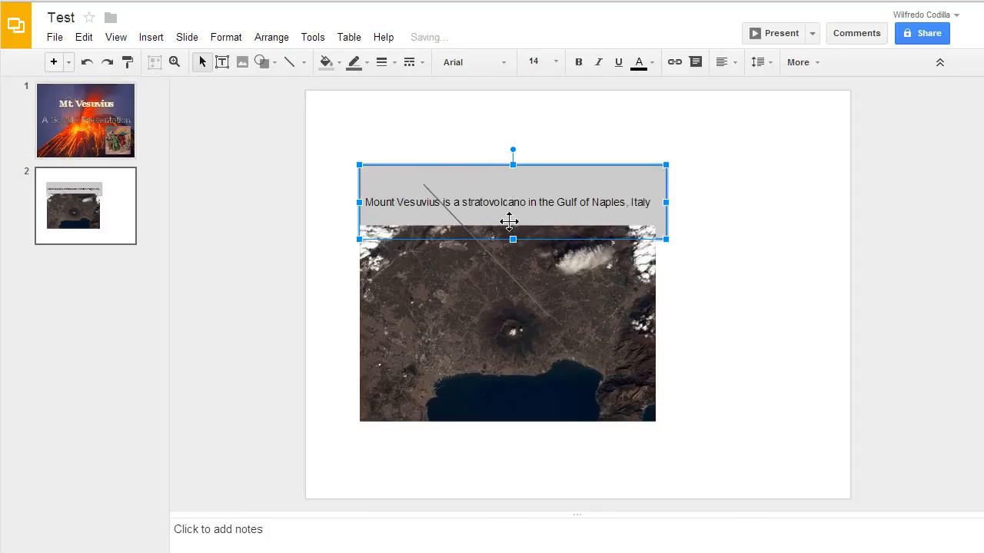
mouse_move(581, 187)
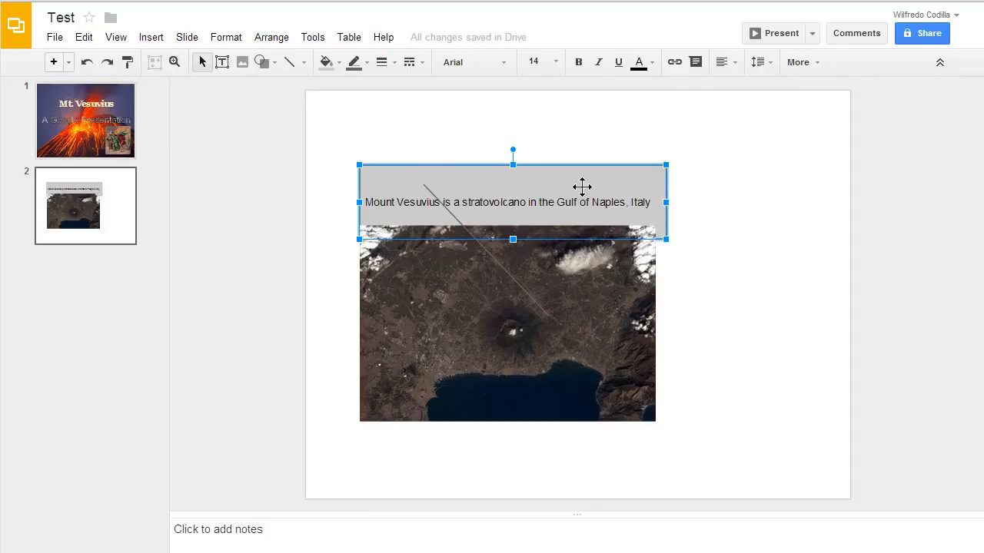
- Remove the stray diagonal line and reselect the caption box
right_click(581, 188)
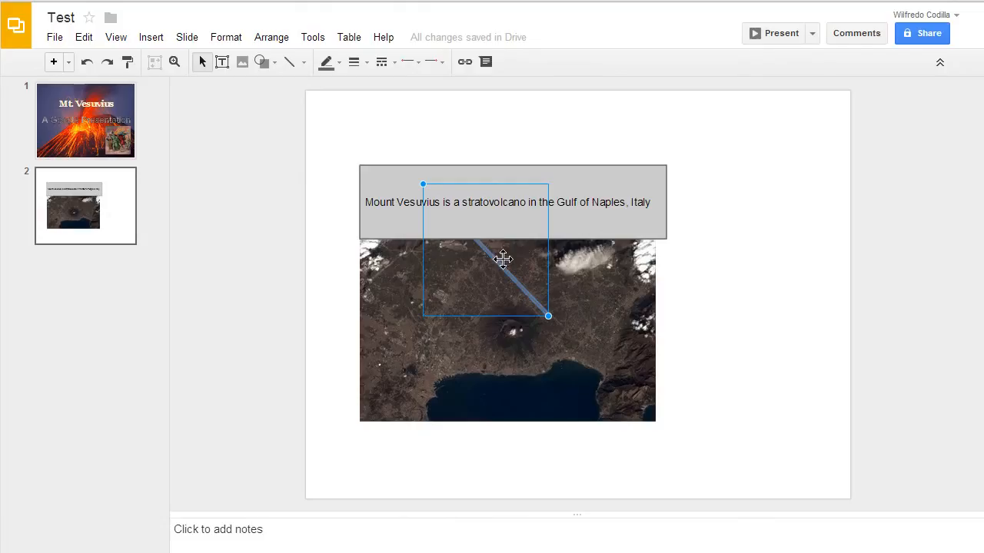
key("Delete")
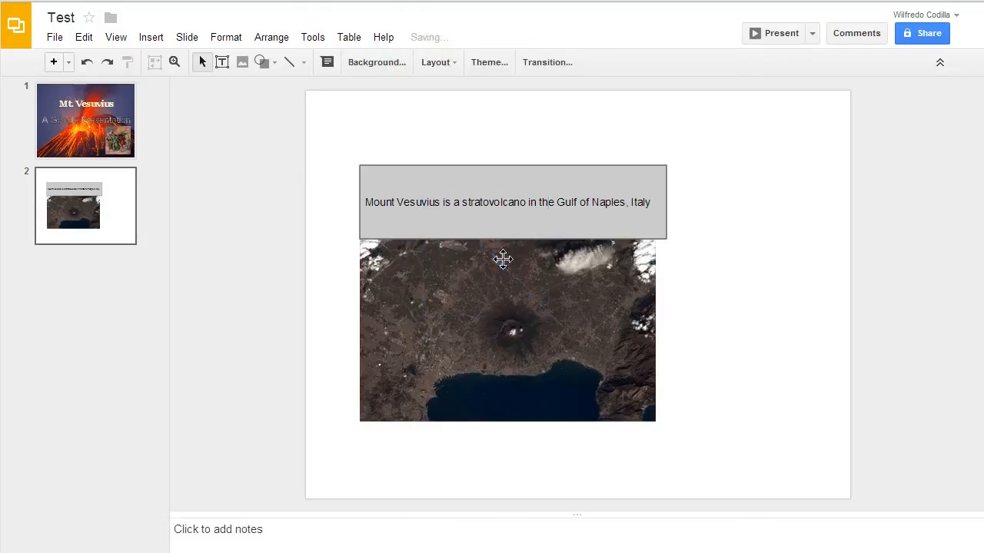
left_click(507, 202)
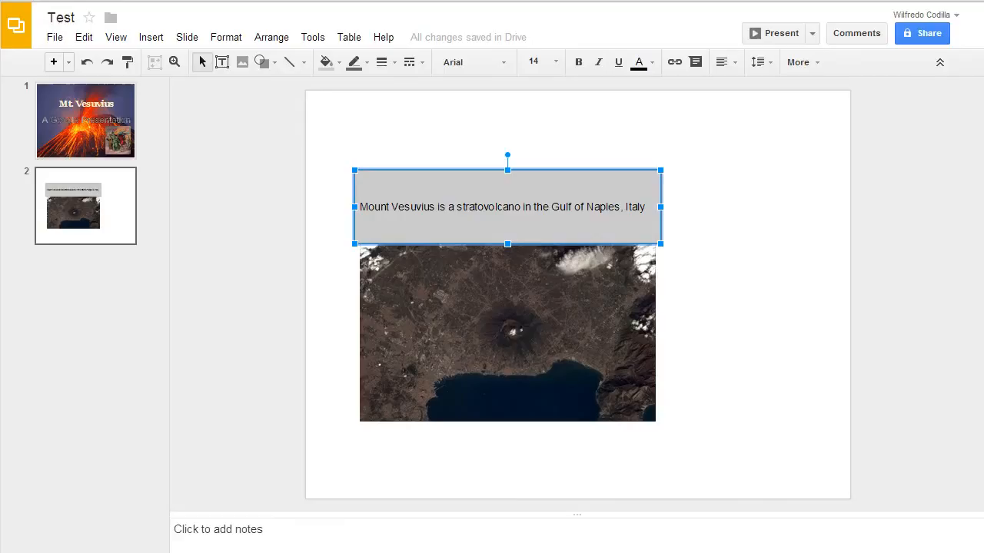
mouse_move(34, 376)
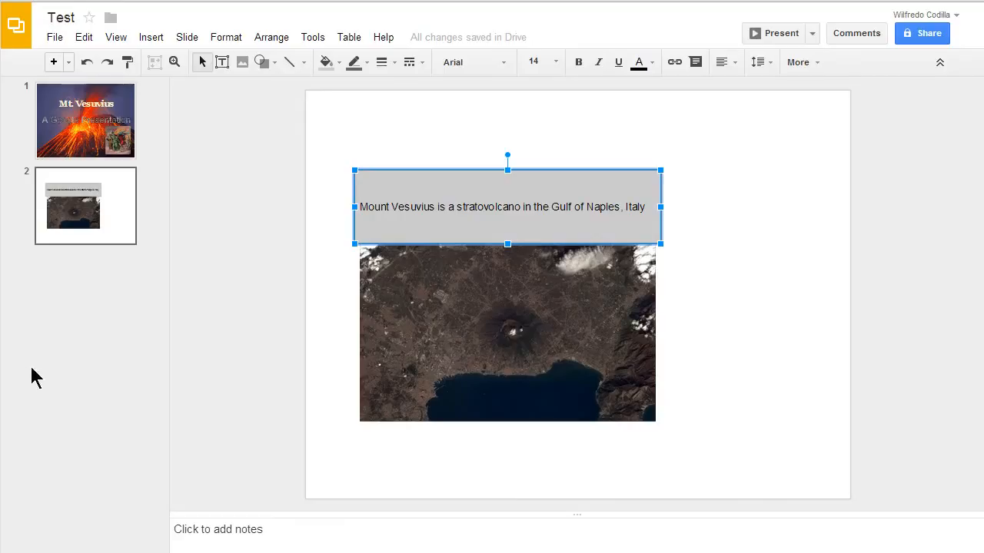
- Insert the YouTube video 'Eruption Of Mt Vesuvius 1944' onto slide 2
left_click(150, 37)
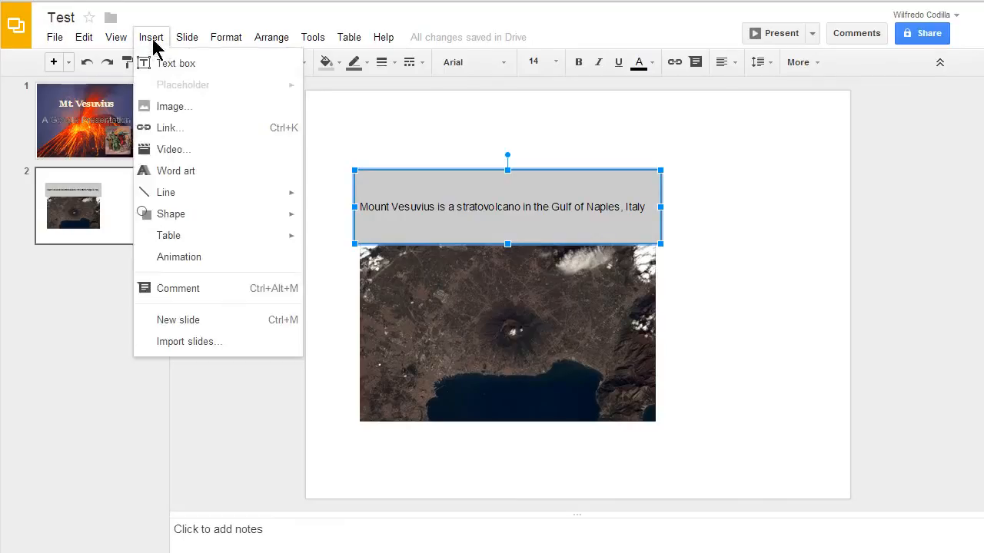
left_click(172, 149)
type("mt. vesuvius")
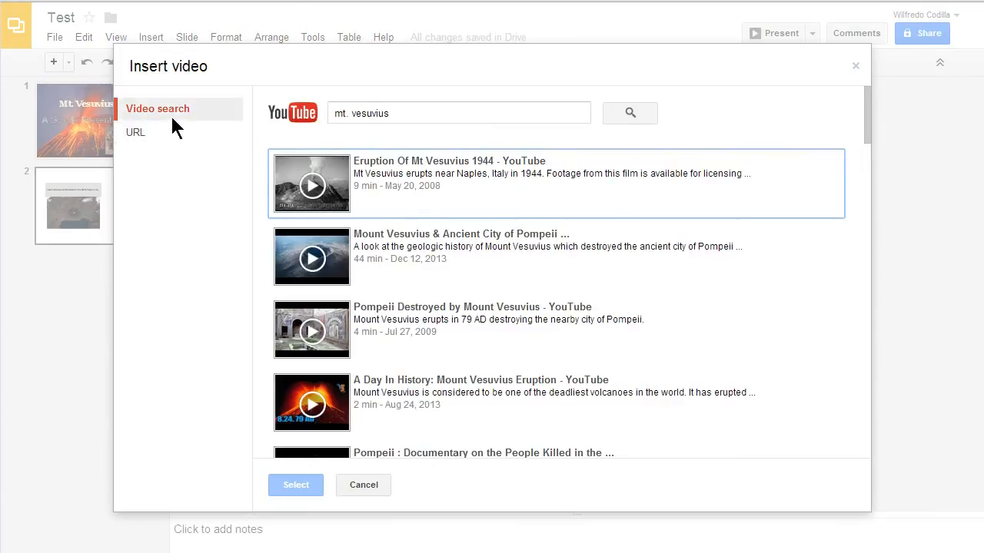
mouse_move(135, 132)
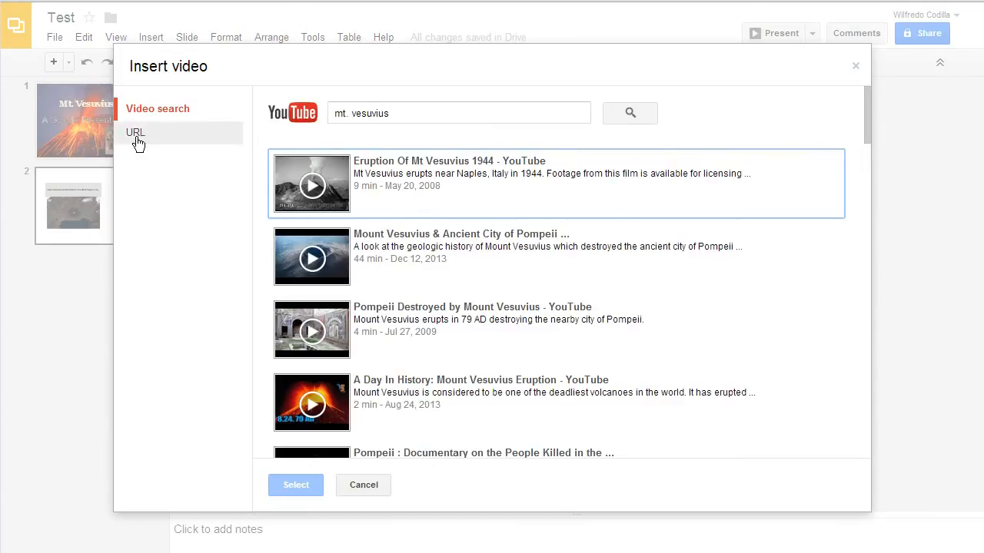
mouse_move(298, 132)
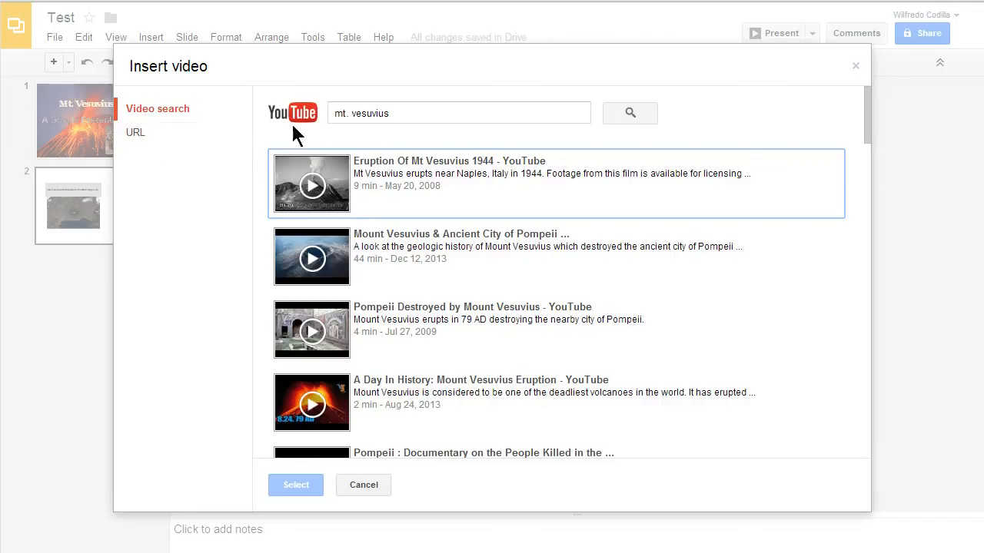
mouse_move(427, 192)
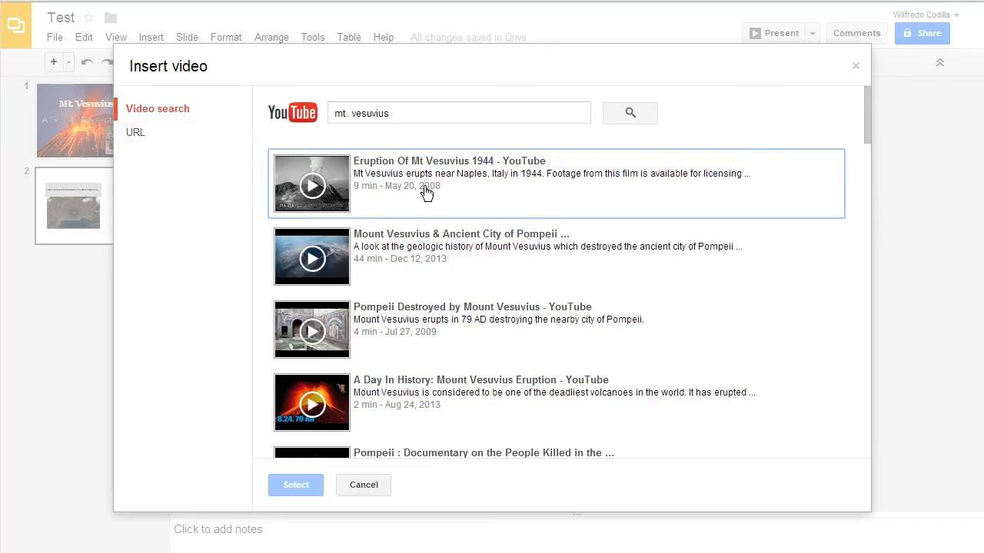
left_click(363, 486)
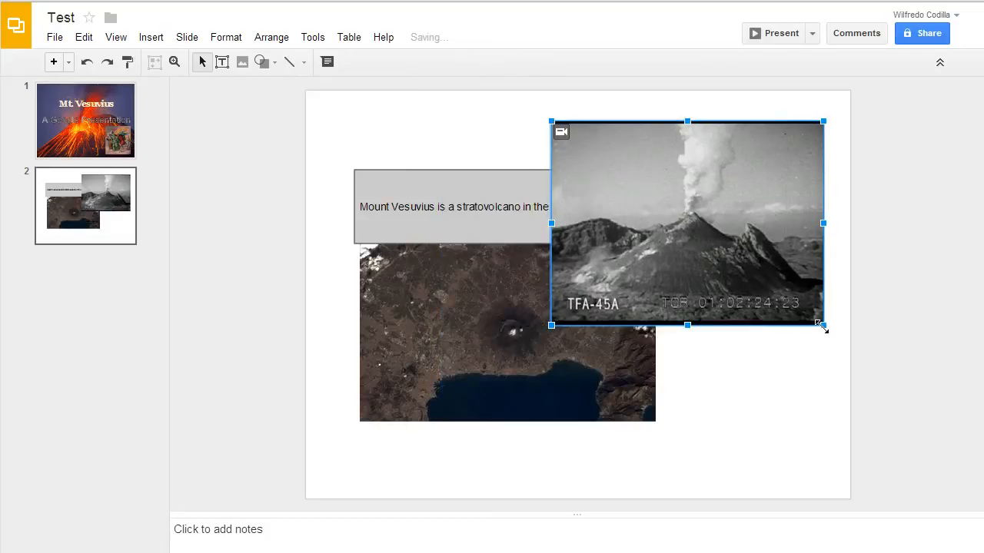
- Shrink the video and place it to the right of the map
left_click_drag(822, 324, 699, 233)
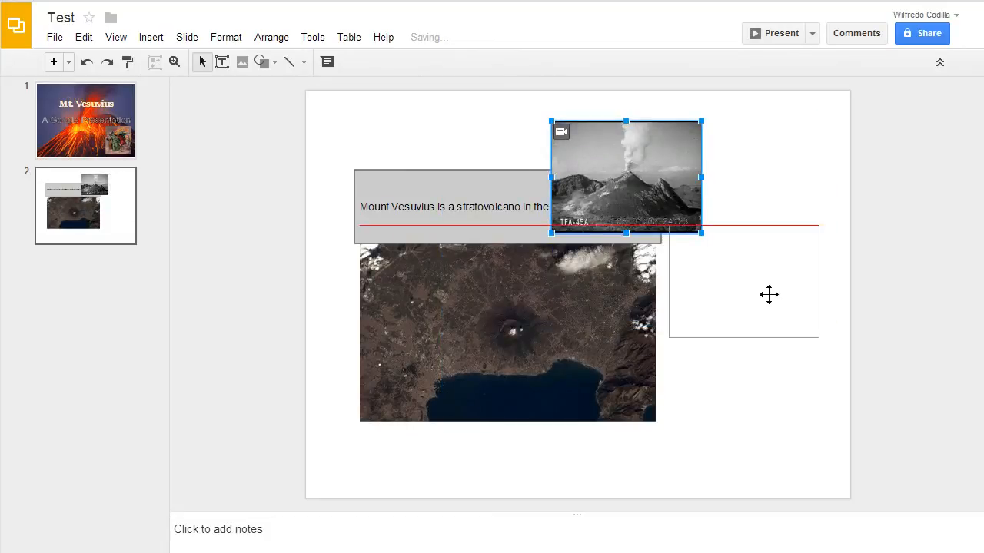
left_click_drag(624, 179, 753, 265)
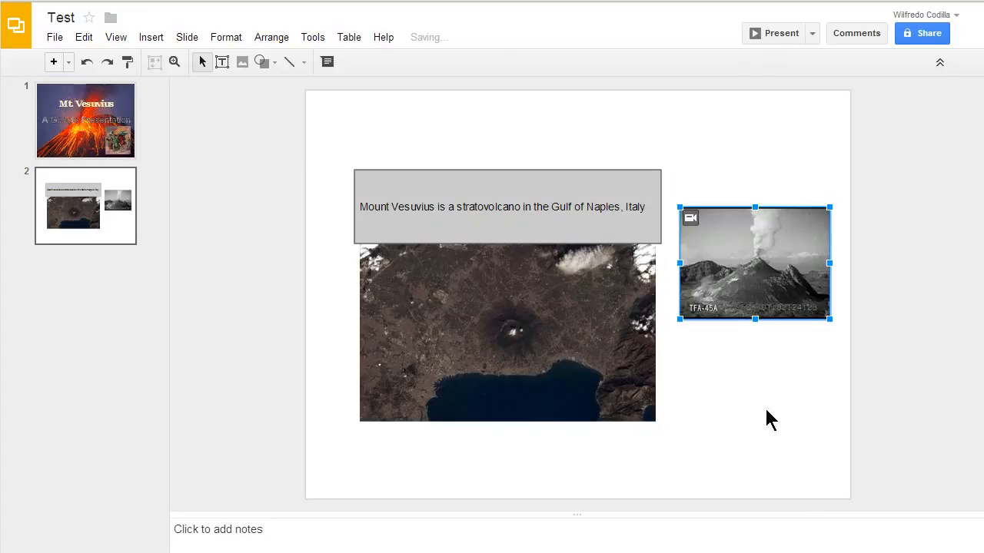
mouse_move(268, 471)
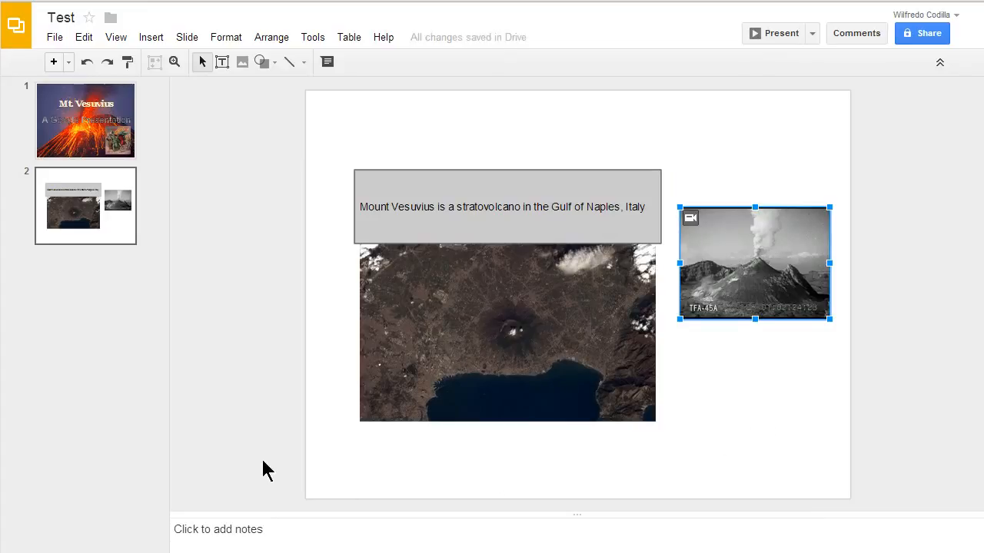
mouse_move(12, 545)
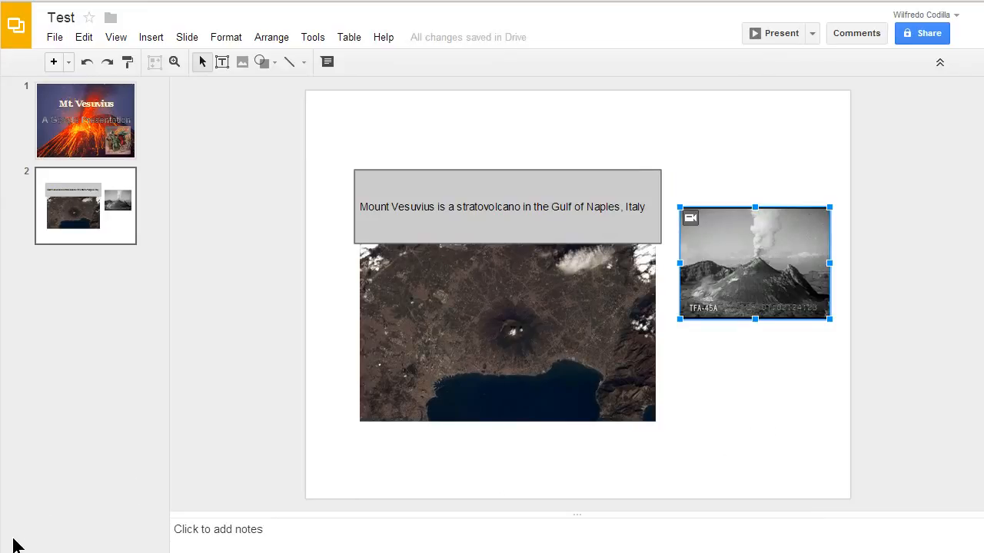
mouse_move(138, 461)
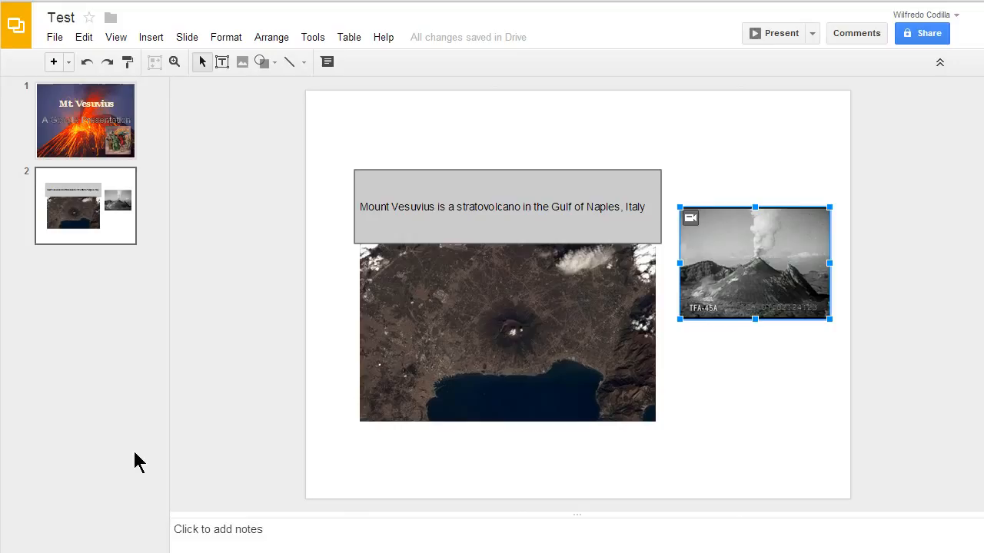
mouse_move(662, 240)
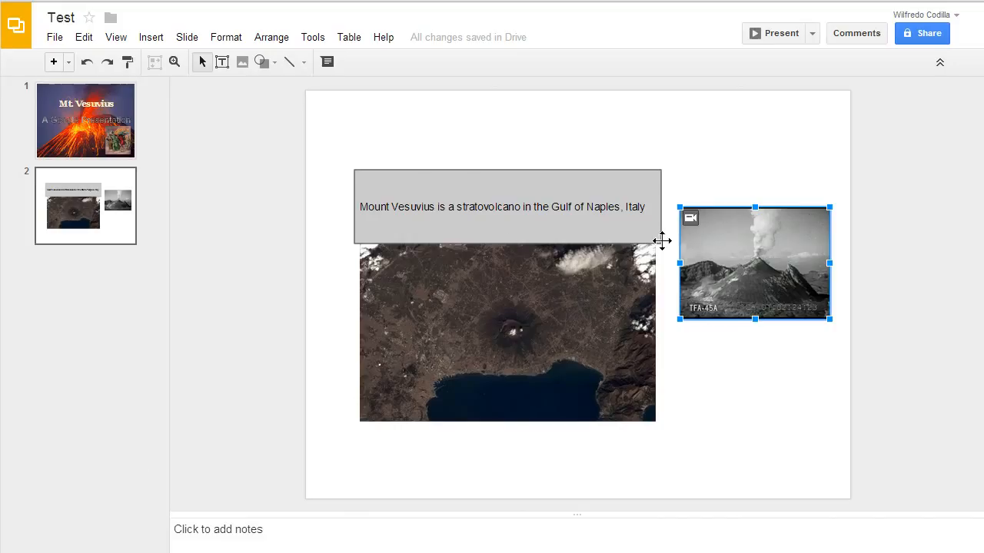
- Fill the caption box orange and give it a dark red border
left_click(507, 206)
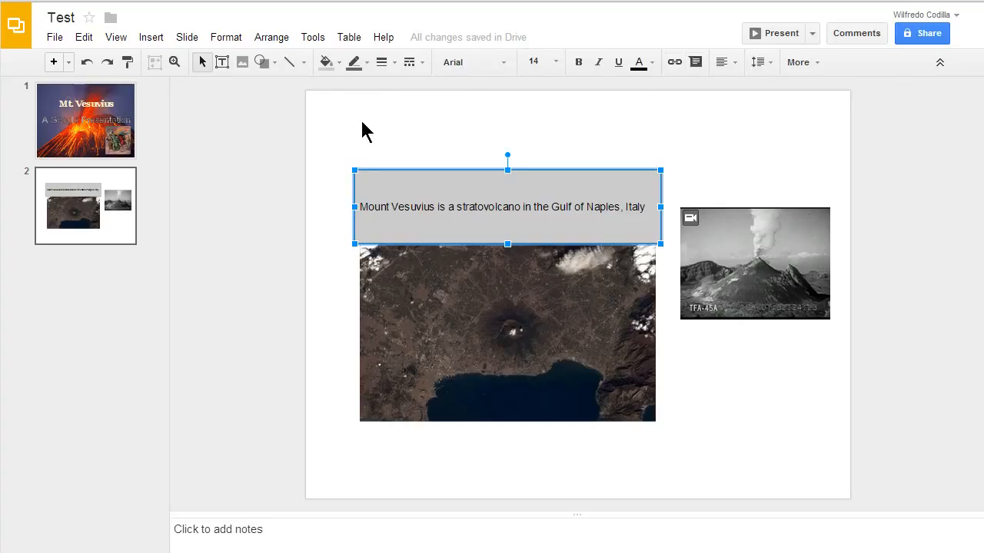
left_click(325, 62)
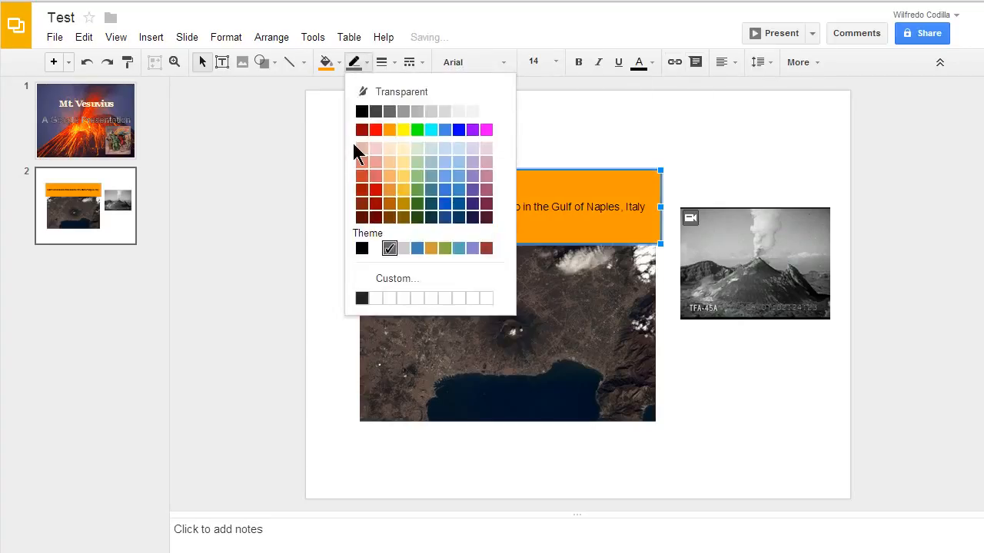
left_click(375, 129)
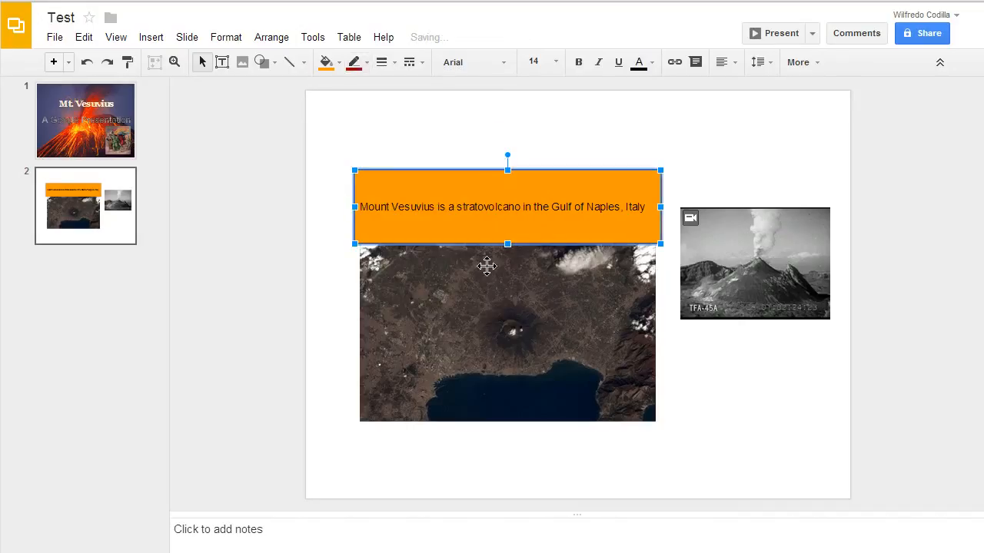
left_click(381, 61)
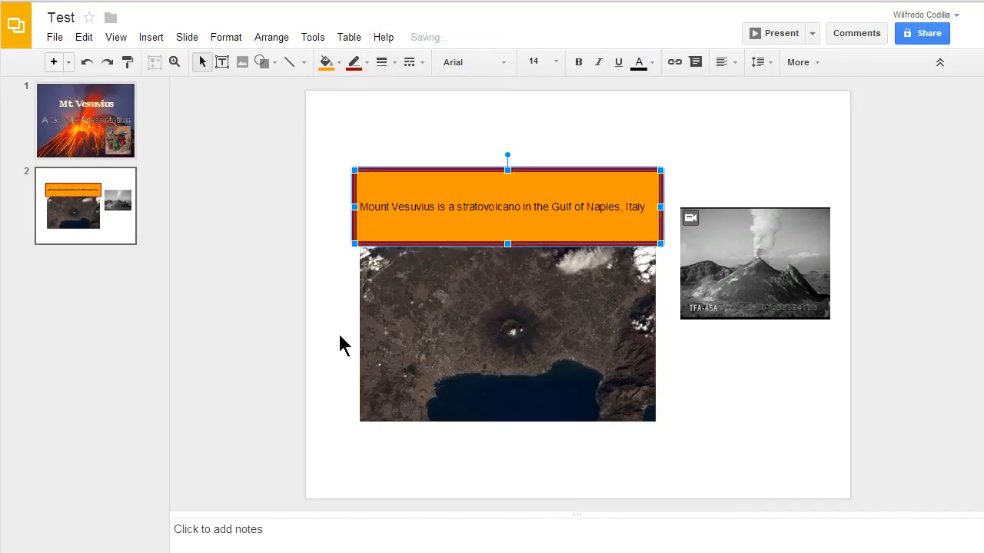
- Check the map and video selections, then leave everything deselected
left_click(491, 369)
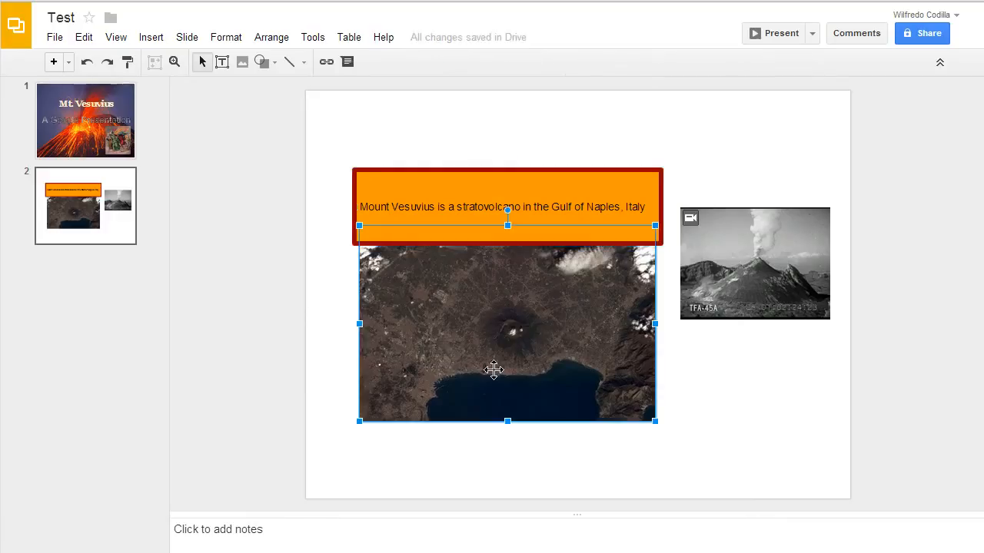
mouse_move(326, 62)
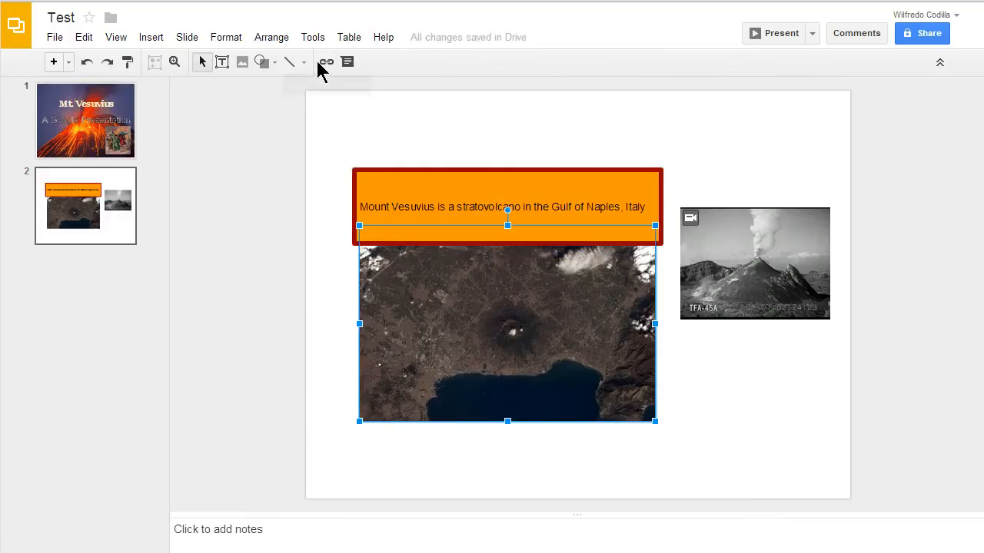
left_click(755, 263)
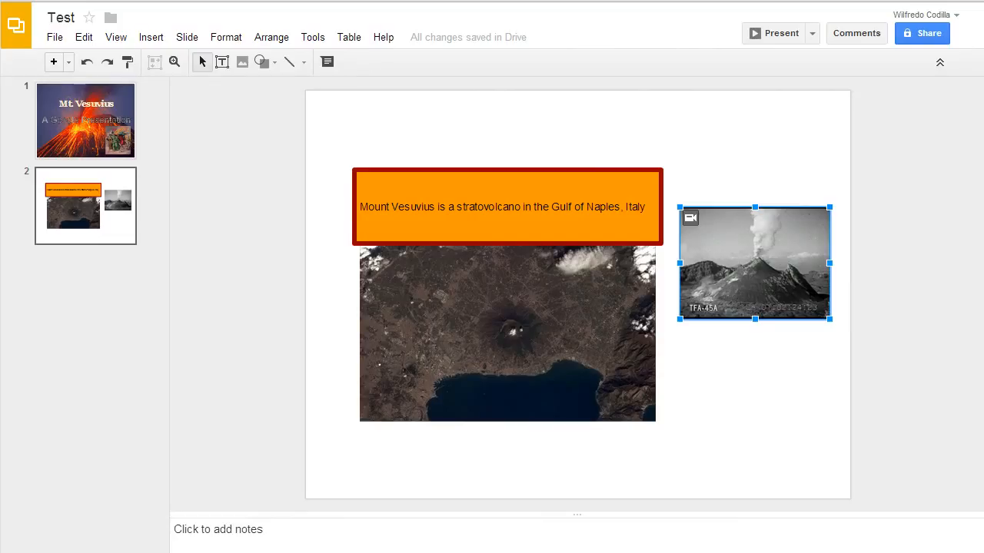
left_click(258, 366)
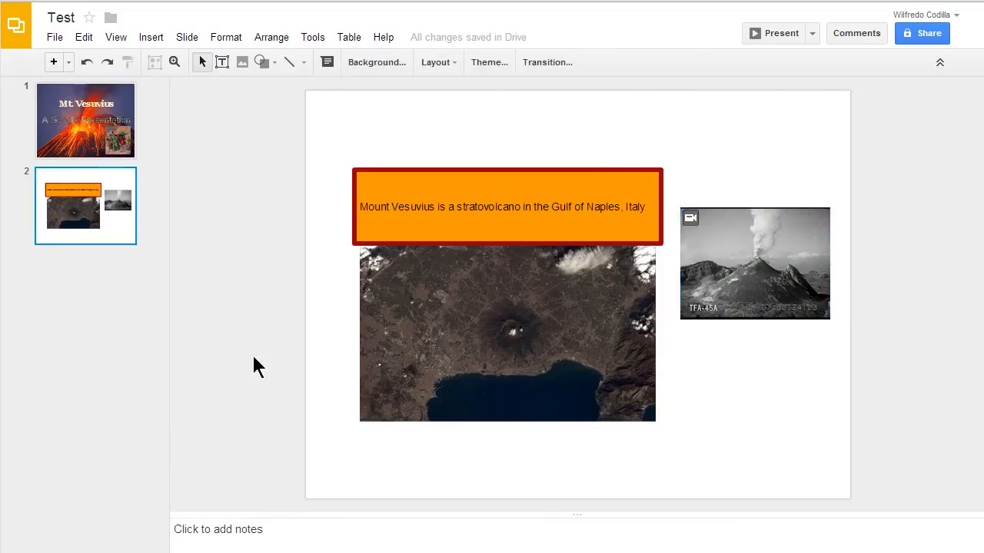
- Give the title slide a Fade transition set to fast speed
left_click(86, 120)
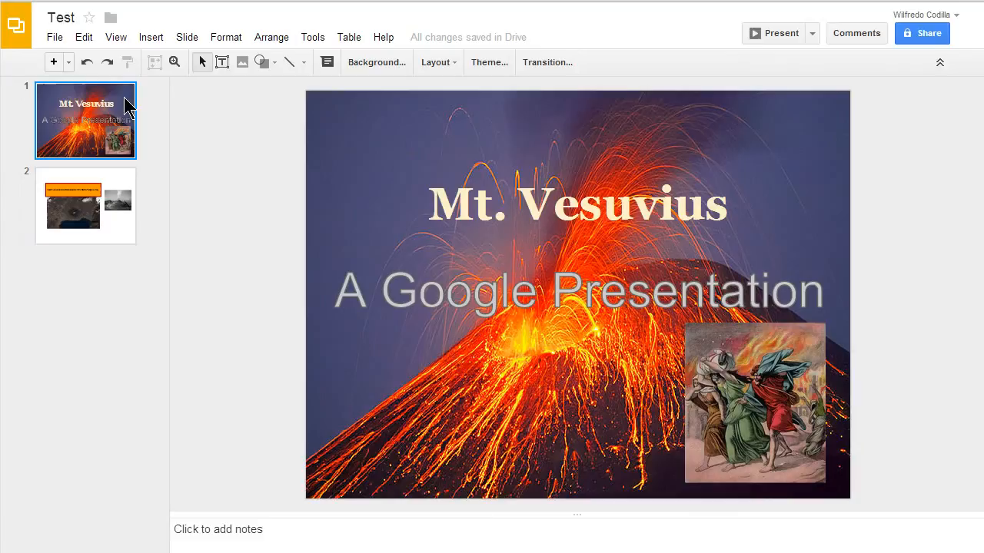
mouse_move(547, 61)
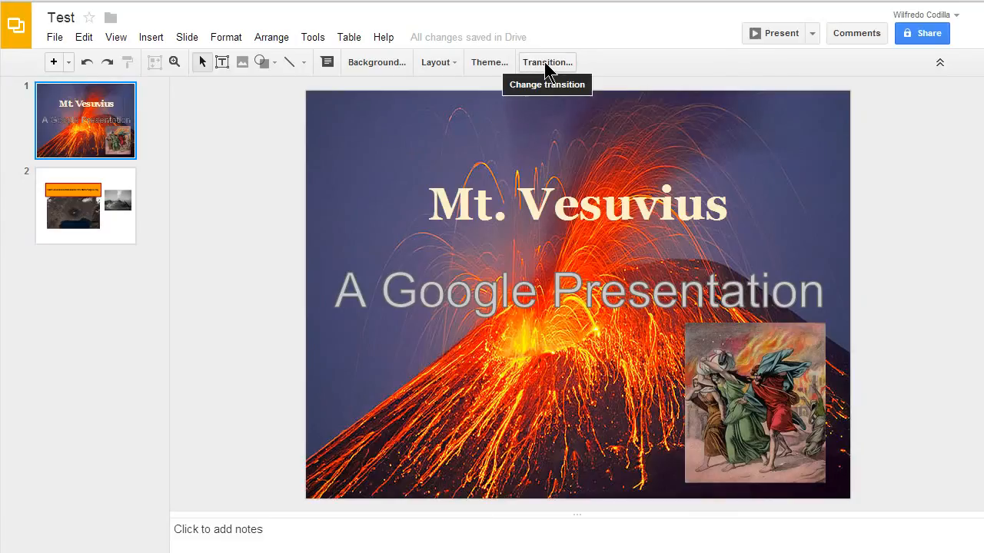
left_click(547, 61)
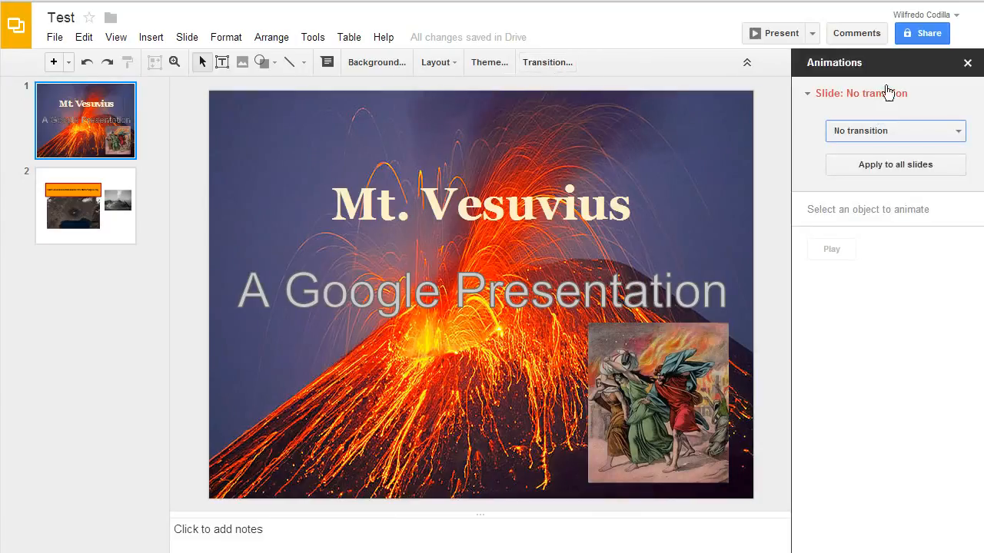
mouse_move(833, 120)
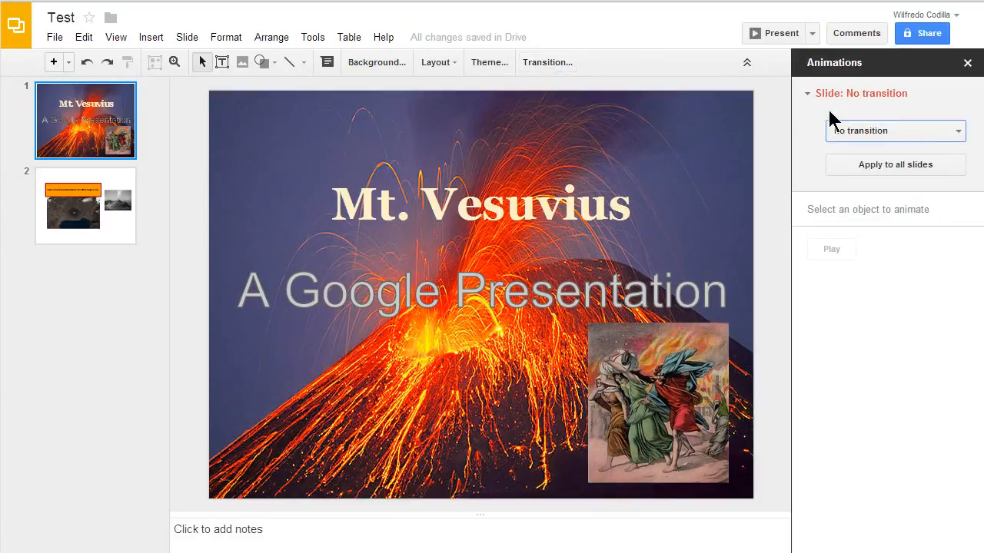
mouse_move(879, 223)
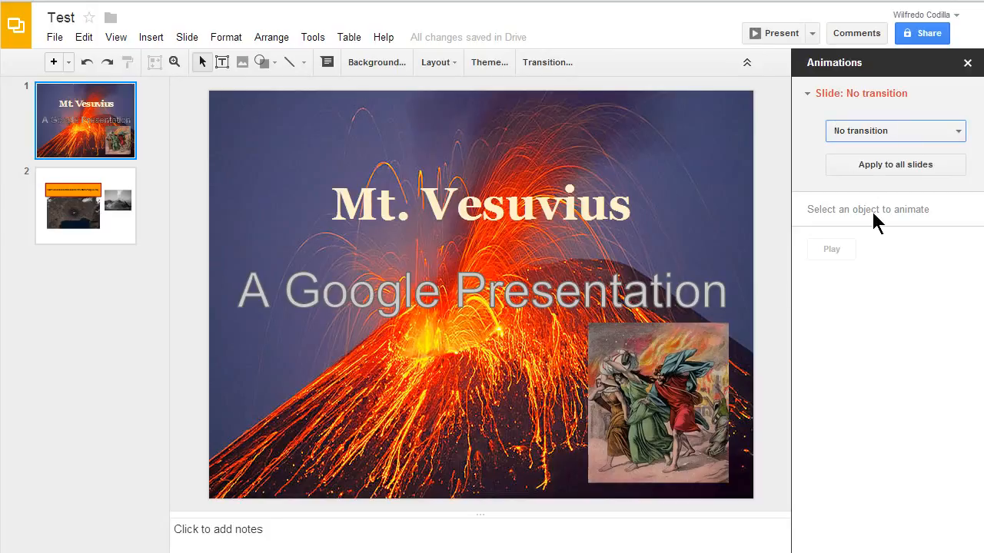
left_click(895, 131)
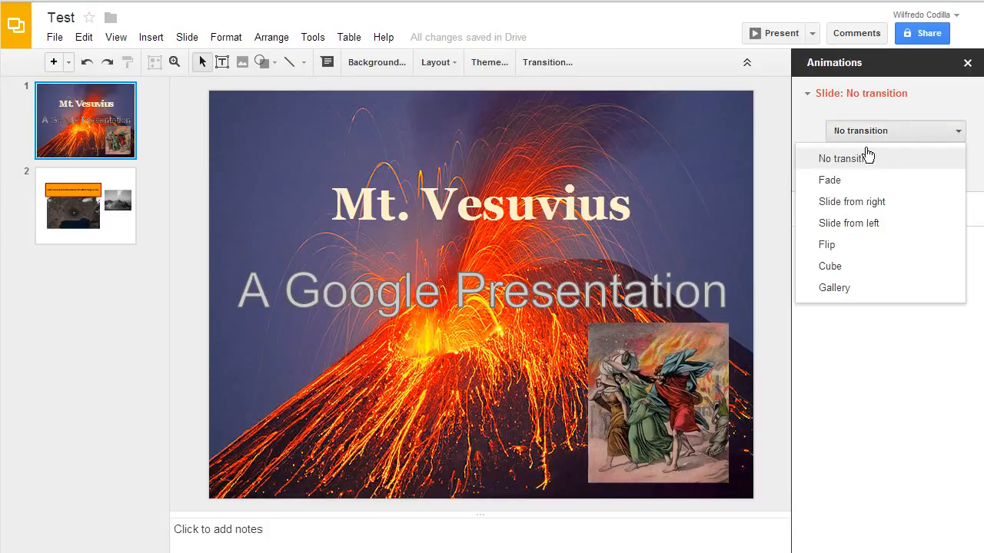
left_click(830, 180)
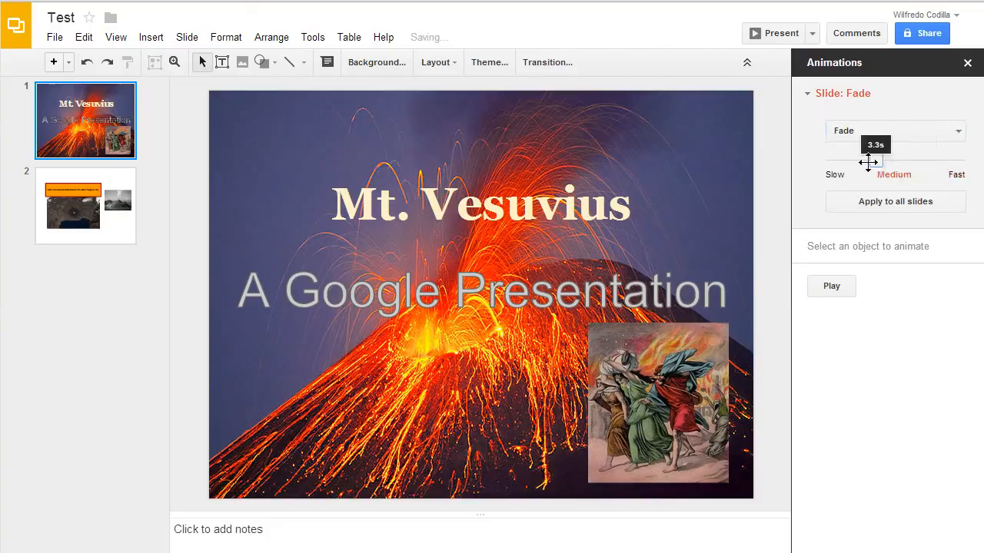
left_click_drag(867, 161, 944, 161)
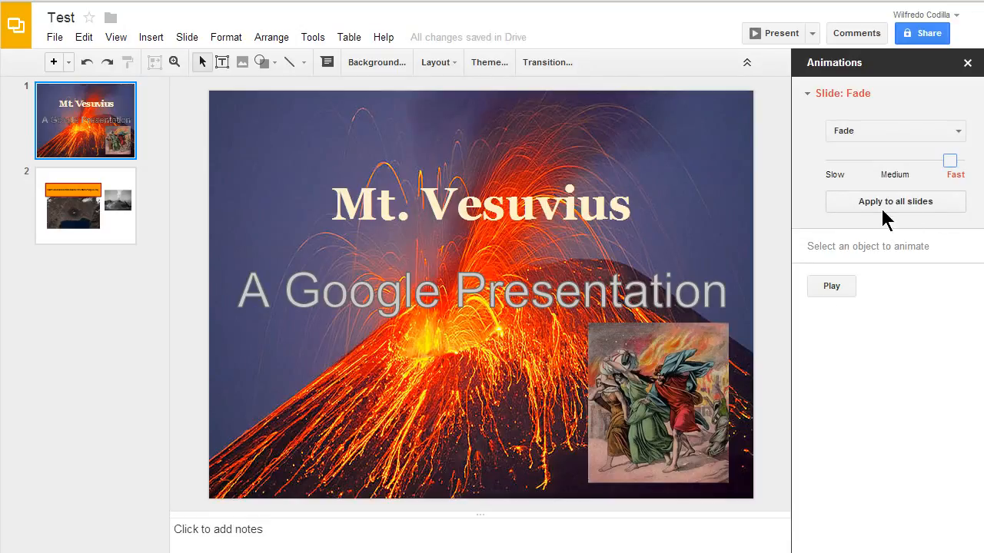
- Preview the fade transition and stop the playback
left_click(830, 286)
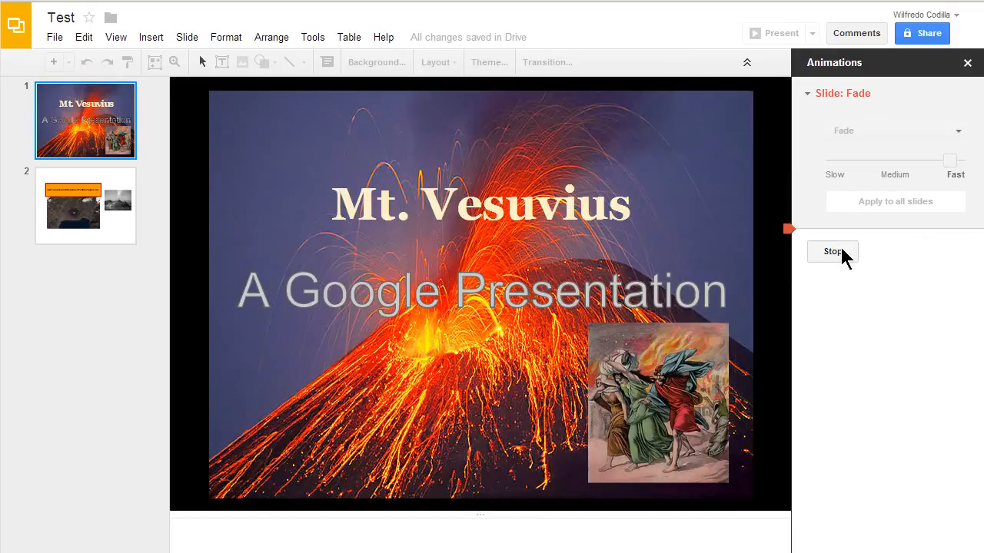
left_click(833, 252)
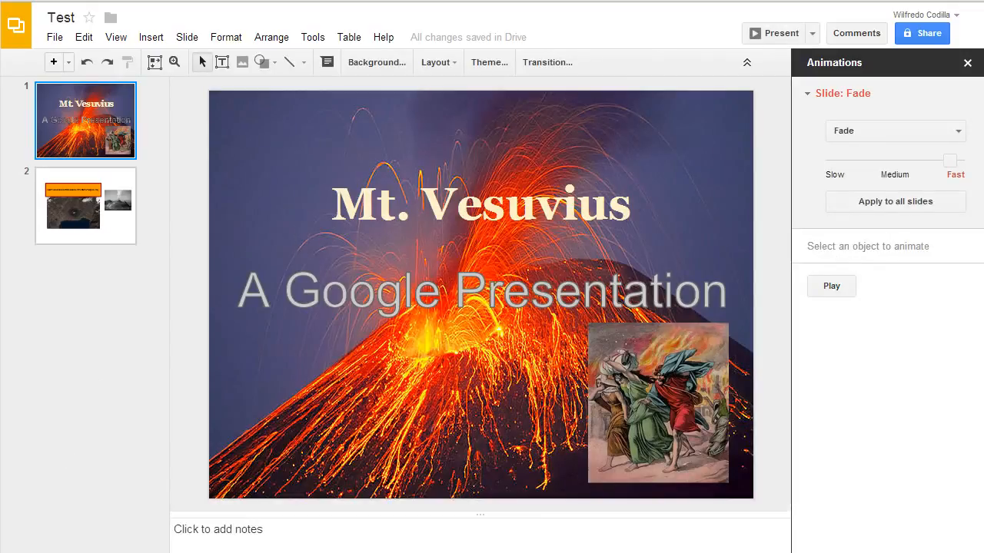
mouse_move(38, 408)
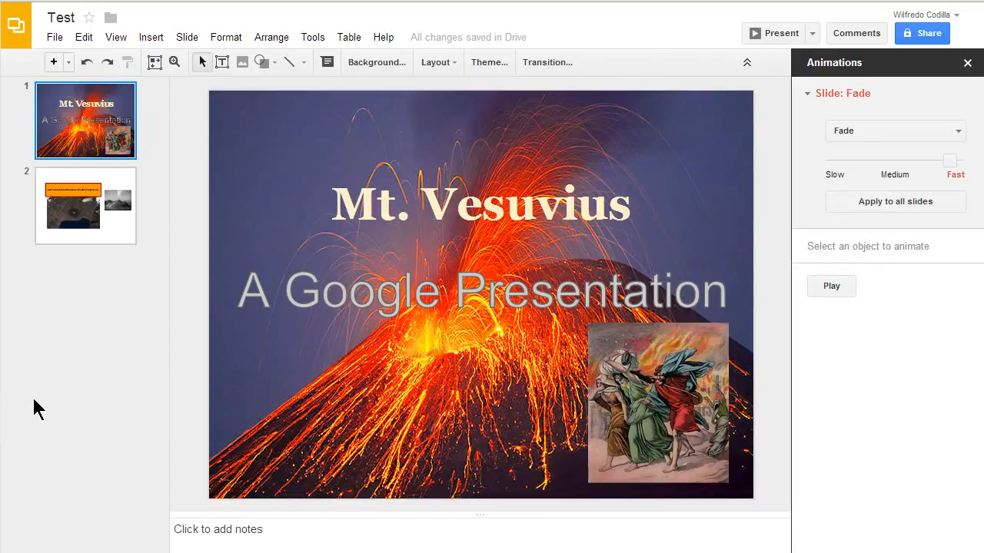
- Set slide 2 to a Slide from right transition and preview it once
left_click(86, 206)
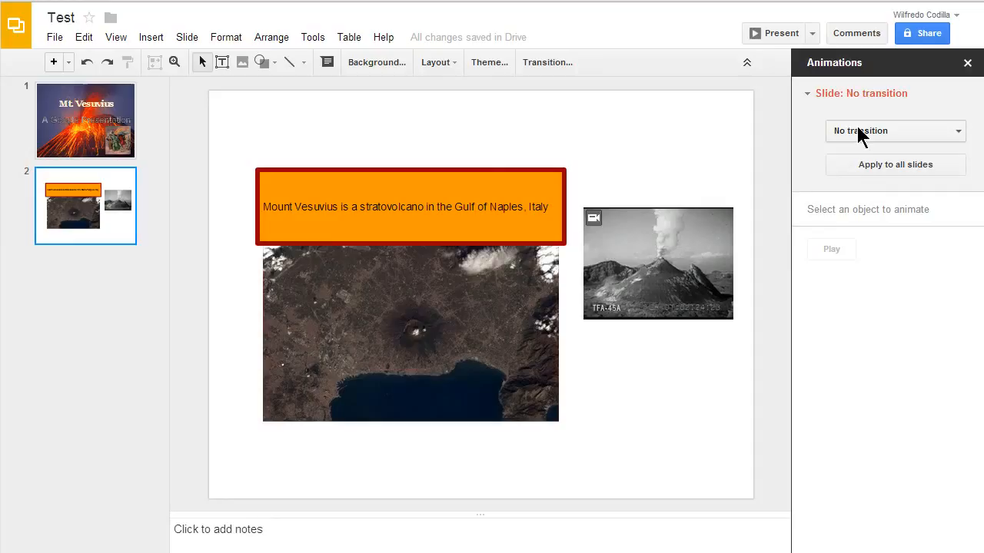
left_click(895, 130)
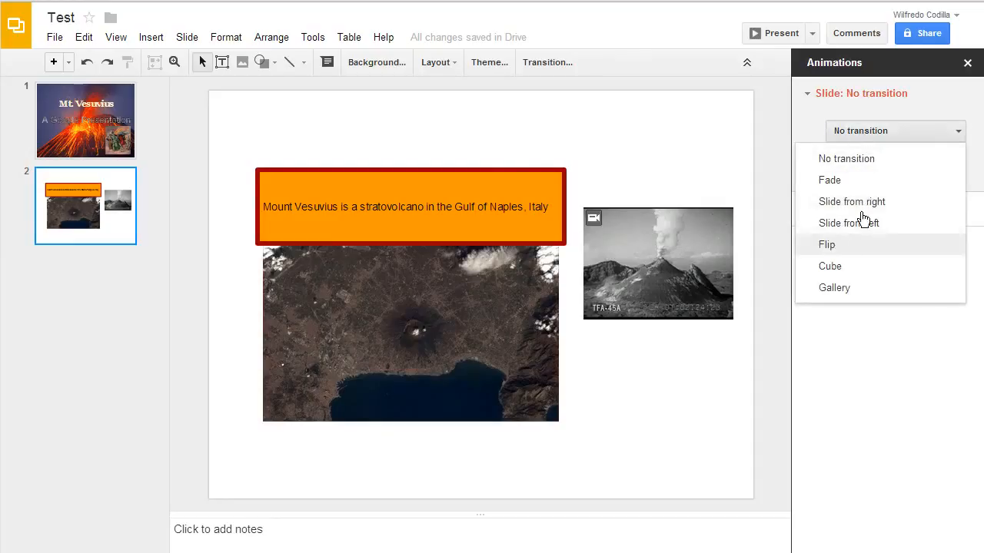
left_click(852, 202)
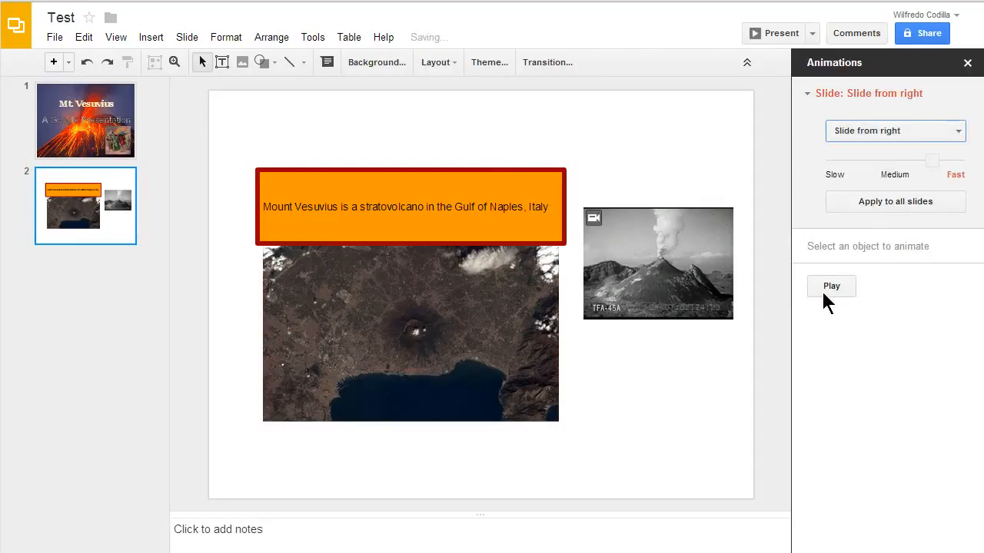
left_click(830, 286)
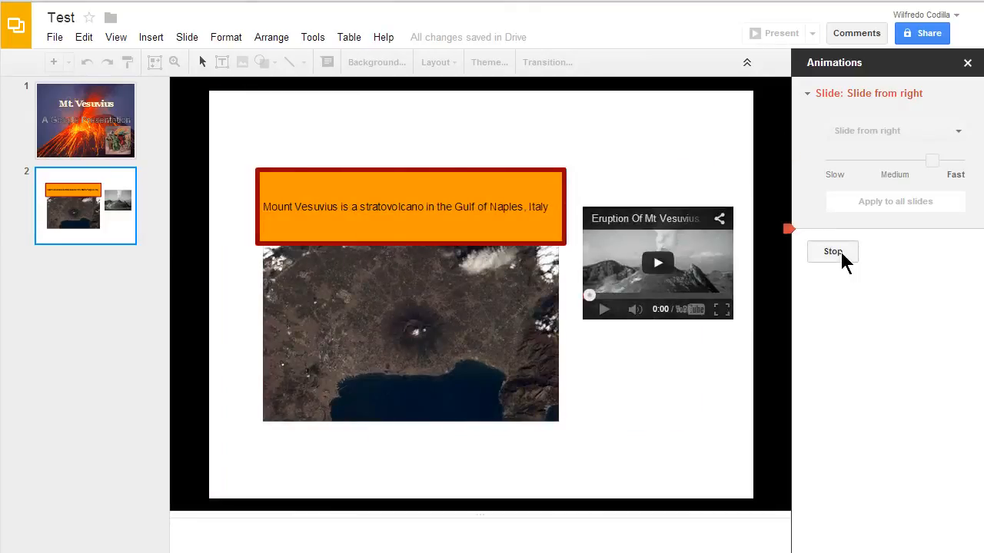
left_click(833, 252)
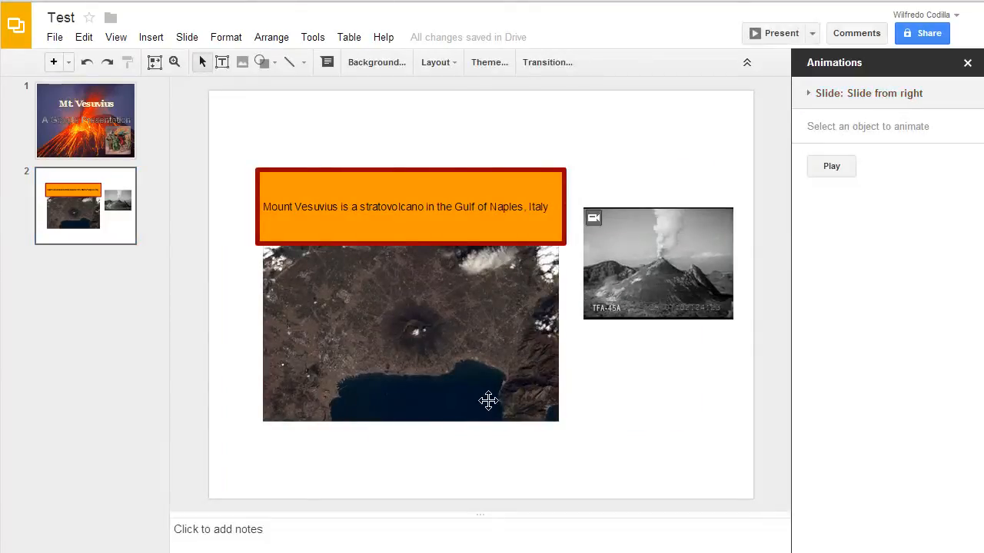
mouse_move(486, 387)
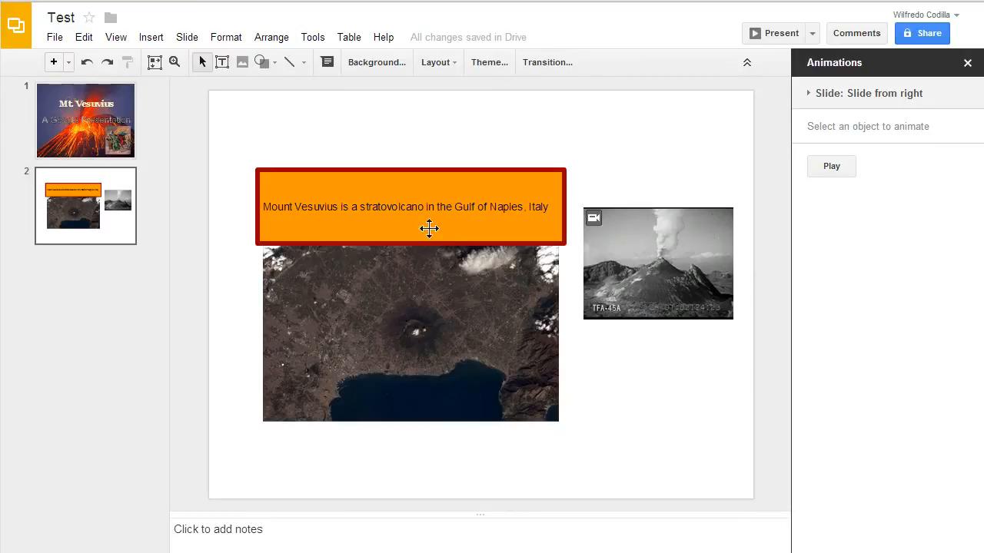
- Add a Zoom in animation to the orange caption box, starting with the previous animation
left_click(410, 206)
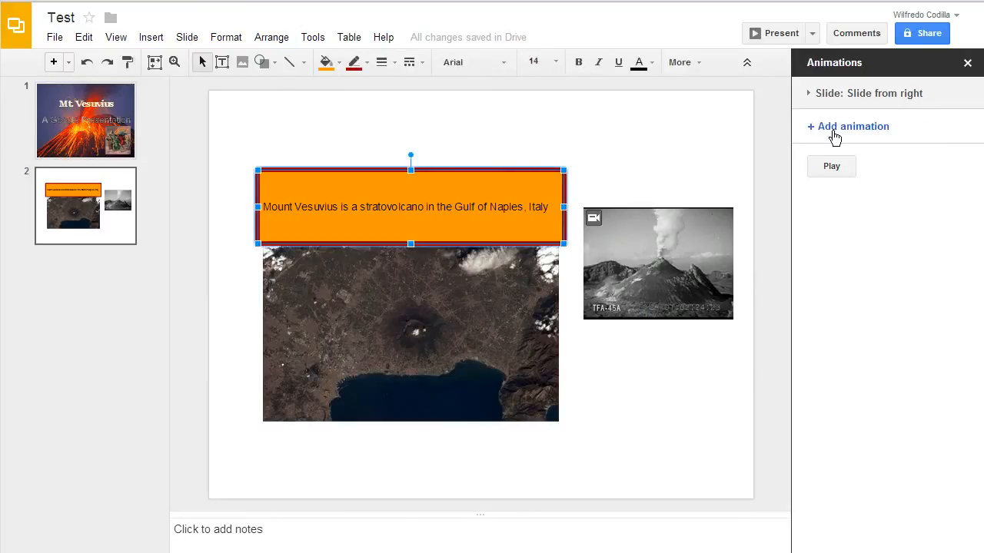
left_click(847, 126)
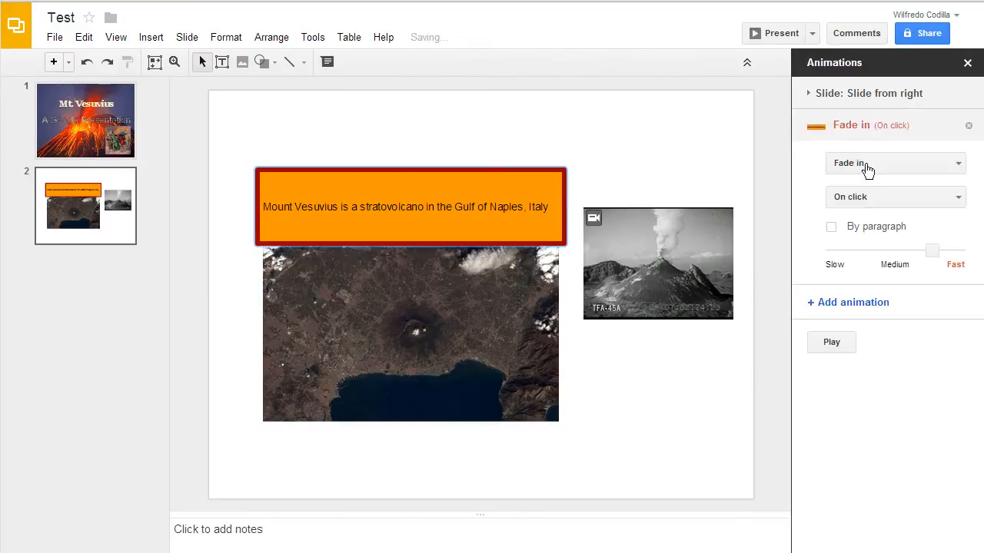
mouse_move(910, 255)
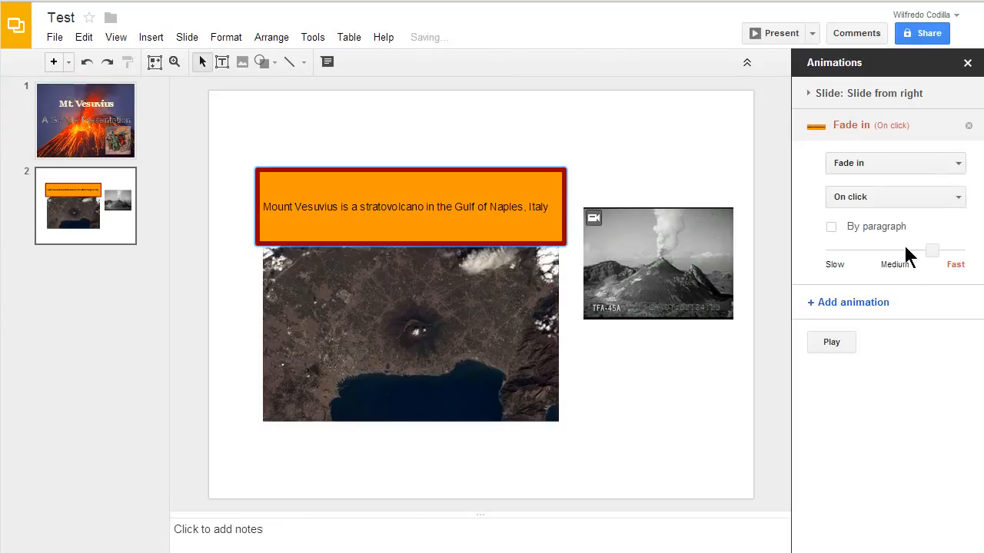
mouse_move(877, 177)
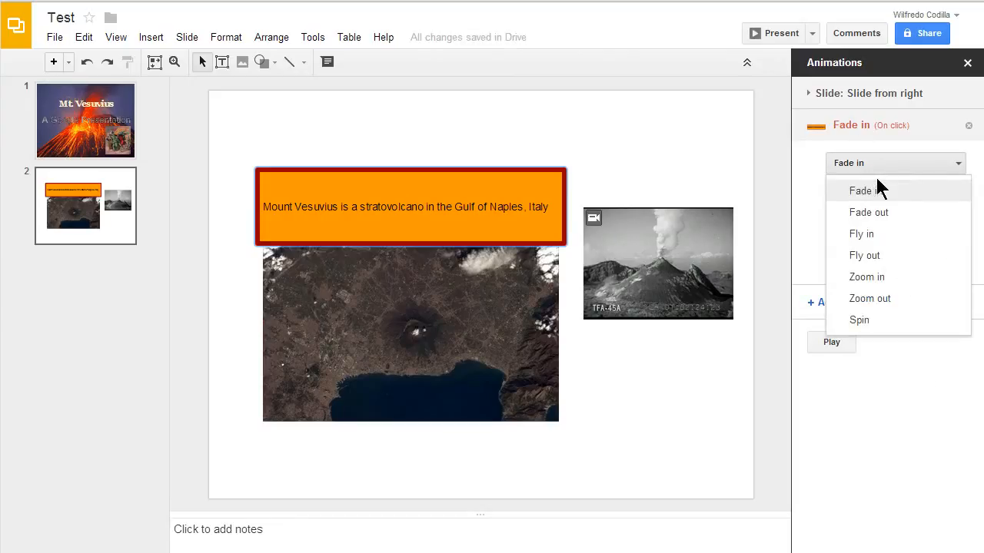
mouse_move(866, 276)
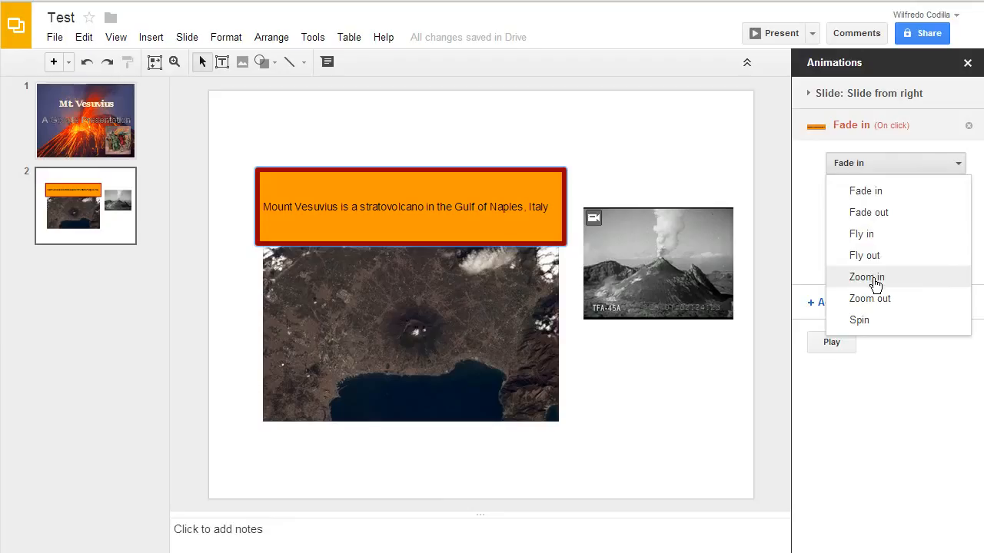
left_click(867, 276)
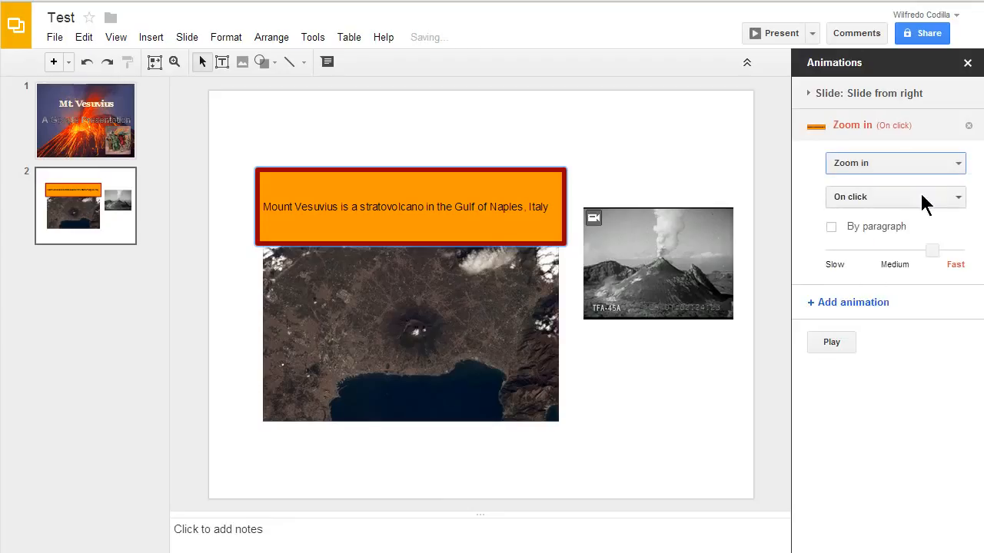
left_click(894, 197)
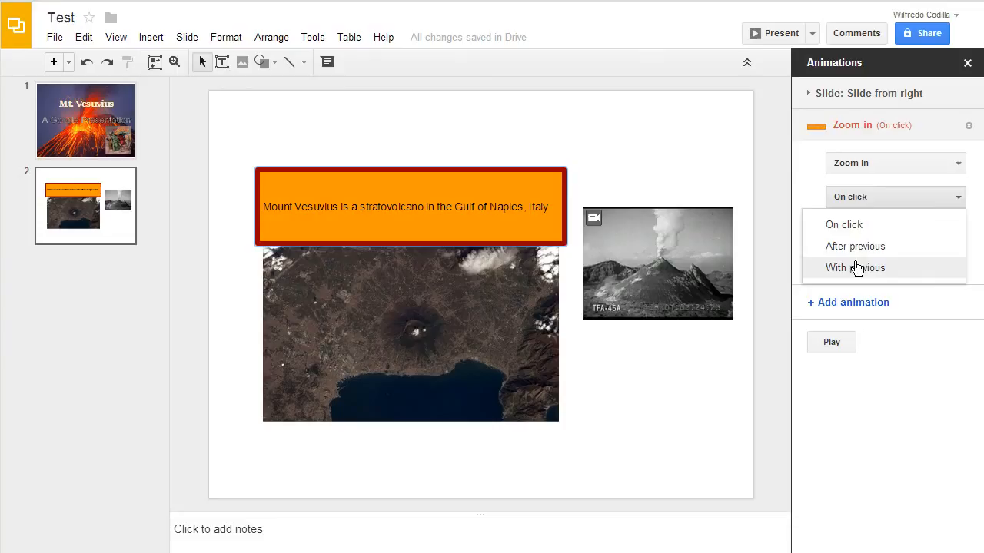
left_click(855, 268)
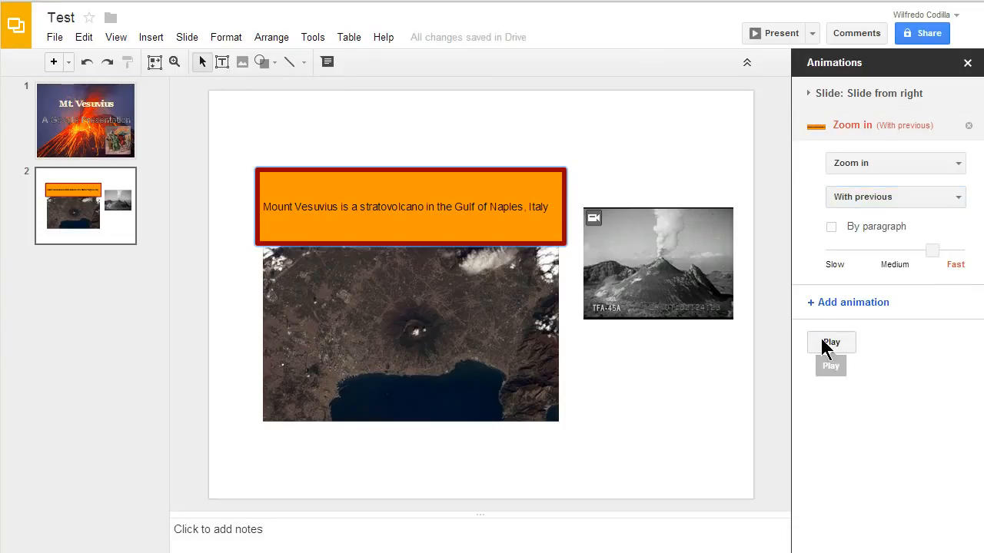
- Preview the slide's transition and animation, then stop the playback
left_click(830, 341)
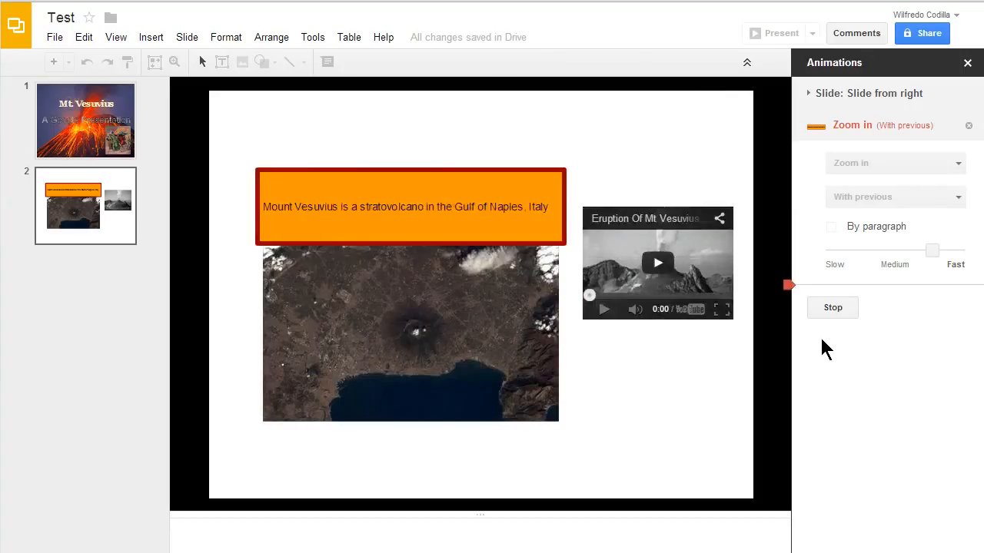
left_click(833, 307)
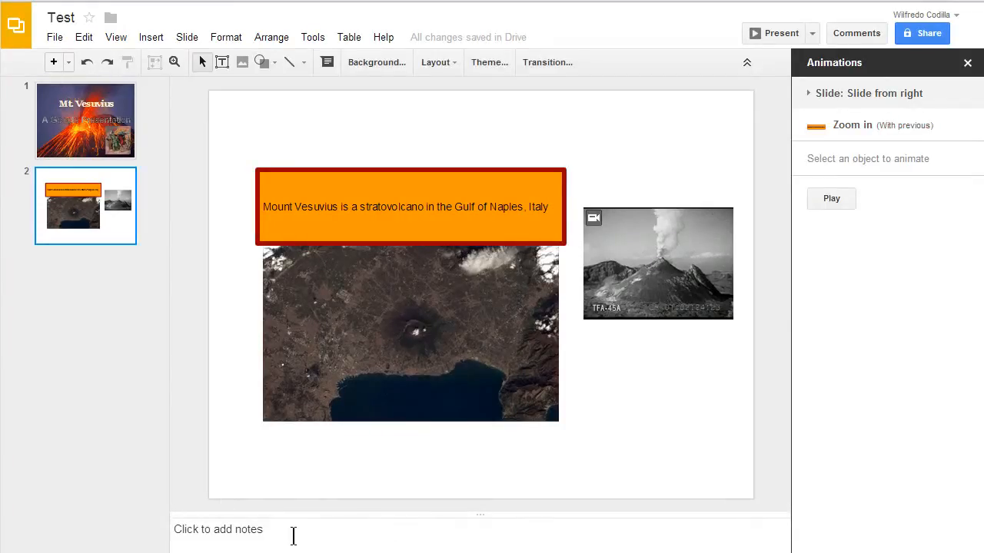
left_click(230, 529)
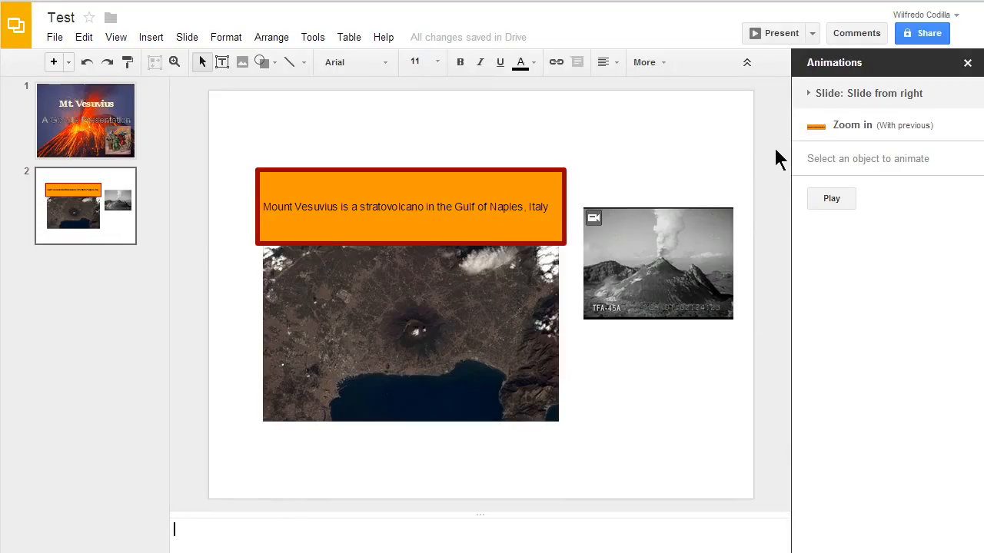
mouse_move(780, 37)
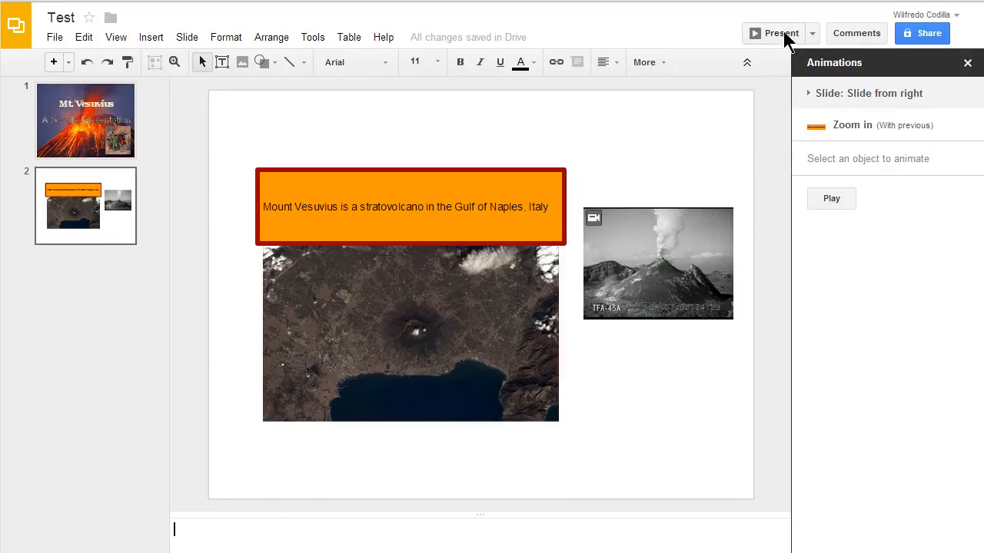
left_click(812, 34)
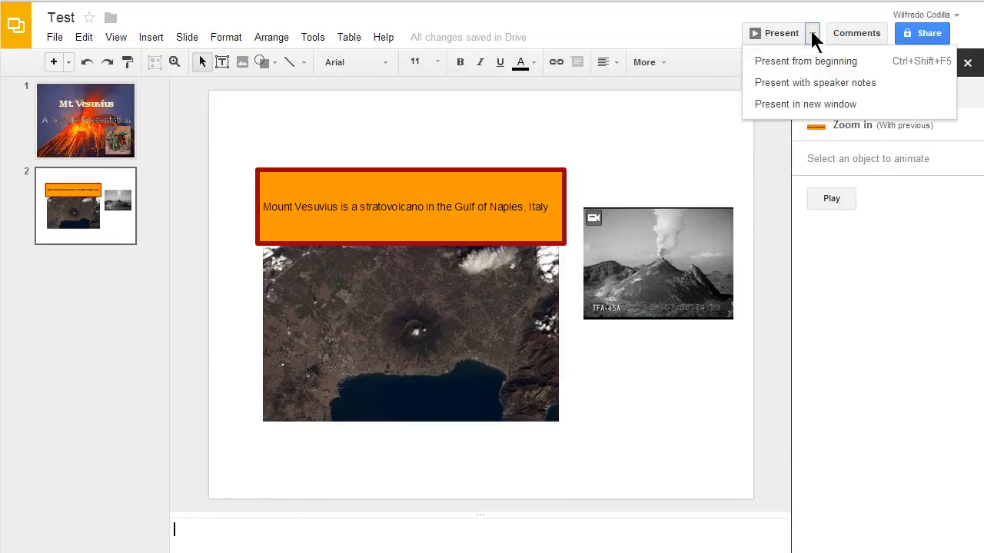
mouse_move(777, 84)
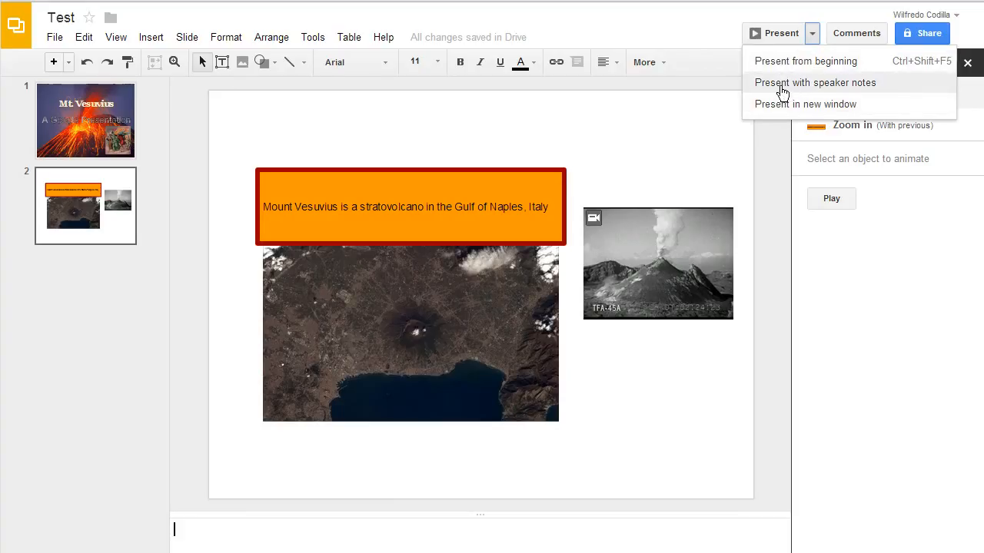
mouse_move(780, 164)
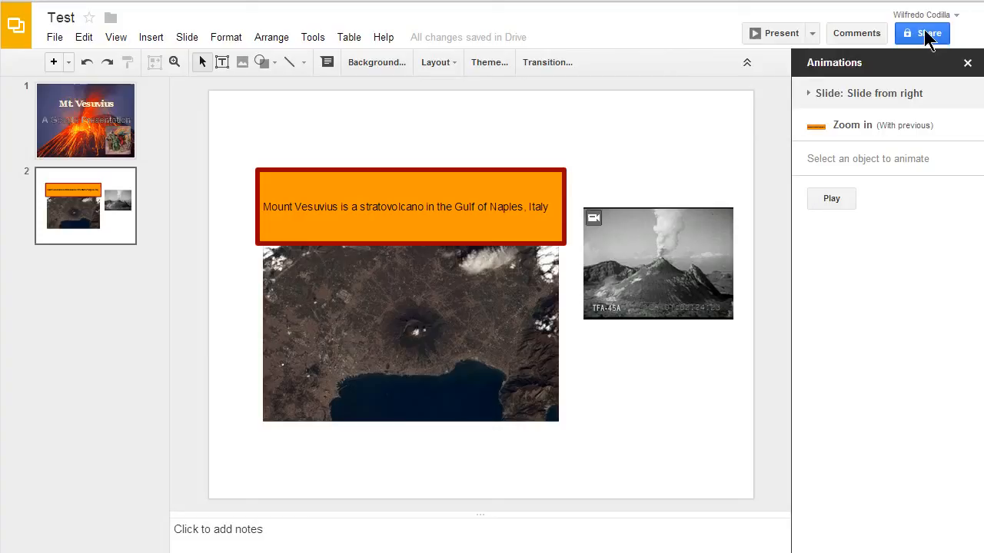
- Review the sharing settings and close them with access left Private
left_click(922, 34)
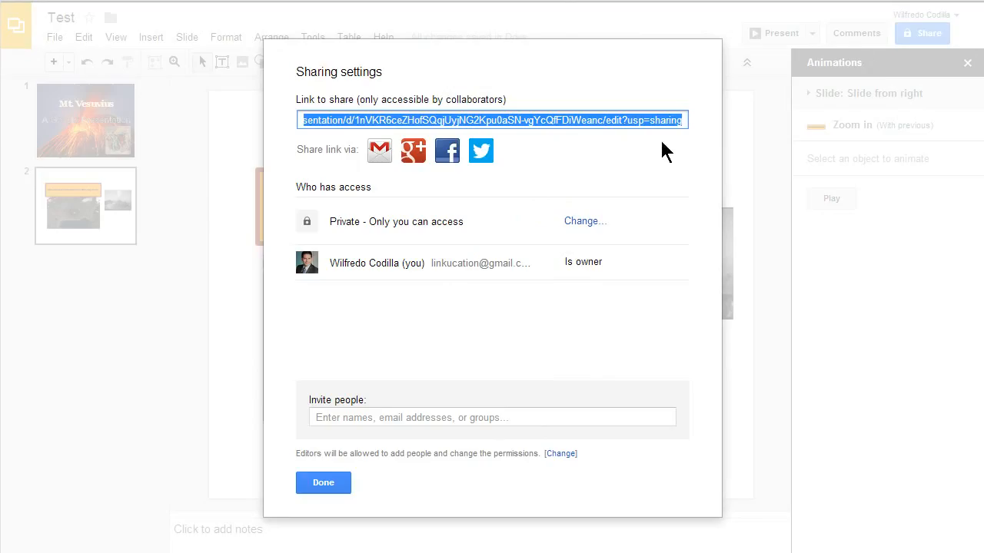
mouse_move(332, 145)
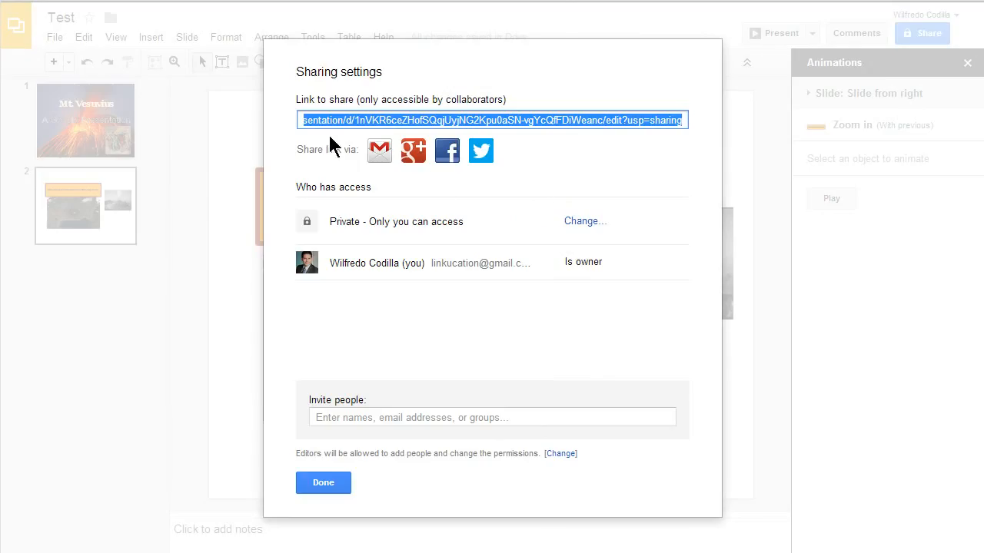
mouse_move(592, 136)
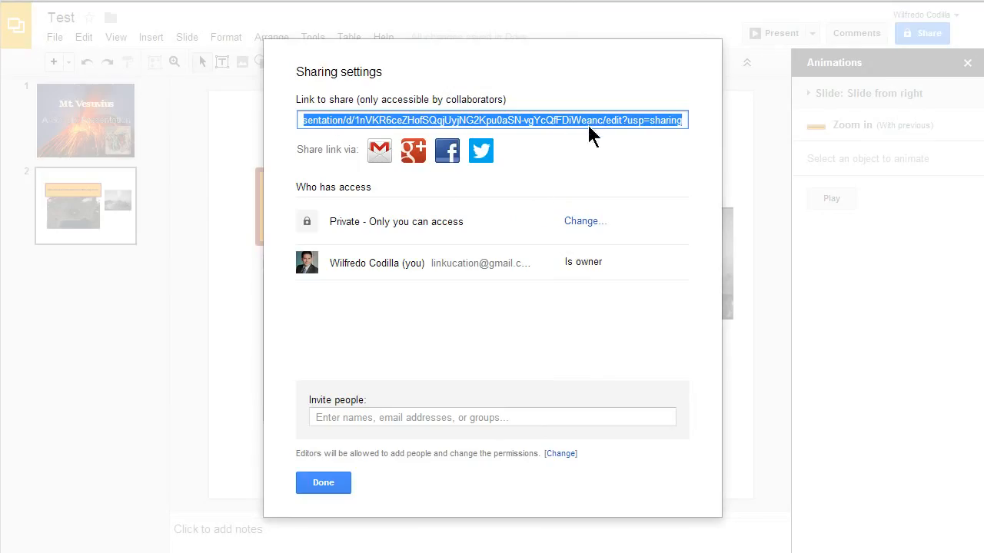
mouse_move(377, 178)
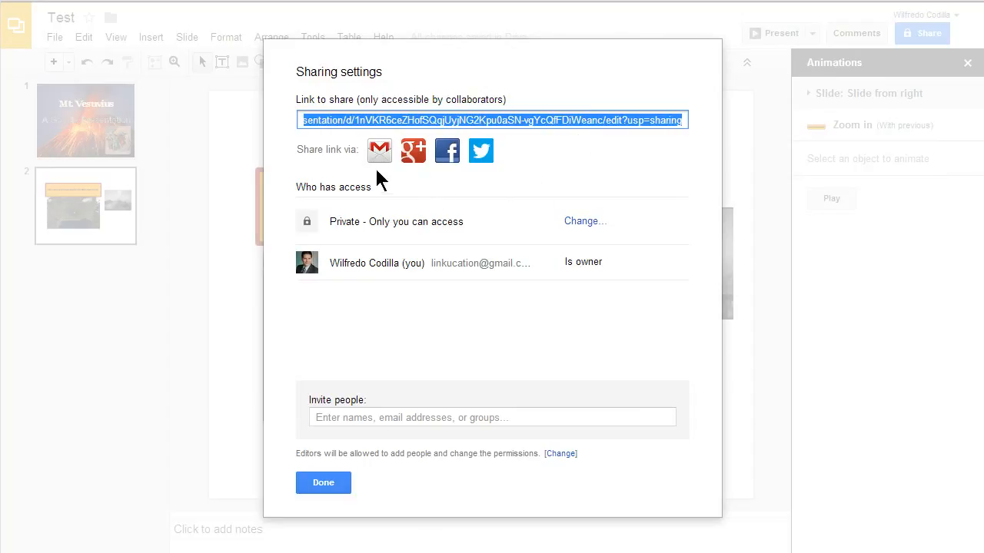
mouse_move(449, 174)
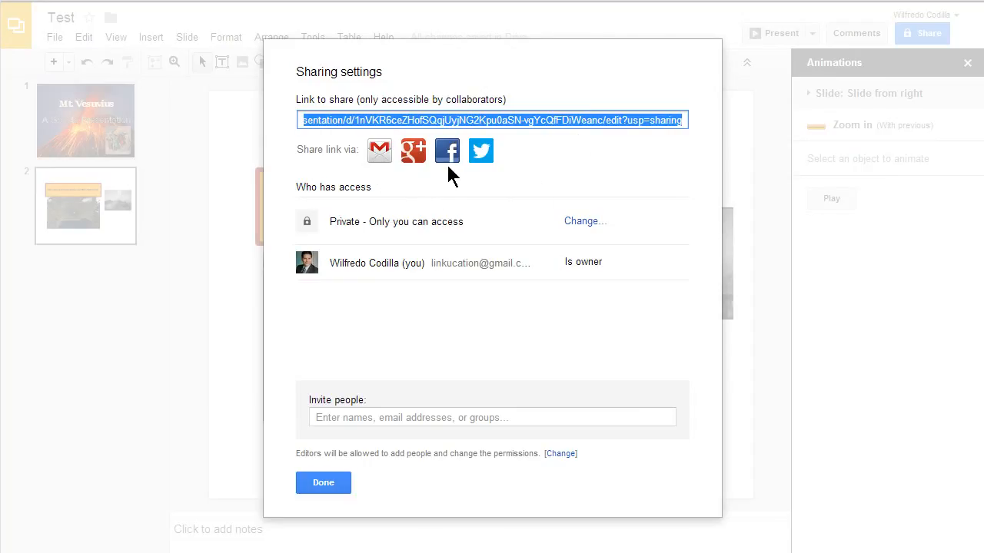
mouse_move(443, 243)
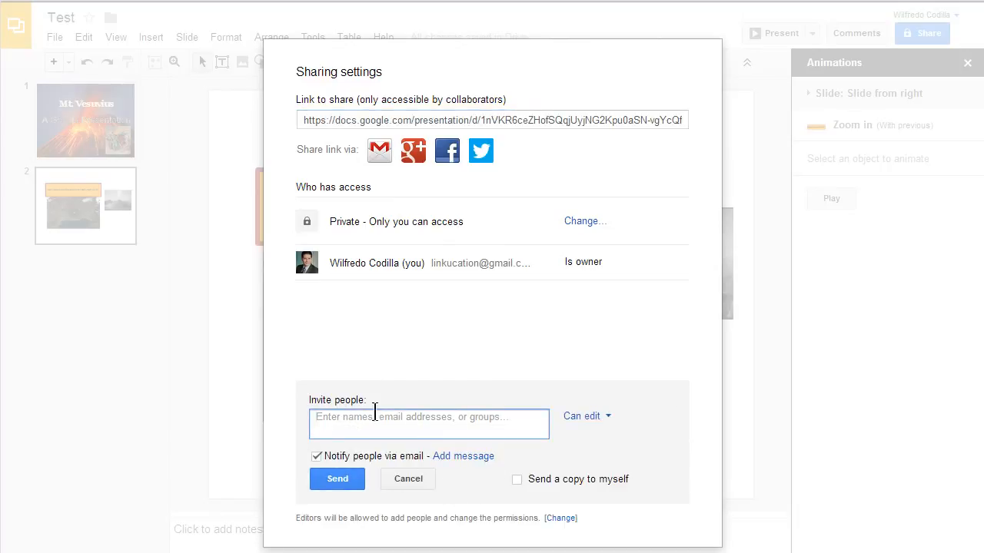
mouse_move(538, 461)
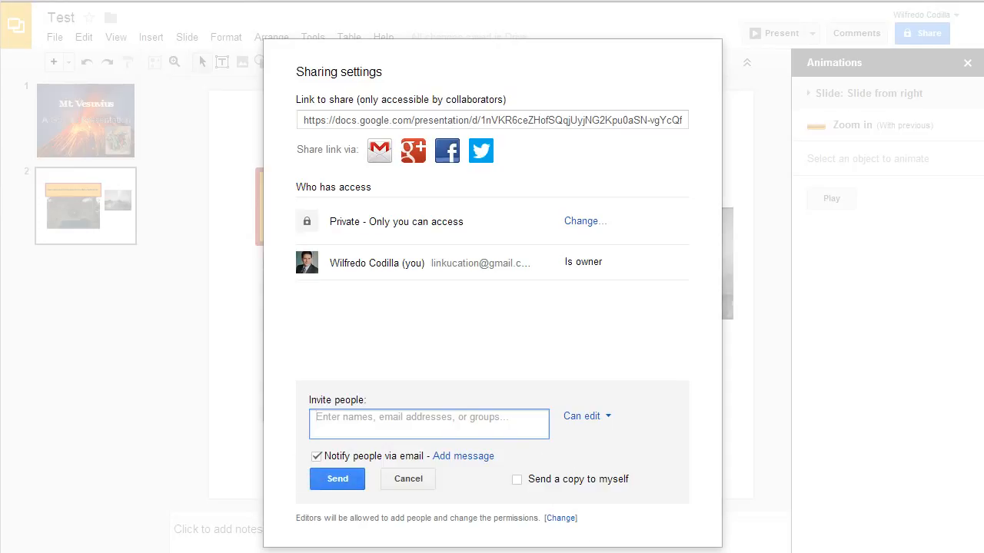
left_click(429, 417)
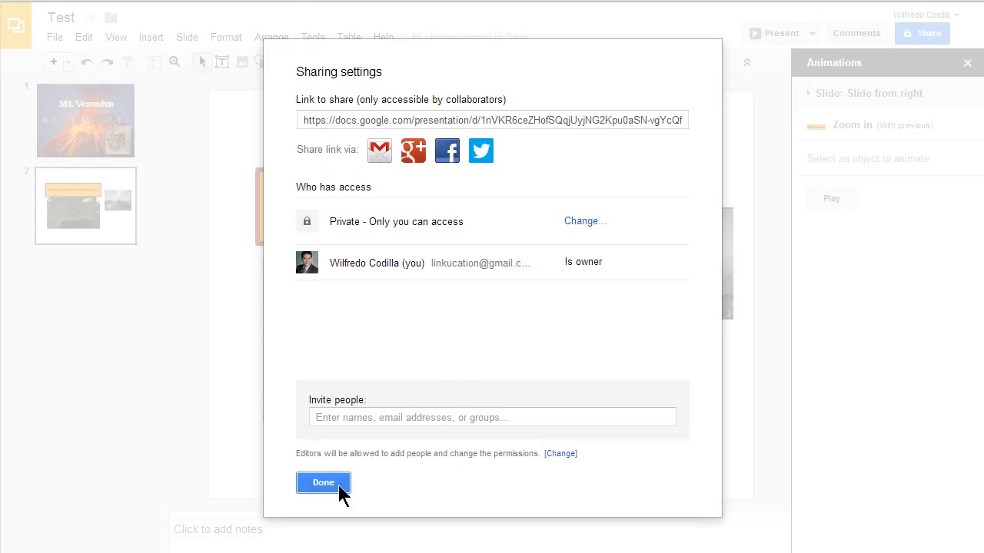
left_click(323, 482)
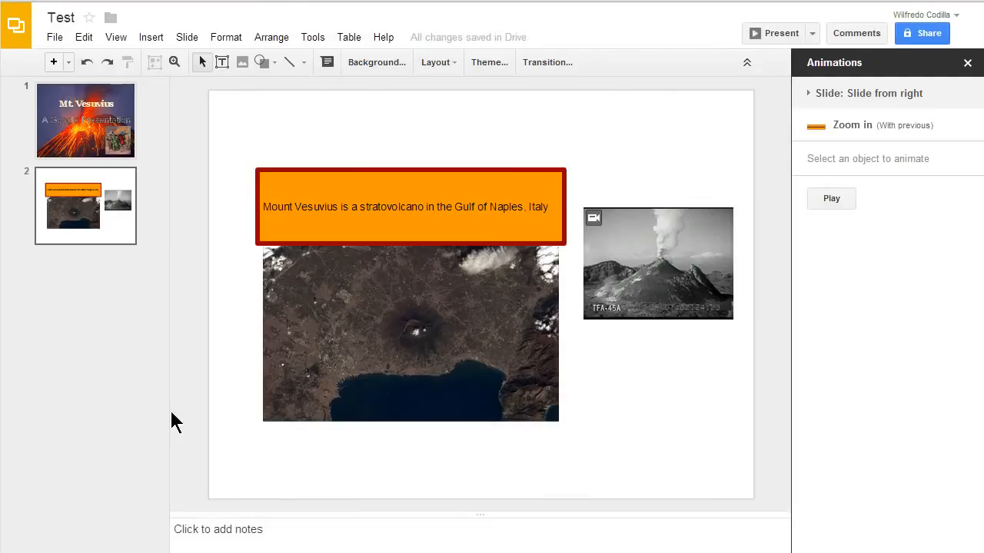
- Start publishing the presentation to the web and confirm
left_click(56, 36)
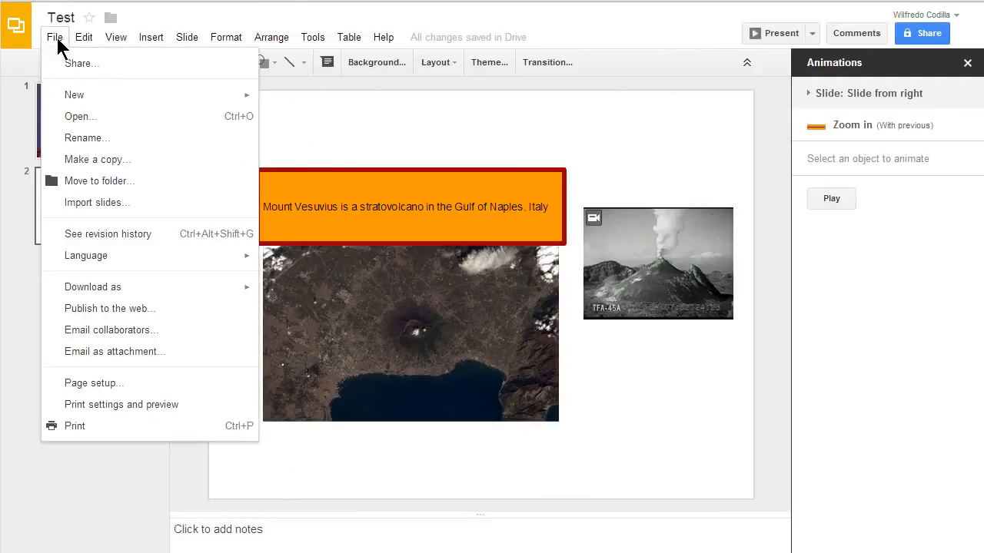
mouse_move(84, 316)
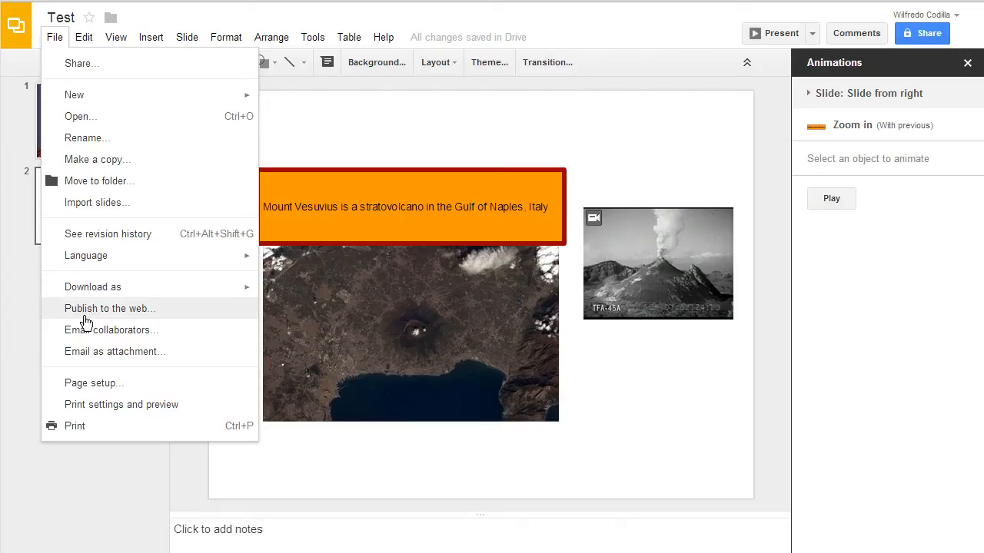
left_click(109, 308)
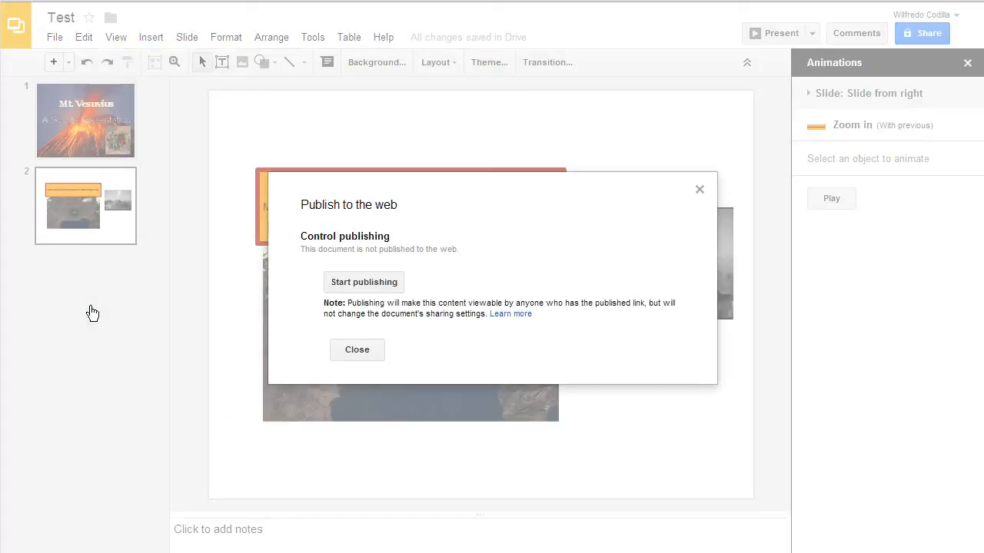
mouse_move(362, 292)
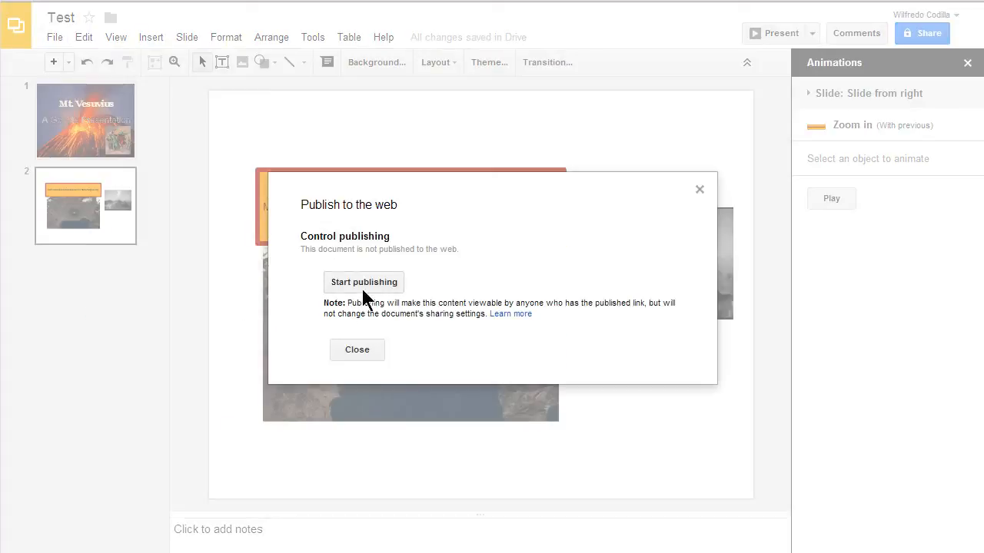
left_click(362, 282)
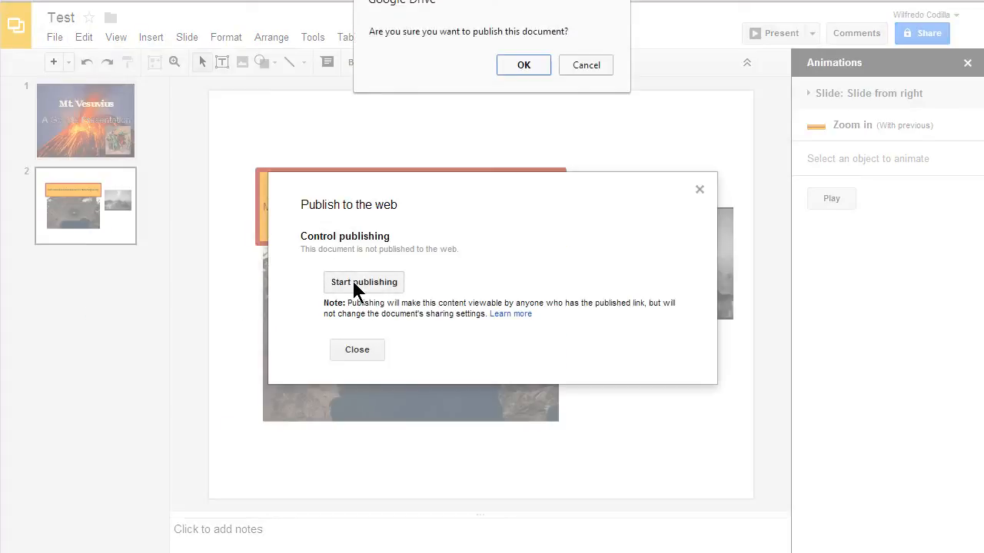
left_click(522, 65)
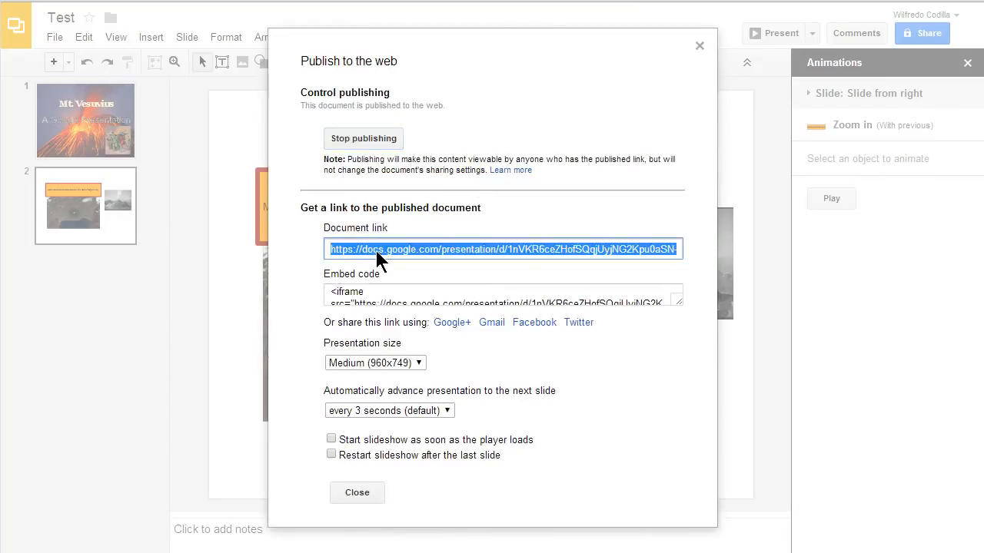
mouse_move(438, 259)
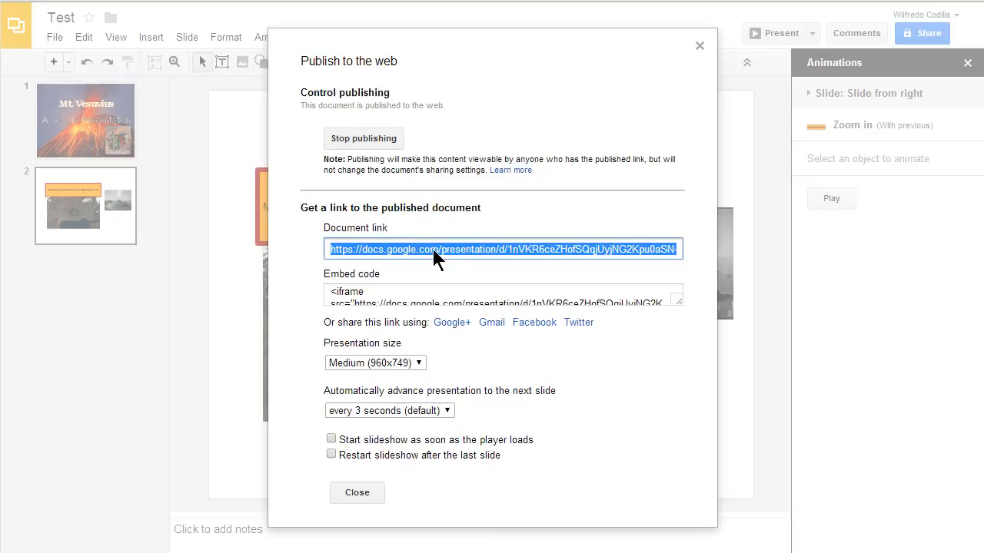
mouse_move(396, 258)
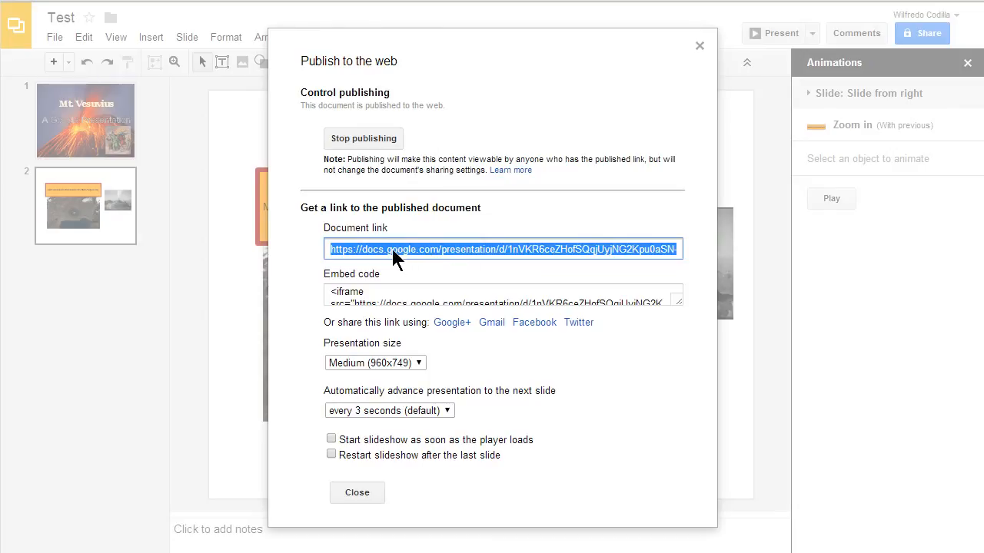
mouse_move(354, 297)
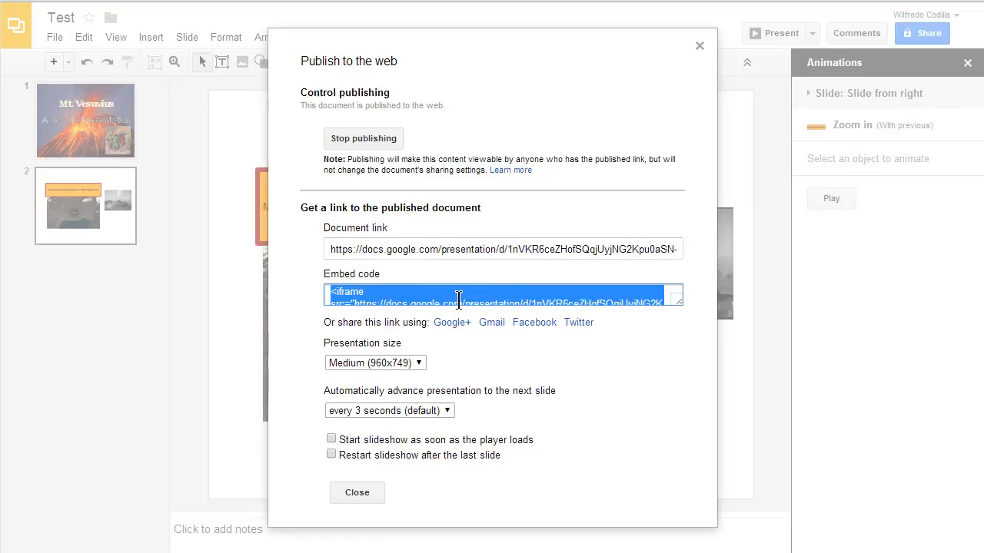
mouse_move(418, 322)
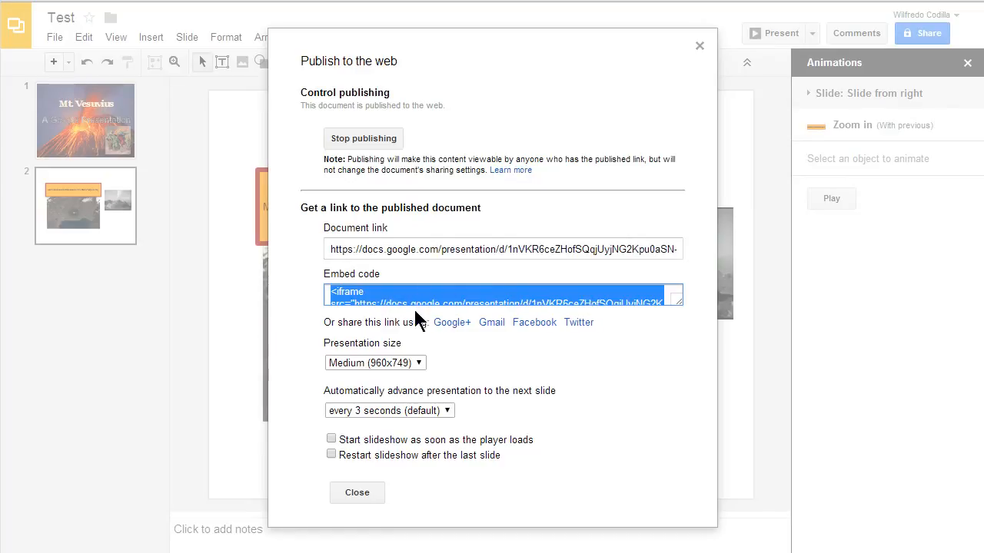
mouse_move(418, 381)
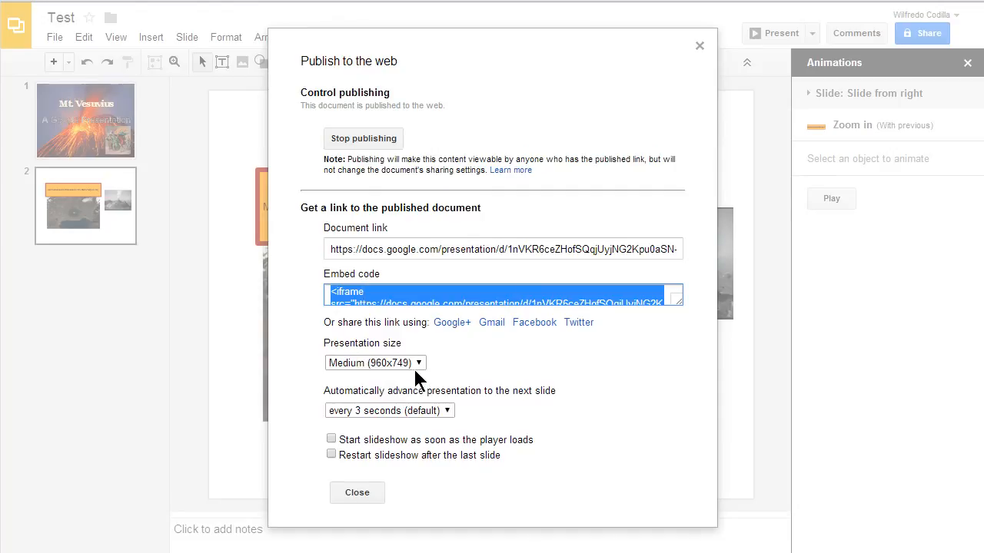
- Keep the Medium (960x749) presentation size and close the publish settings
left_click(375, 363)
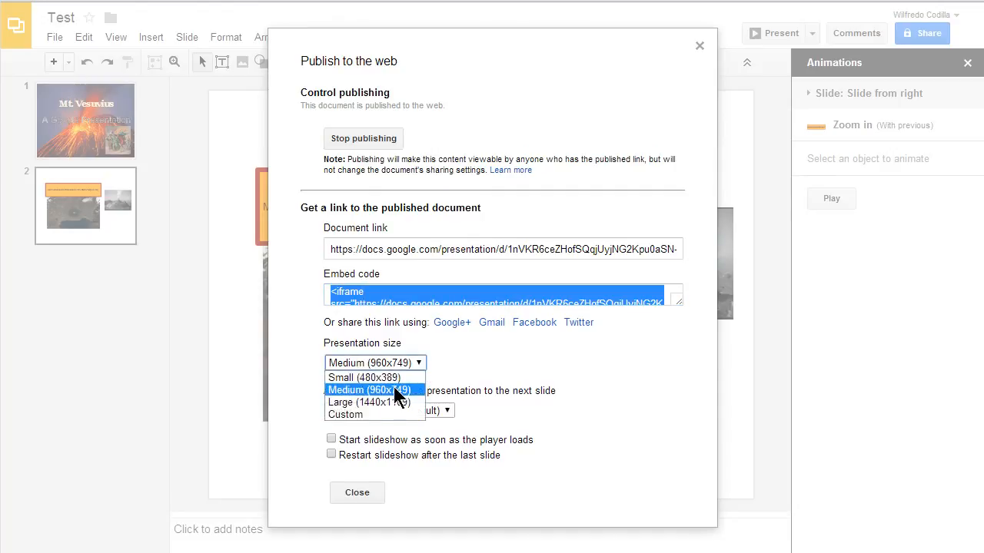
left_click(372, 390)
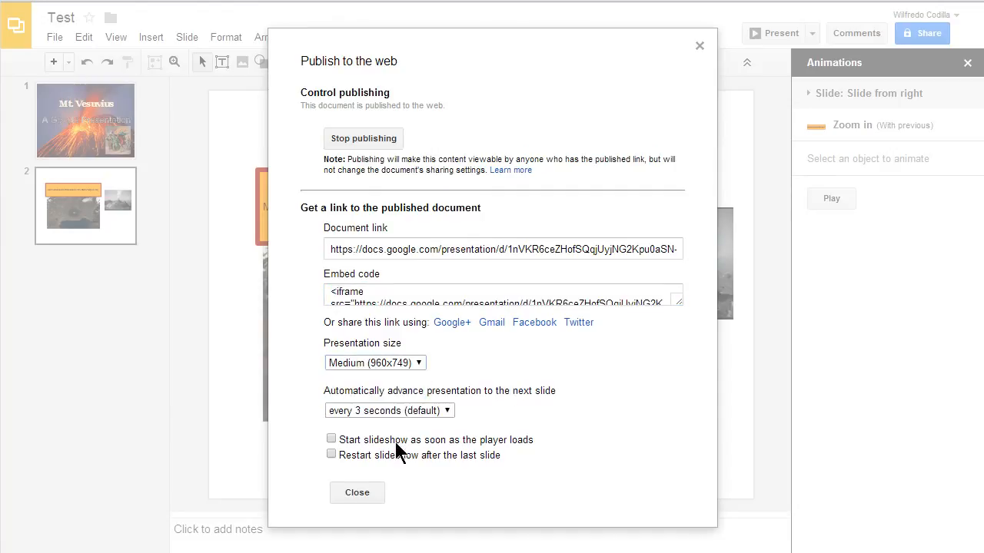
mouse_move(461, 449)
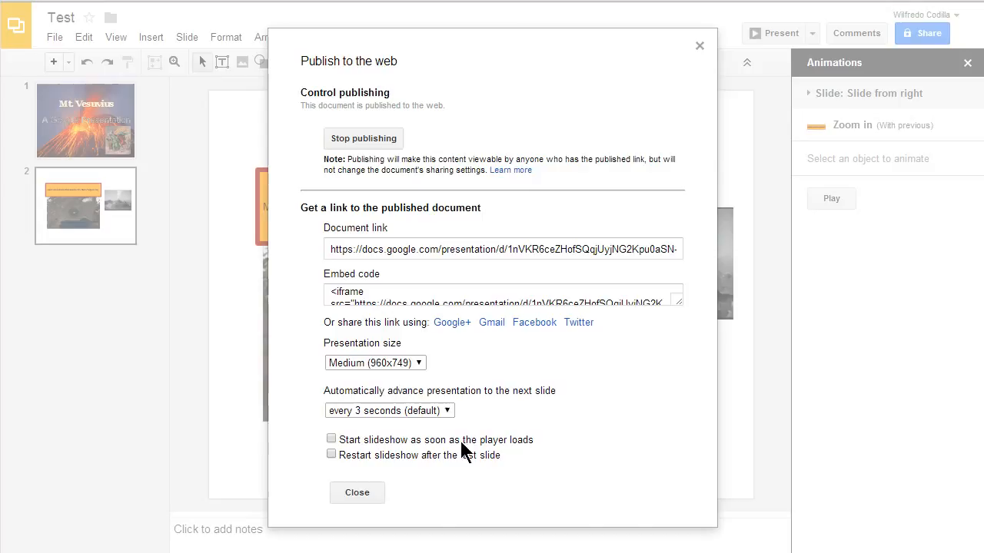
mouse_move(345, 449)
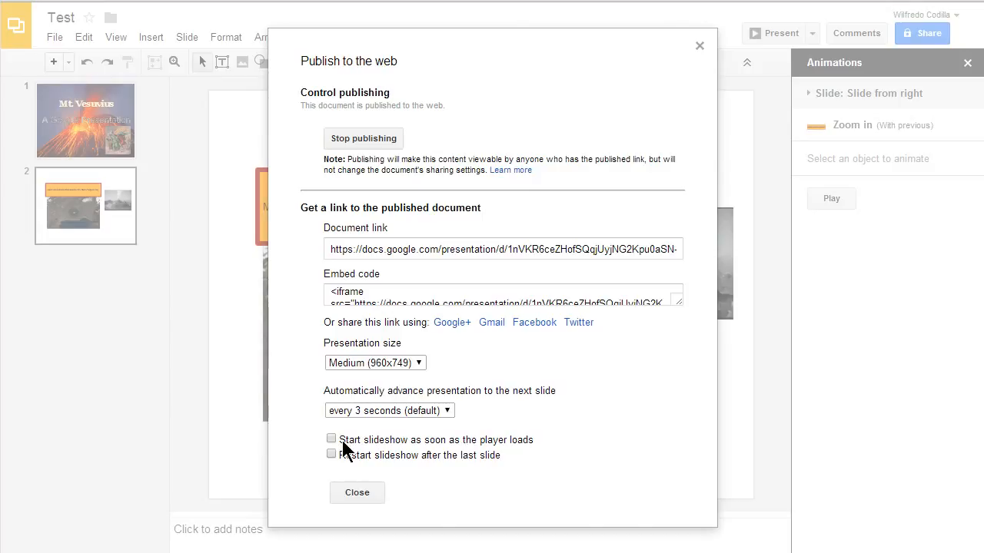
left_click(357, 492)
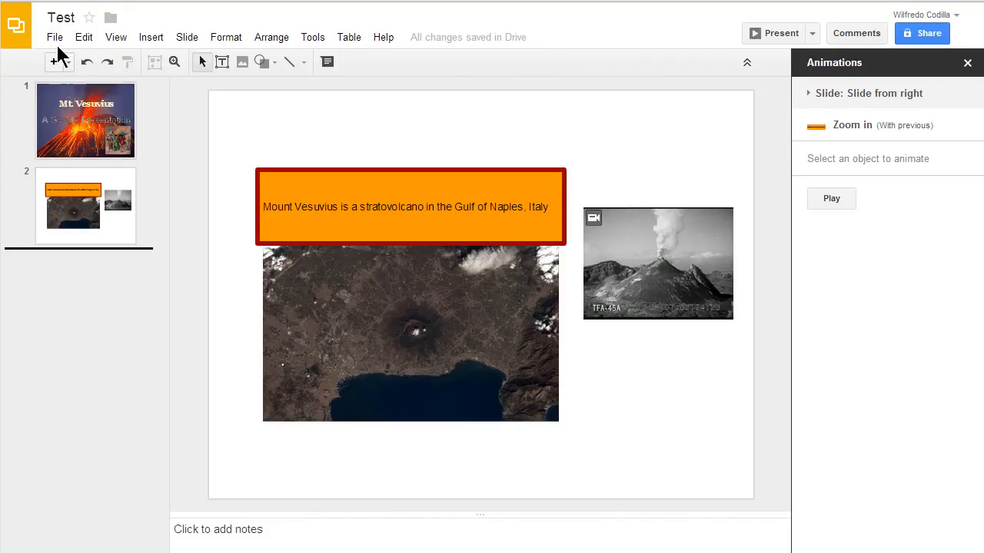
left_click(55, 37)
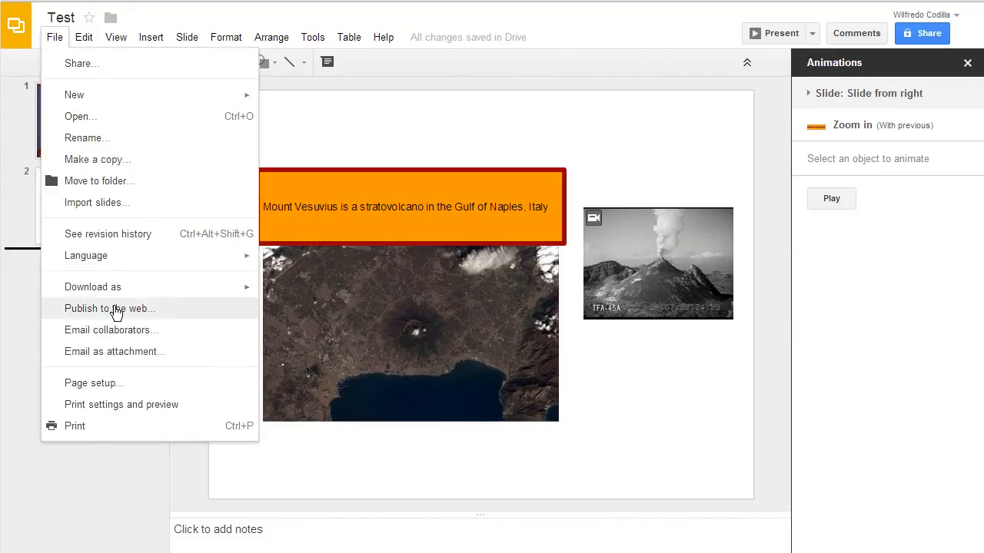
mouse_move(92, 288)
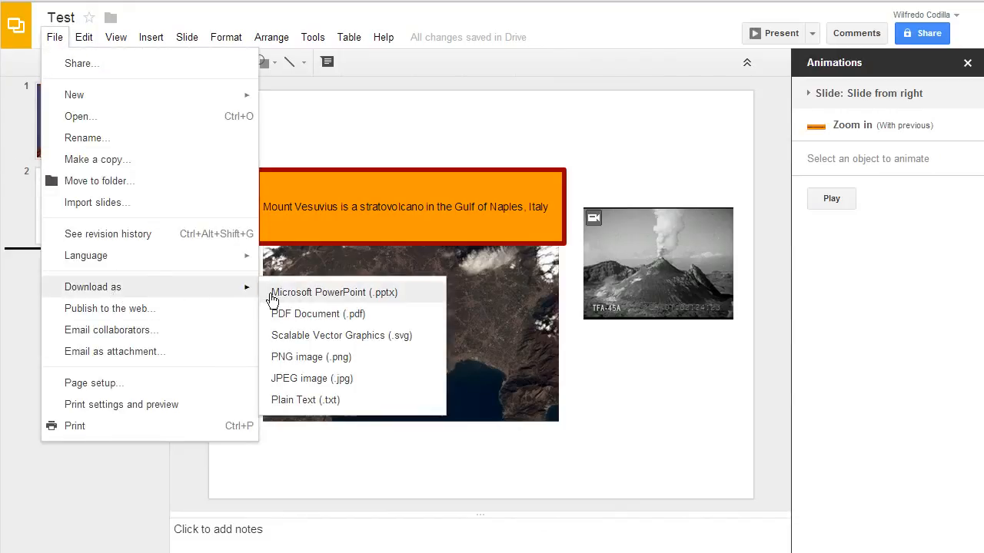
mouse_move(282, 335)
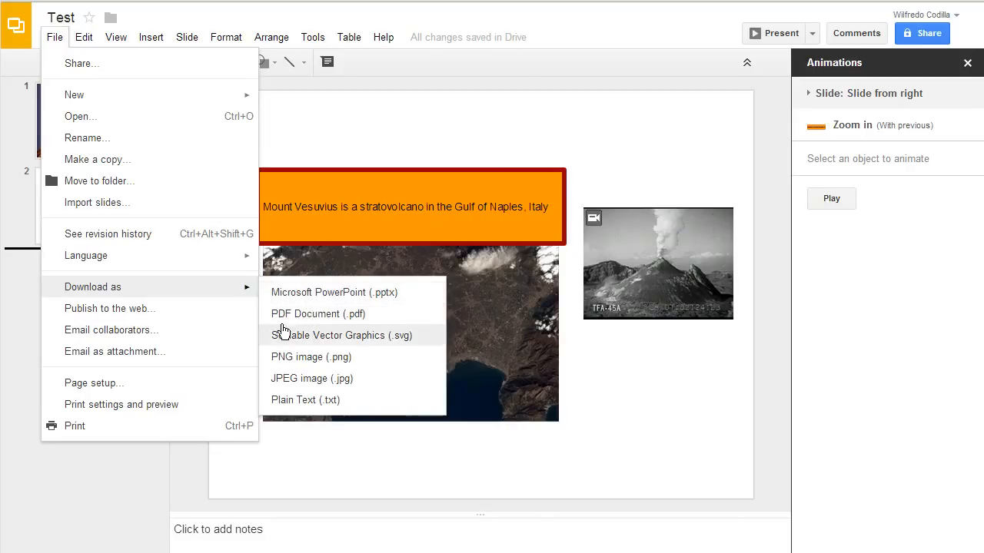
mouse_move(277, 359)
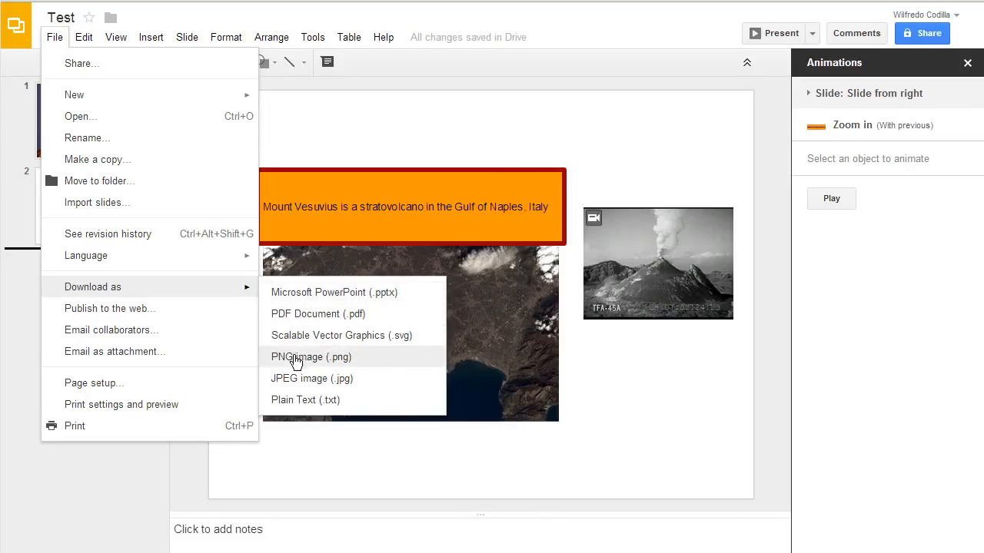
mouse_move(300, 378)
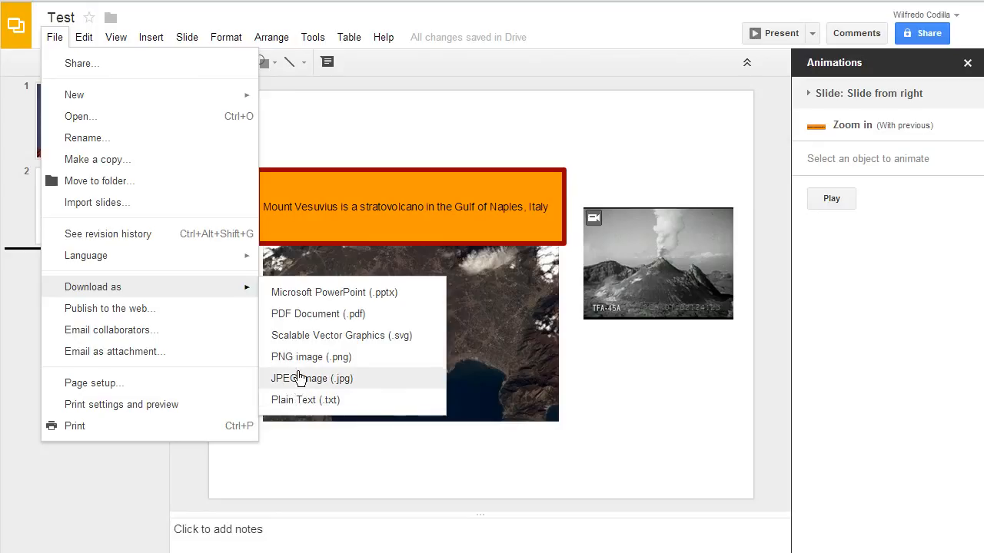
mouse_move(285, 390)
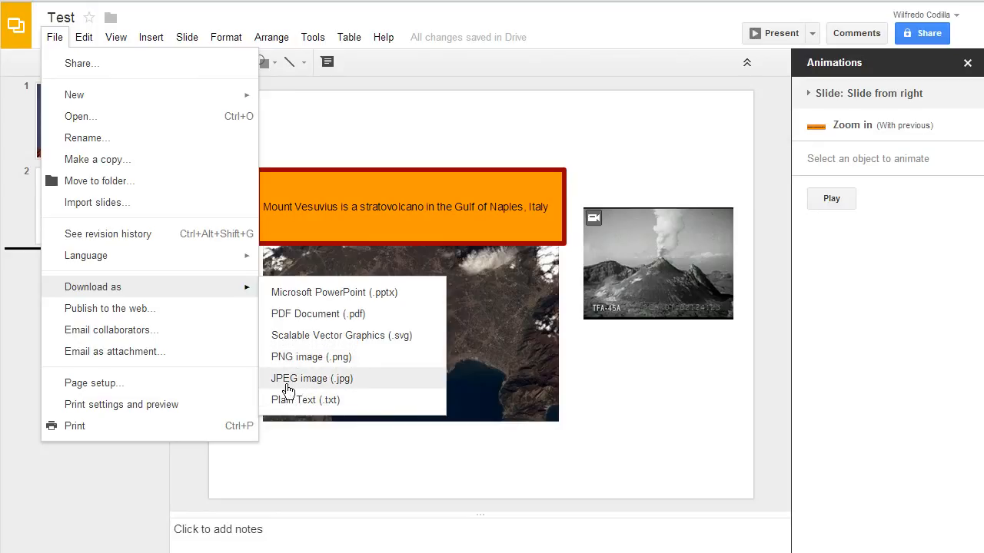
mouse_move(31, 525)
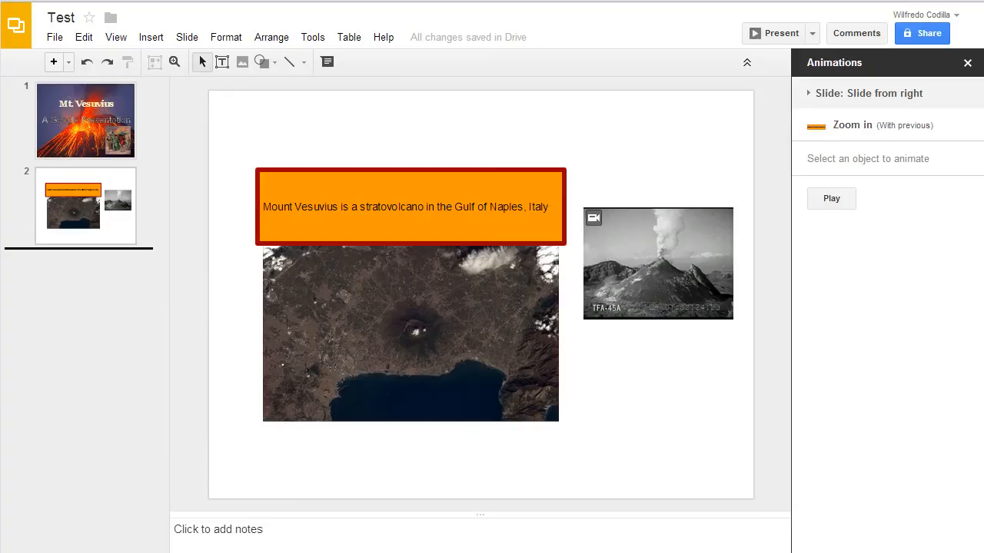
mouse_move(25, 535)
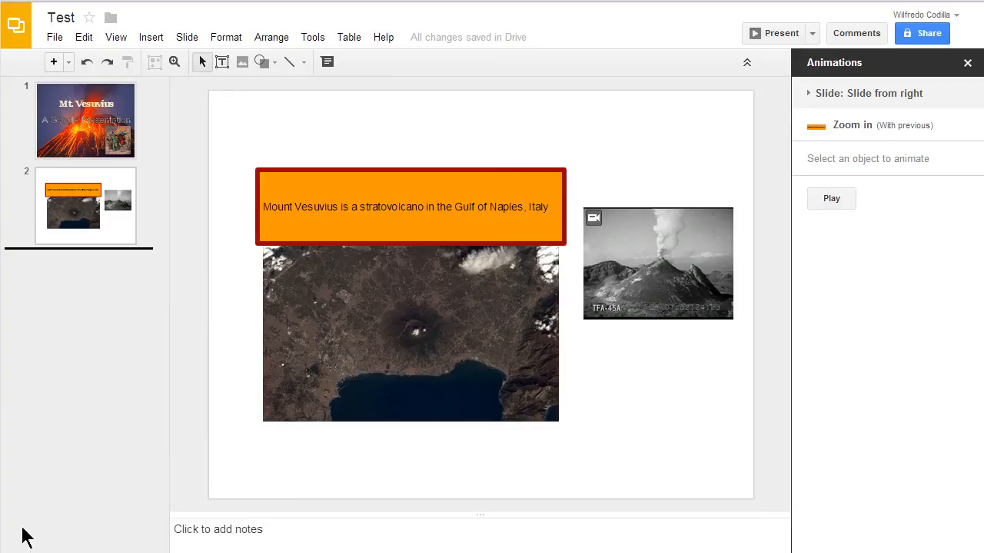